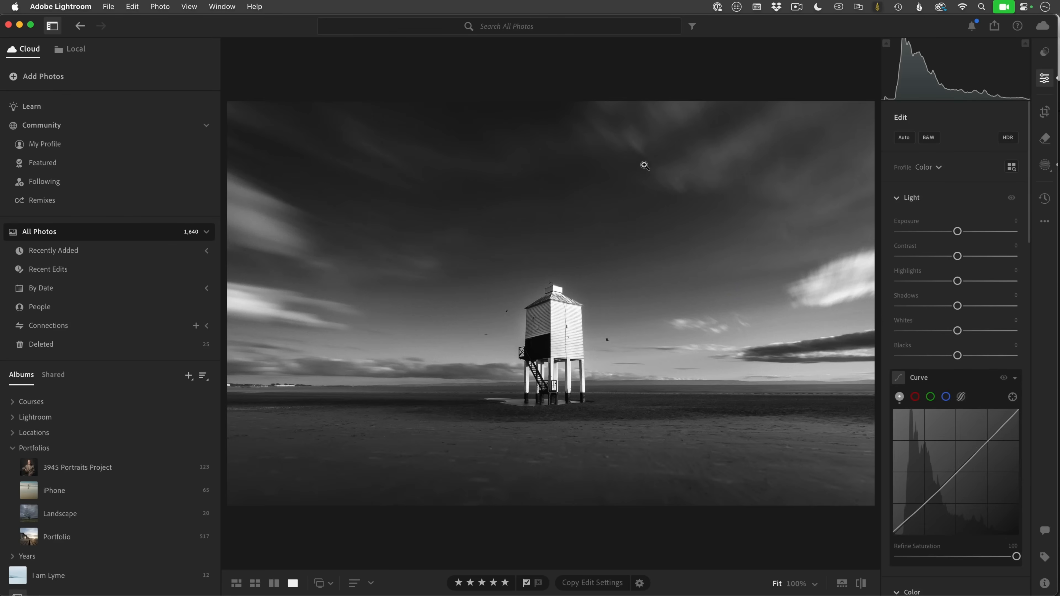
pyautogui.moveTo(675, 376)
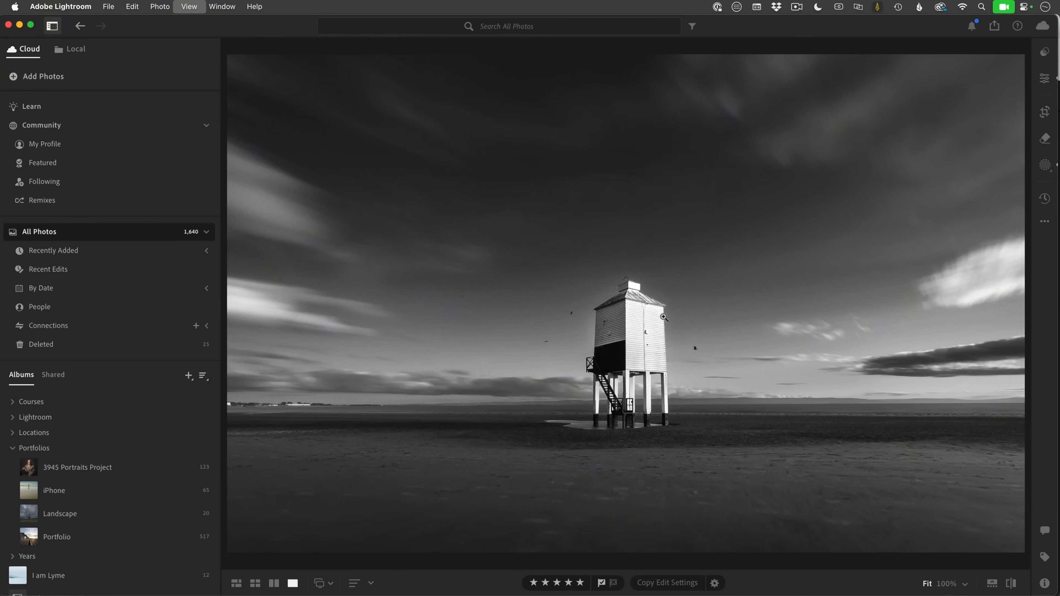
# Hide the albums sidebar so the lighthouse photo fills the window
pyautogui.click(52, 26)
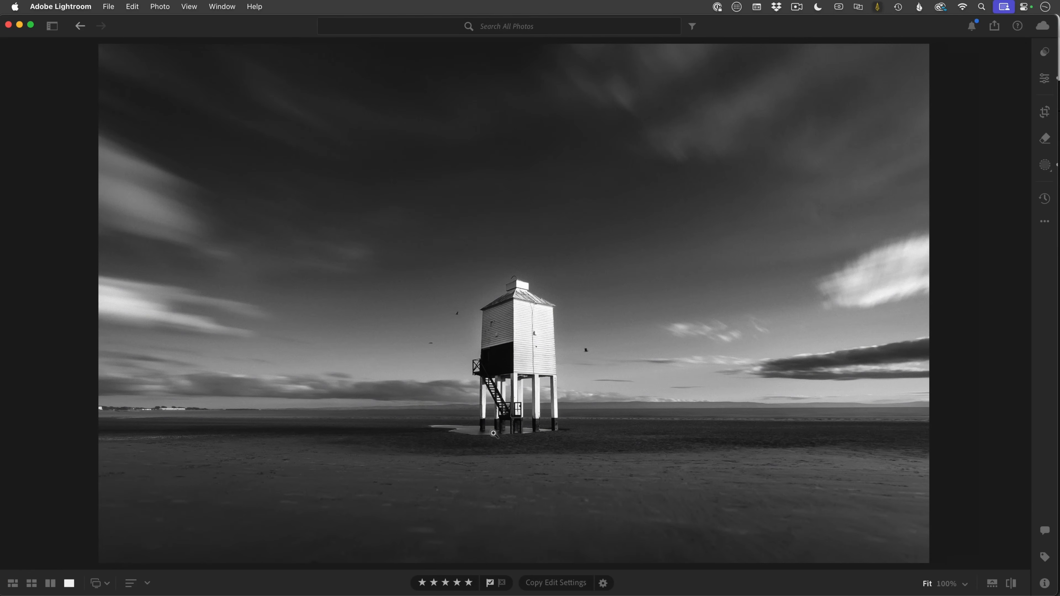
# Switch to the original colour lighthouse beach photo
pyautogui.click(12, 584)
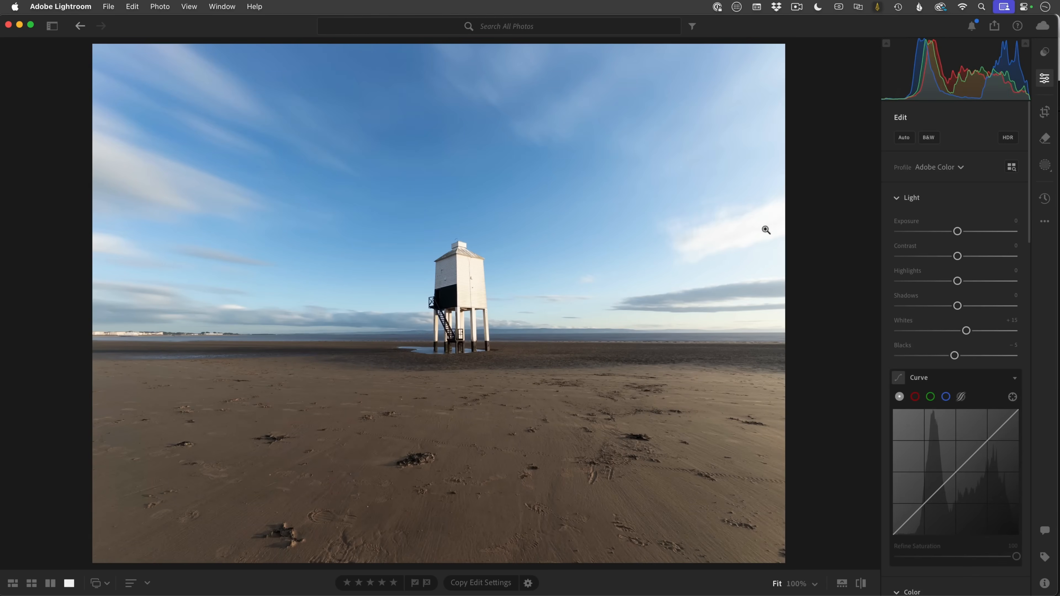
pyautogui.moveTo(815, 243)
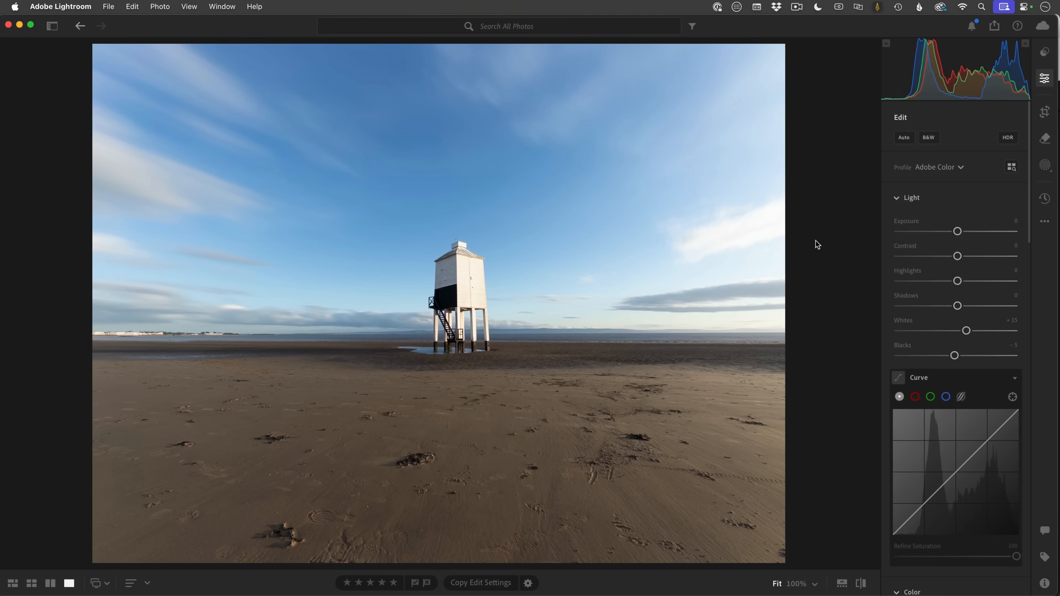
pyautogui.moveTo(811, 229)
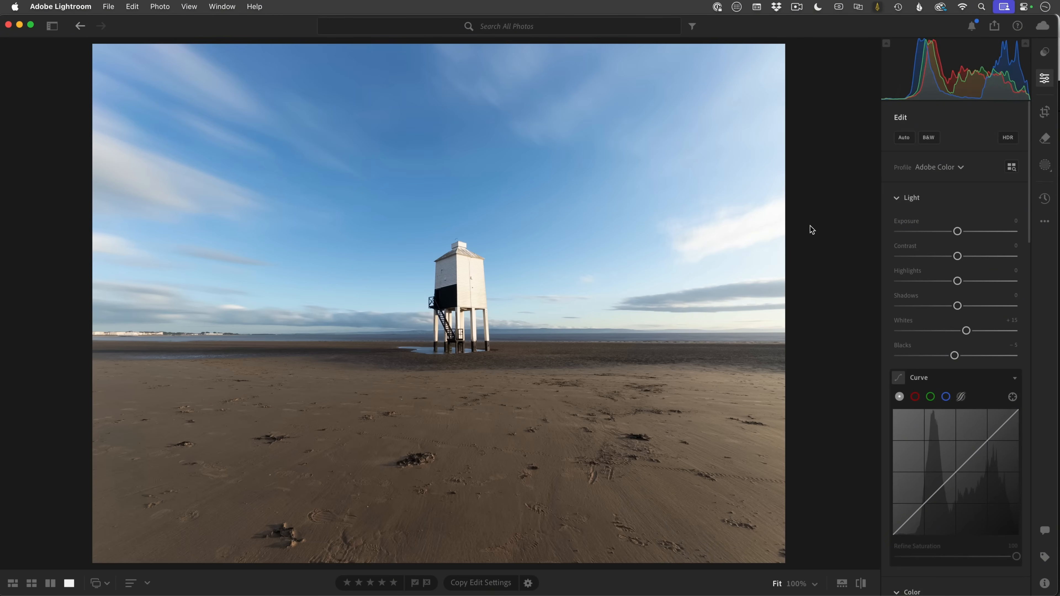
pyautogui.moveTo(285, 233)
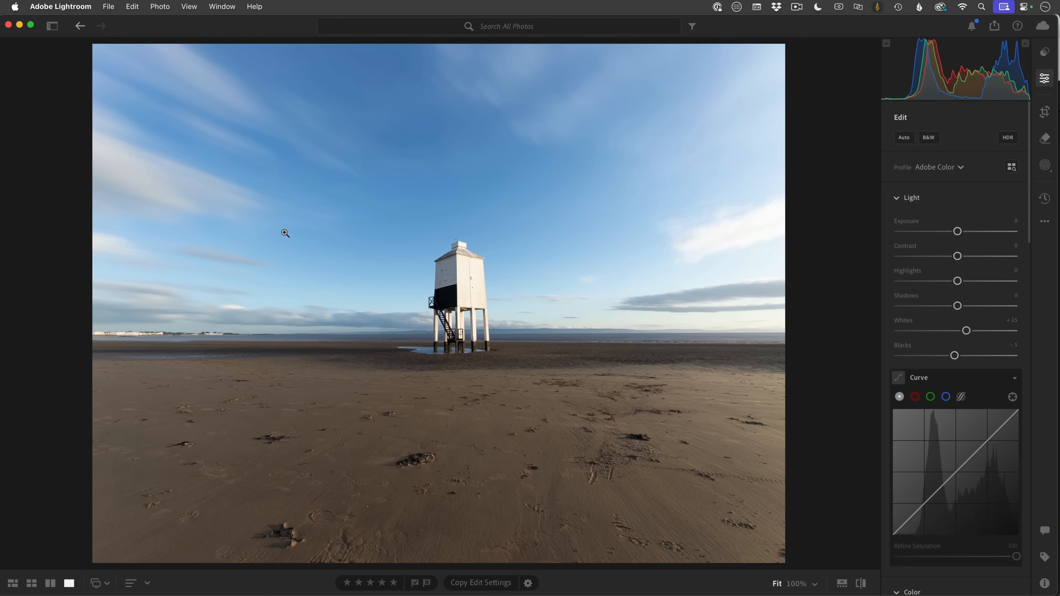
pyautogui.moveTo(462, 353)
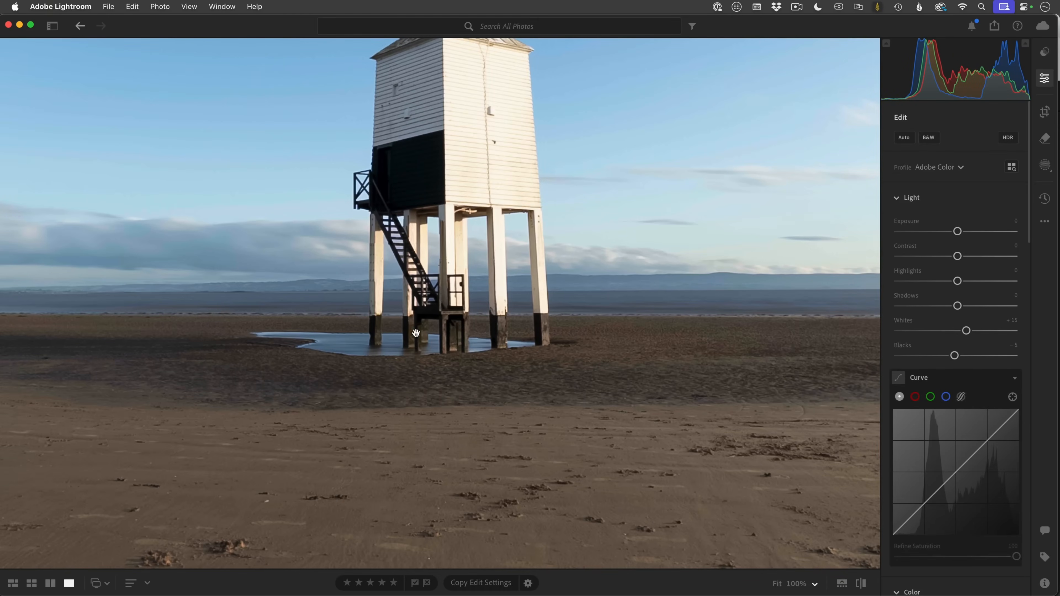
pyautogui.moveTo(391, 352)
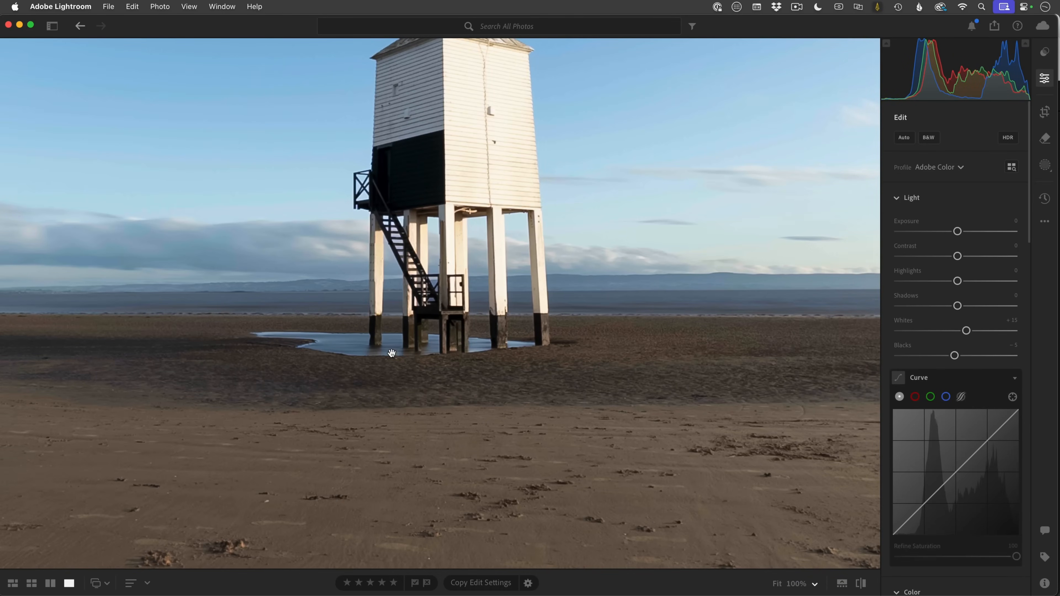
pyautogui.moveTo(365, 334)
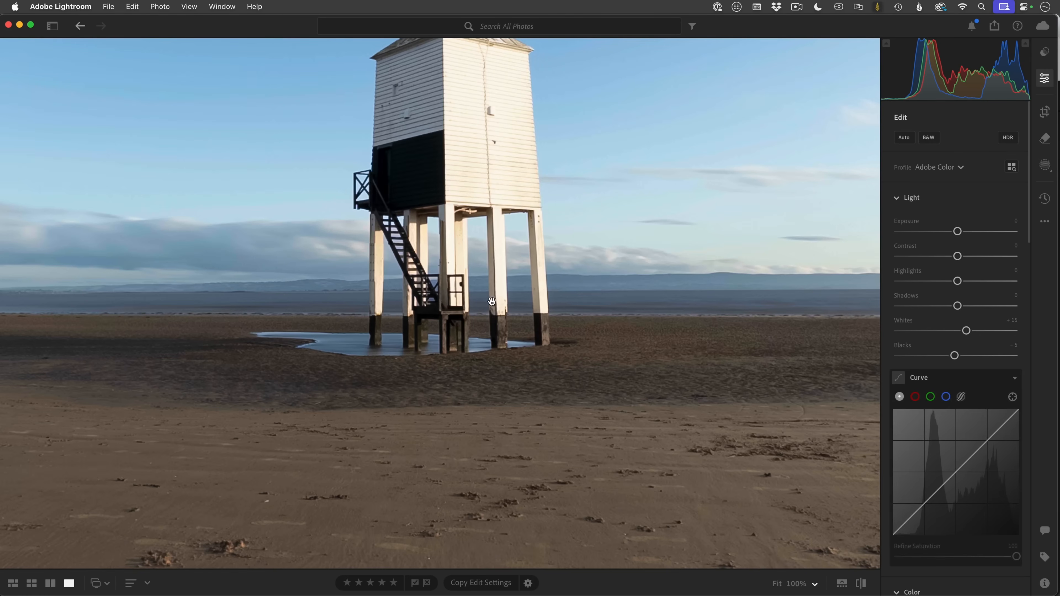
pyautogui.moveTo(589, 334)
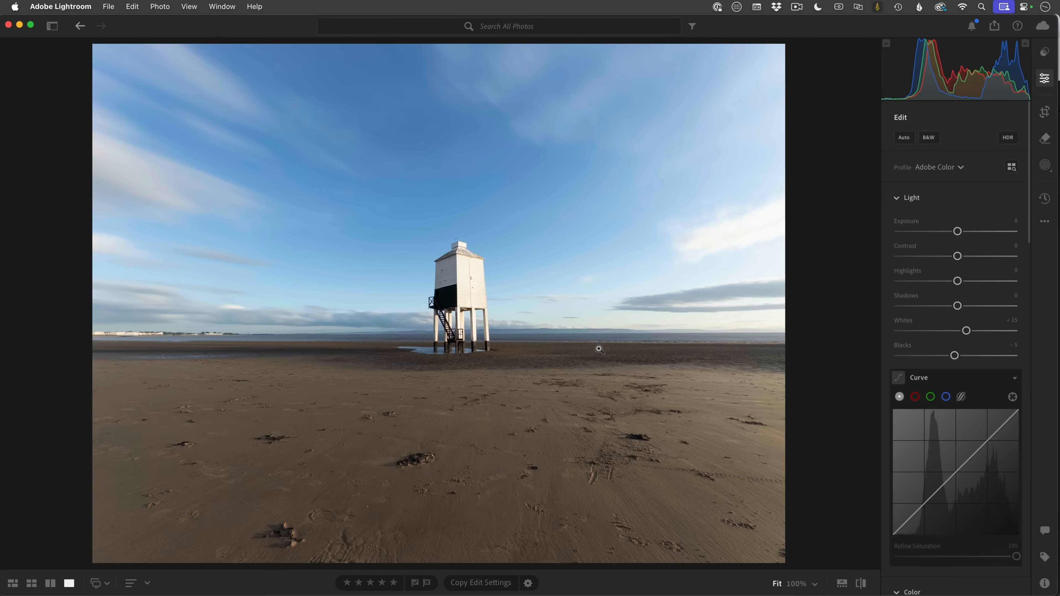
pyautogui.moveTo(975, 179)
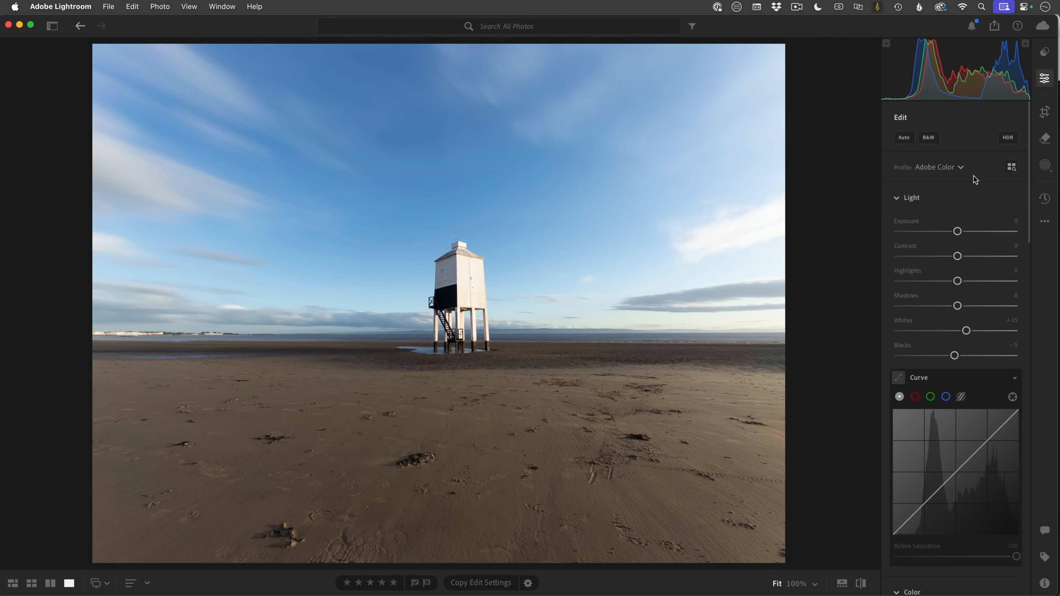
# In Crop & Geometry, constrain the crop to 16 x 9, then change it to 16 x 10
pyautogui.click(1044, 111)
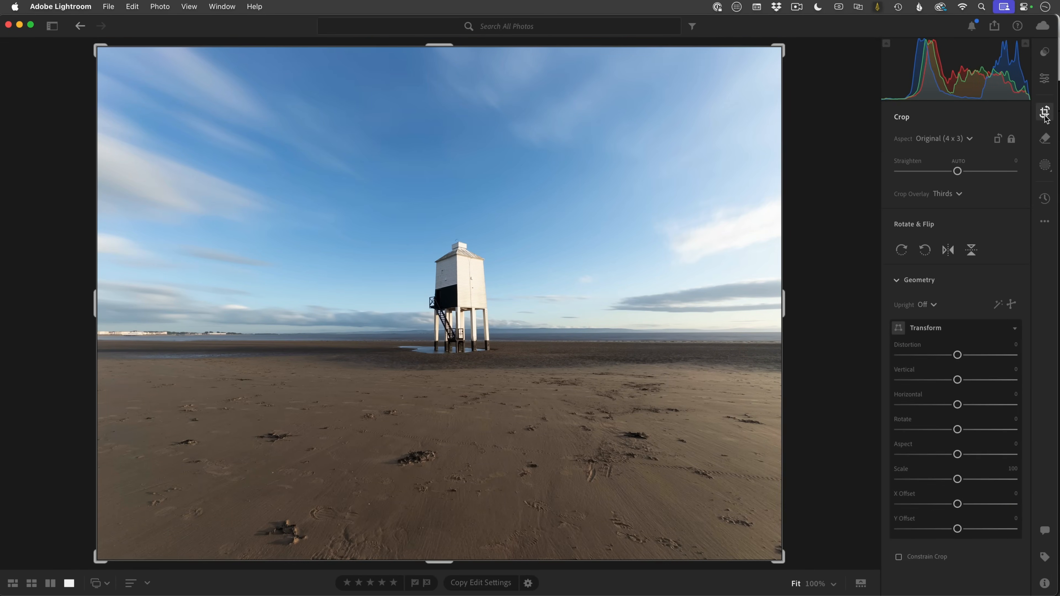
pyautogui.moveTo(967, 140)
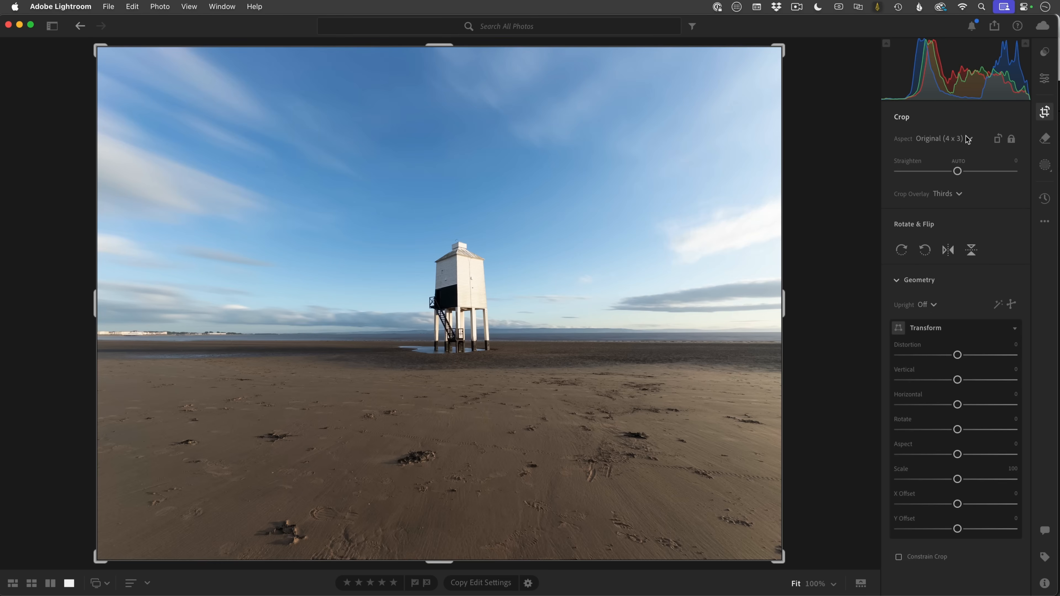
pyautogui.click(939, 139)
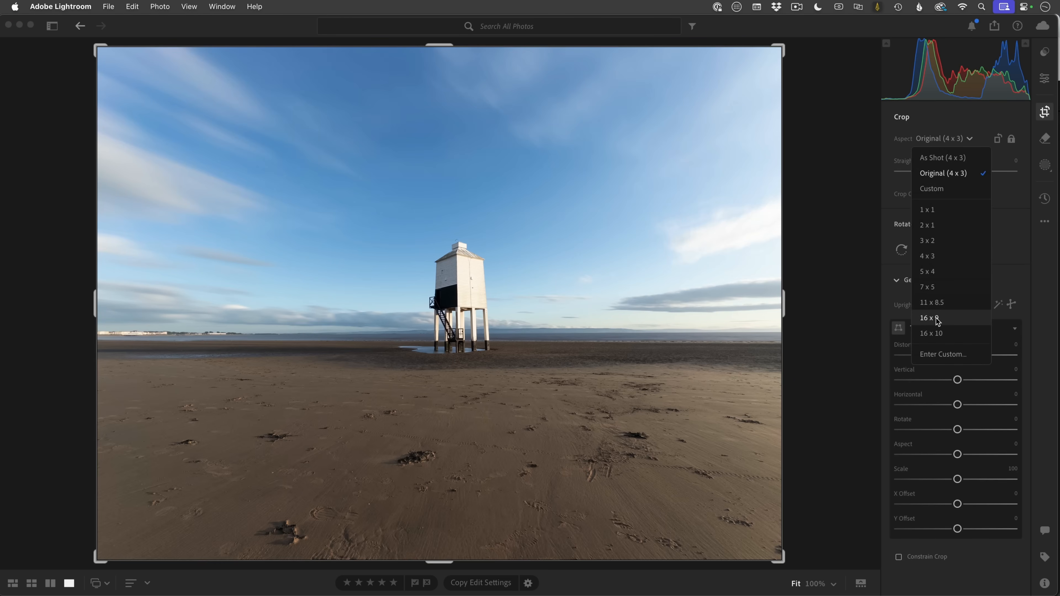
pyautogui.click(927, 318)
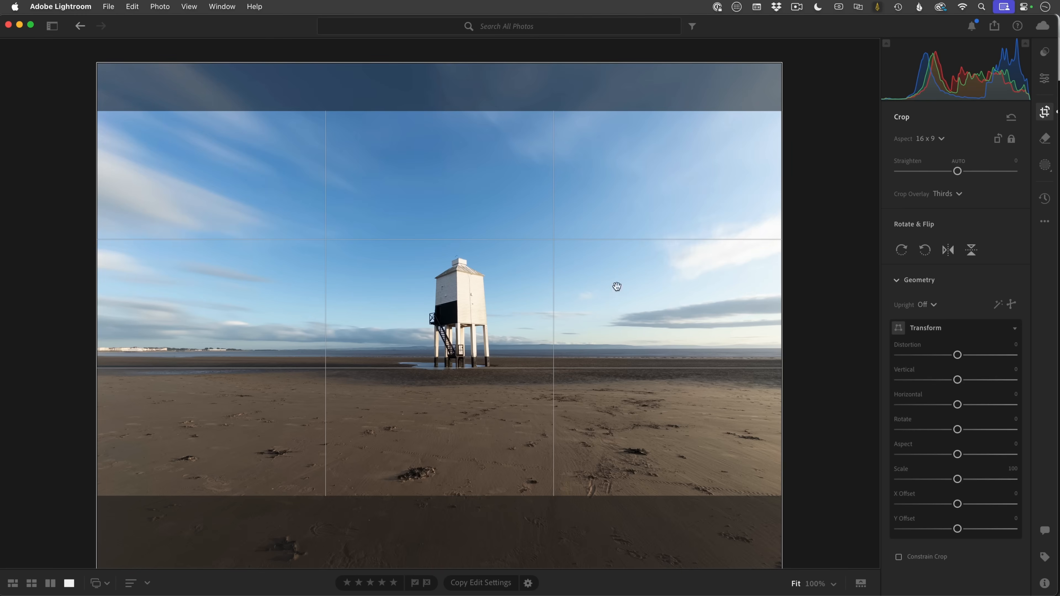
pyautogui.click(930, 139)
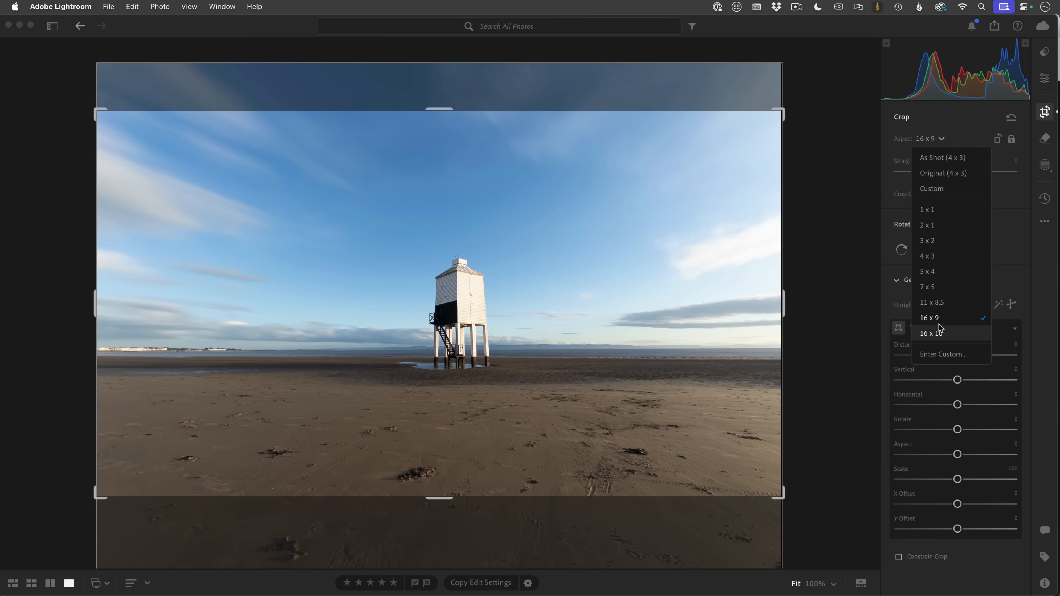
pyautogui.click(931, 332)
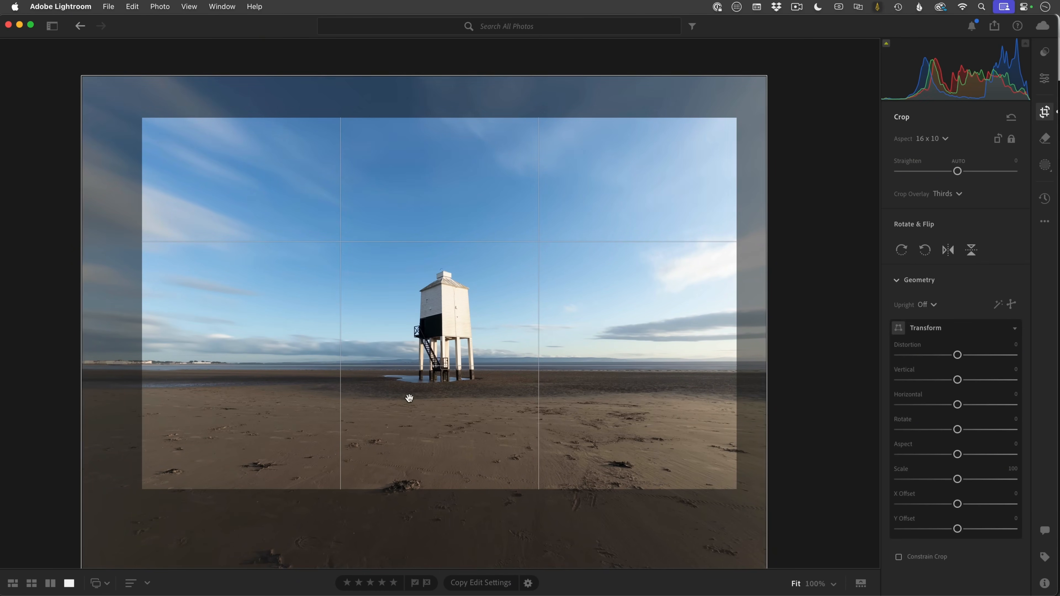
pyautogui.moveTo(409, 410)
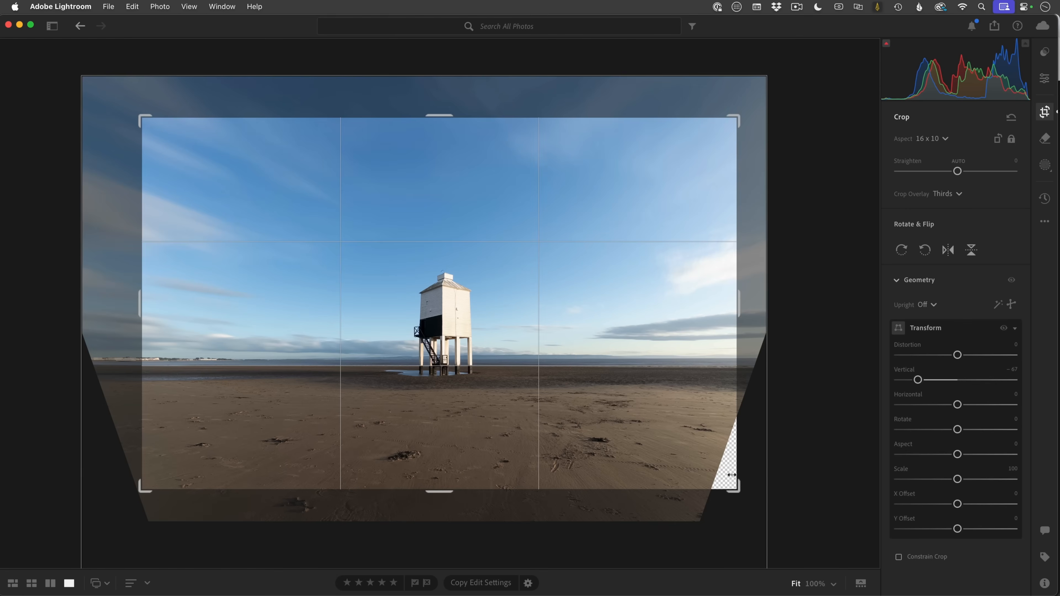
pyautogui.moveTo(752, 467)
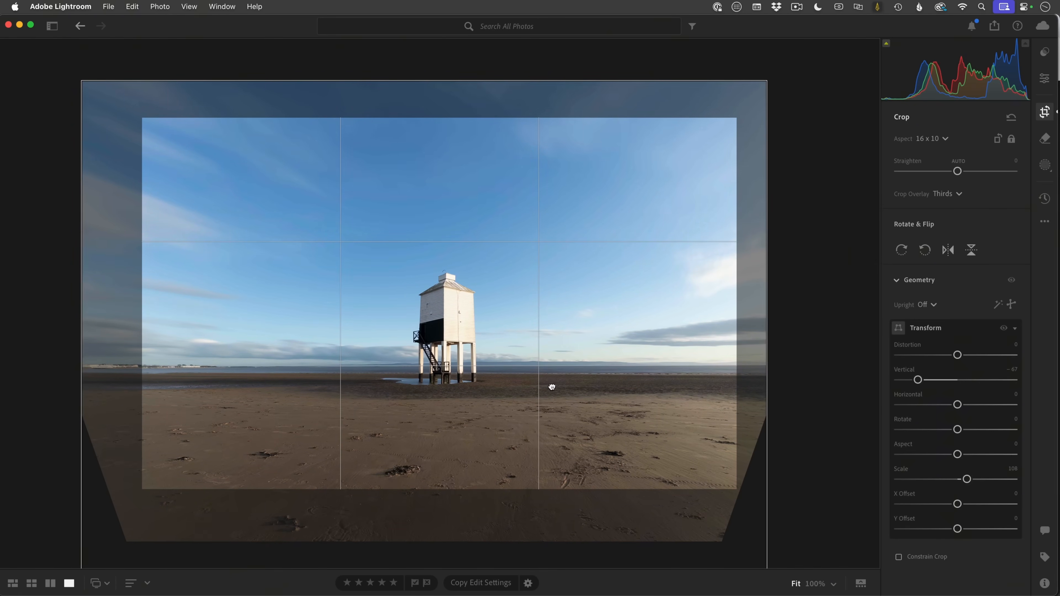
pyautogui.moveTo(607, 463)
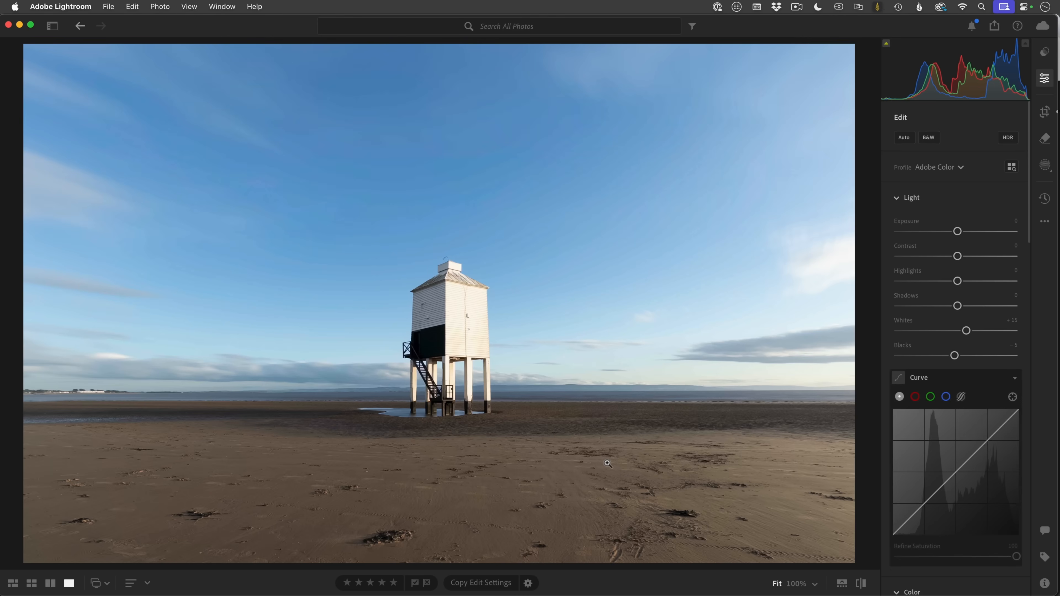
pyautogui.moveTo(683, 366)
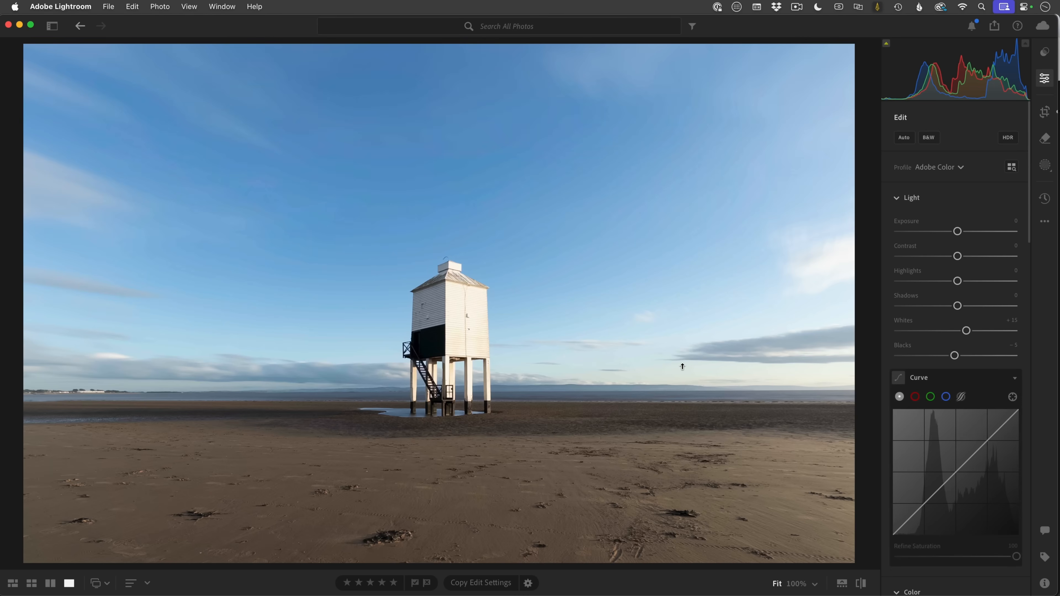
pyautogui.moveTo(691, 367)
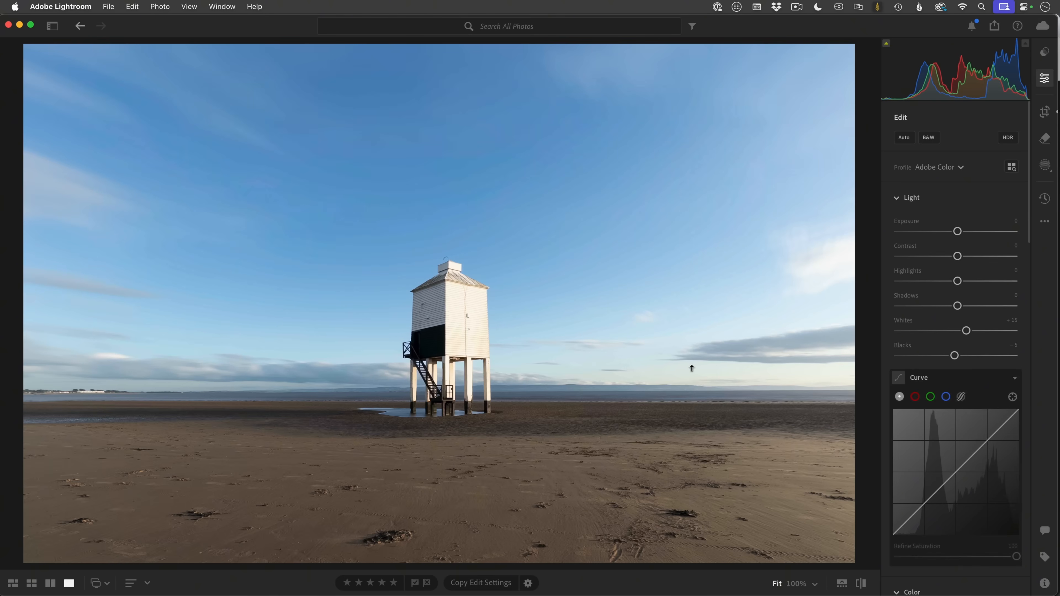
# Preview the photo large, then apply the Adaptive B&W profile
pyautogui.click(1044, 80)
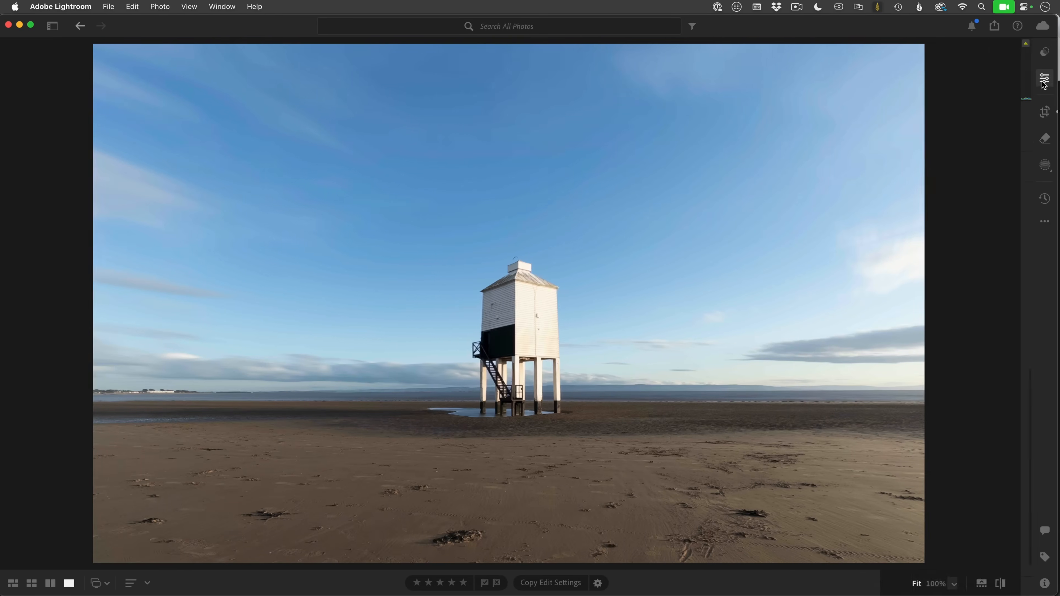
pyautogui.click(1044, 79)
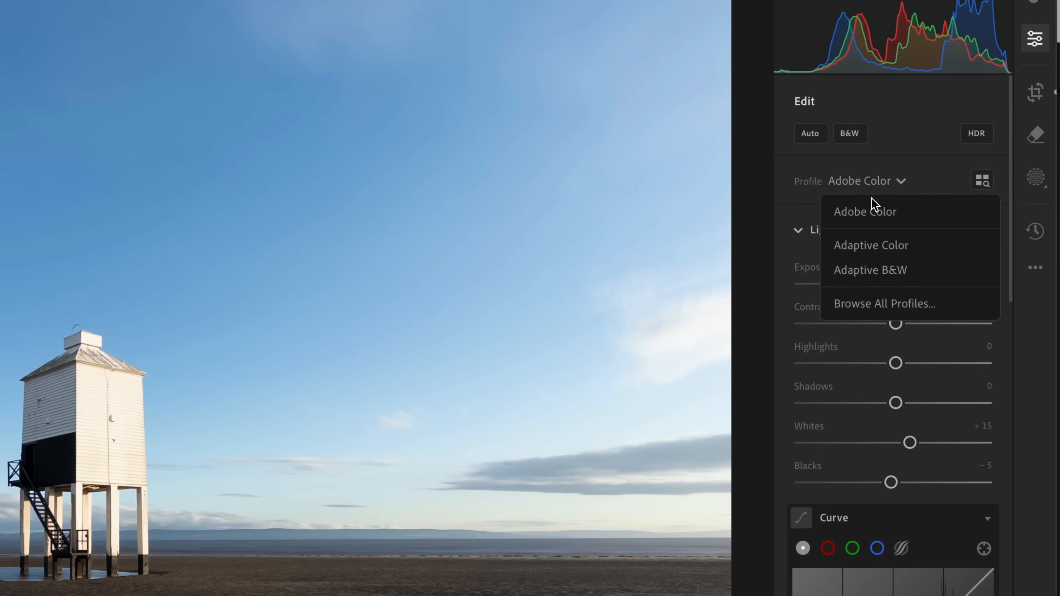
pyautogui.moveTo(850, 252)
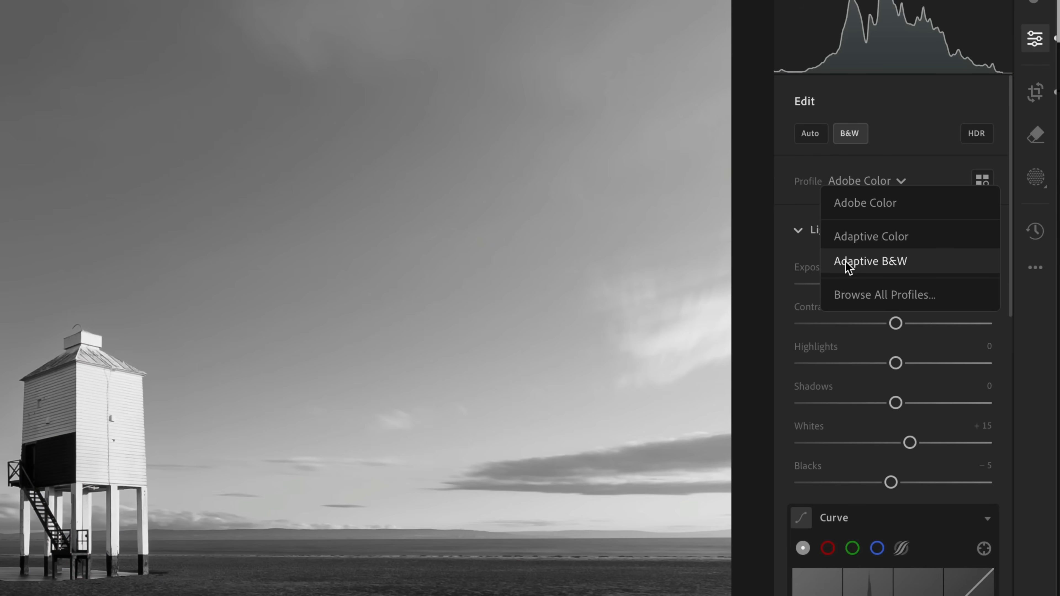
pyautogui.moveTo(871, 268)
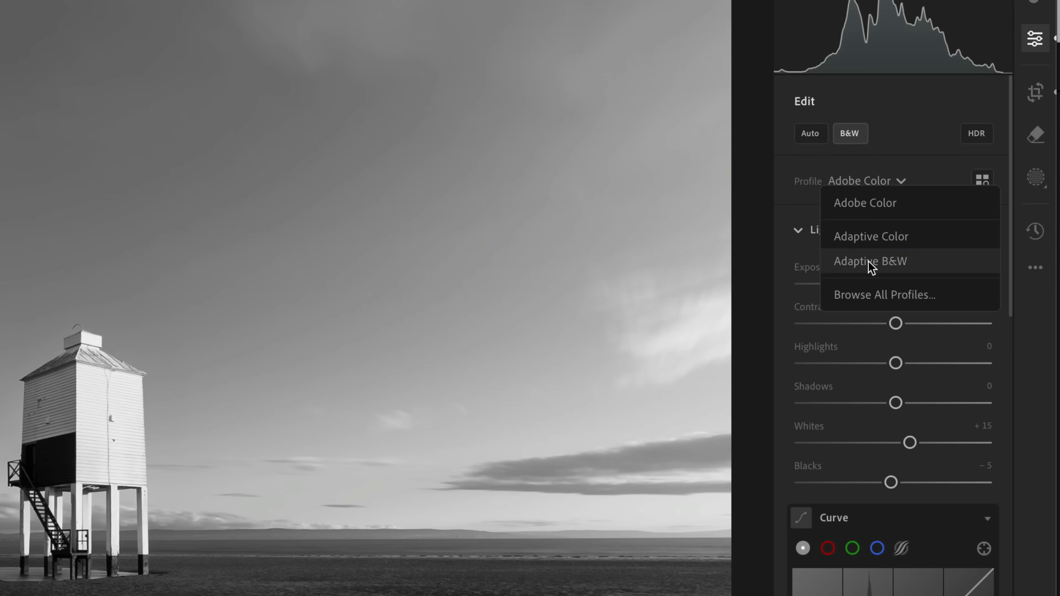
pyautogui.click(871, 262)
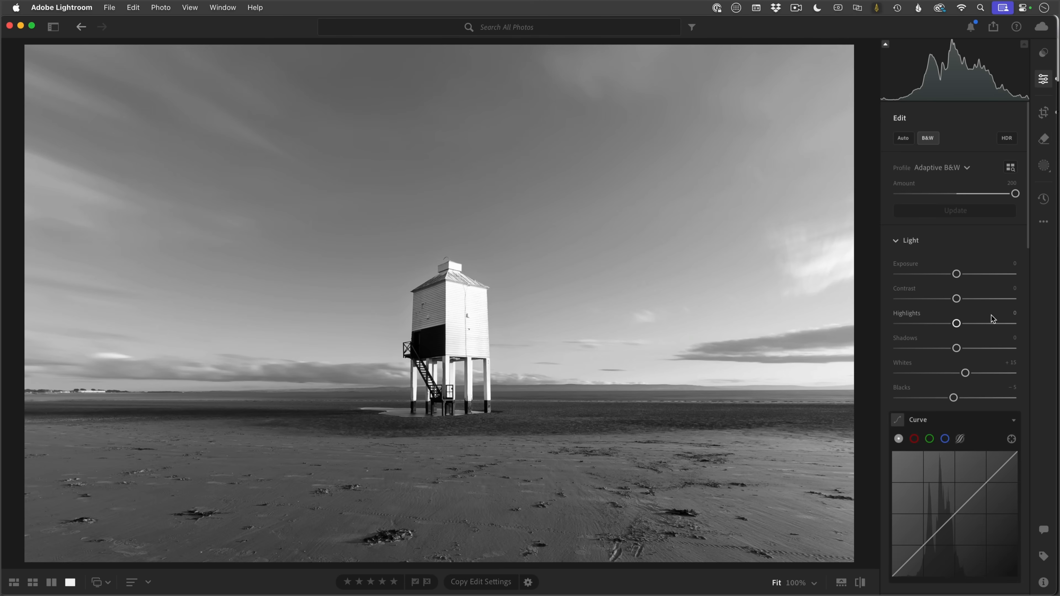
pyautogui.moveTo(989, 312)
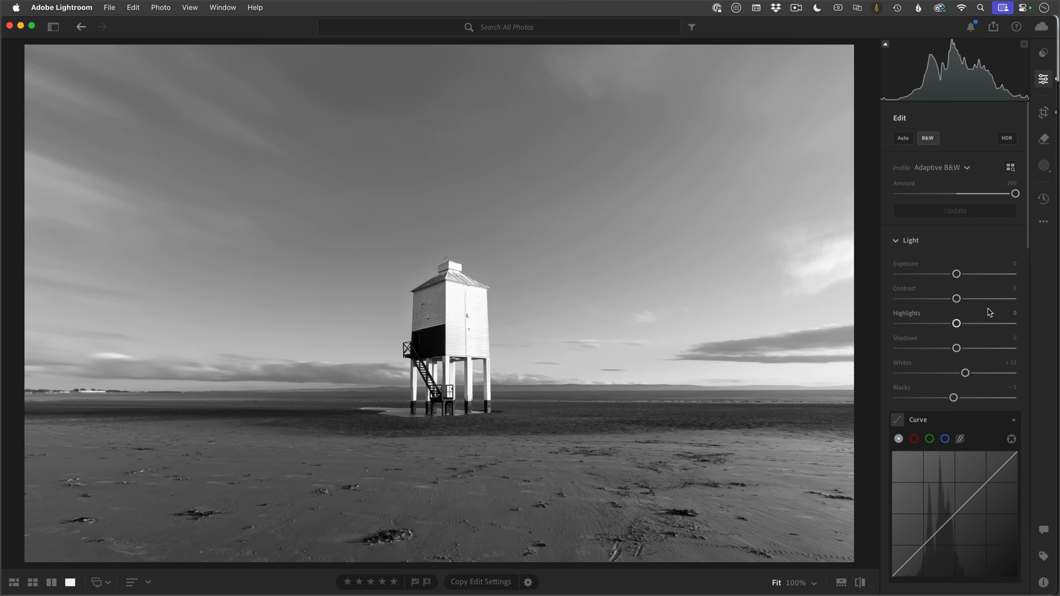
pyautogui.moveTo(957, 274)
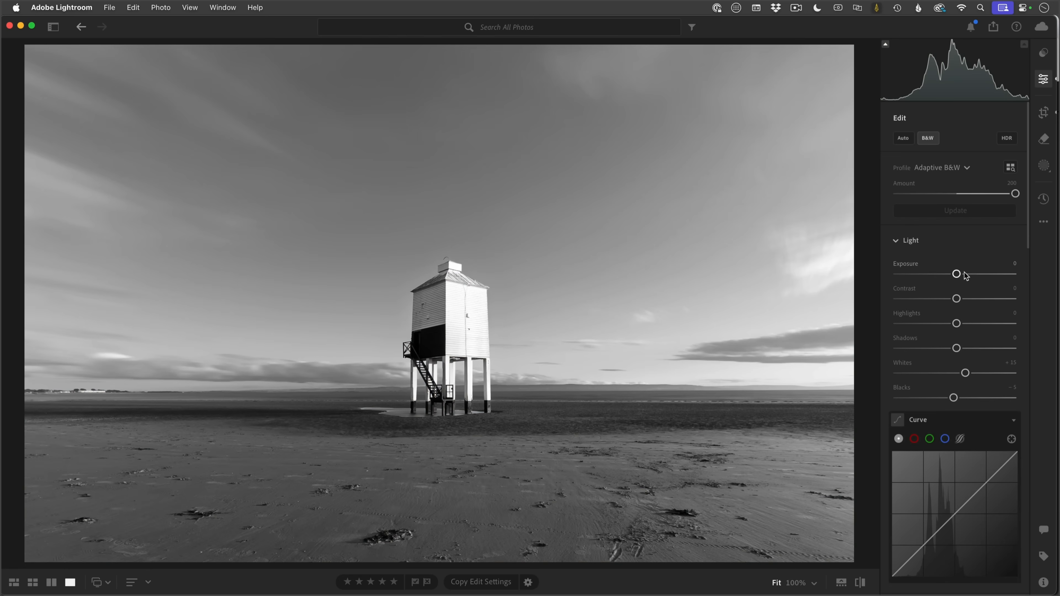
pyautogui.moveTo(523, 347)
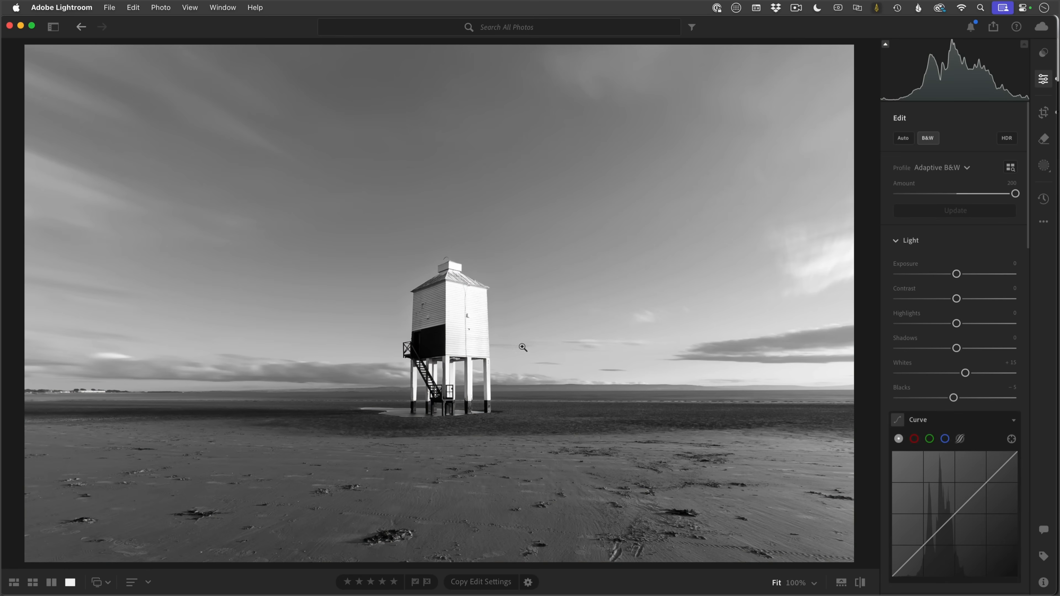
pyautogui.moveTo(340, 133)
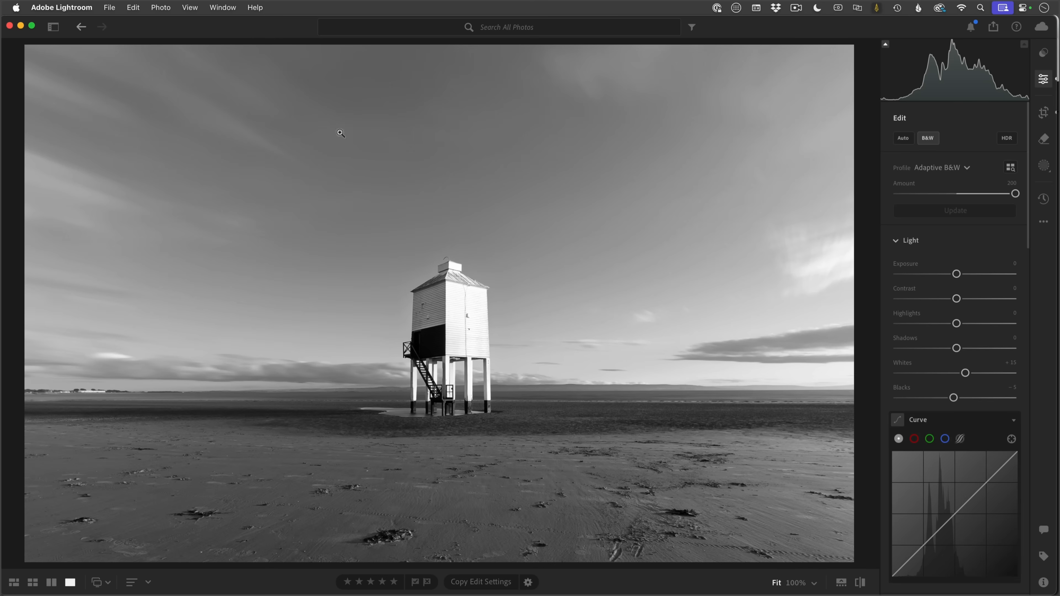
pyautogui.moveTo(460, 228)
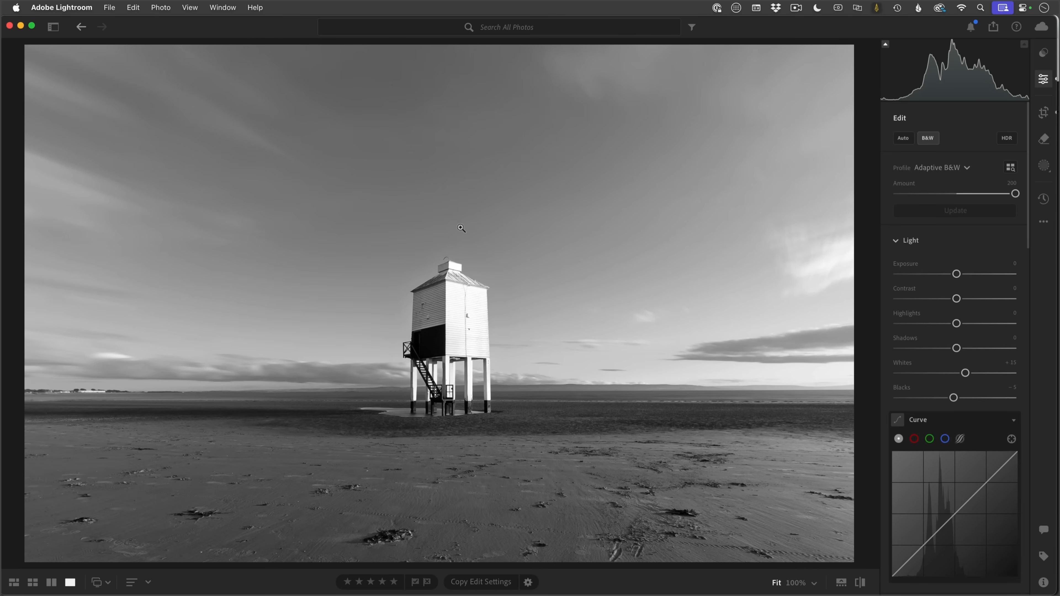
pyautogui.moveTo(1043, 173)
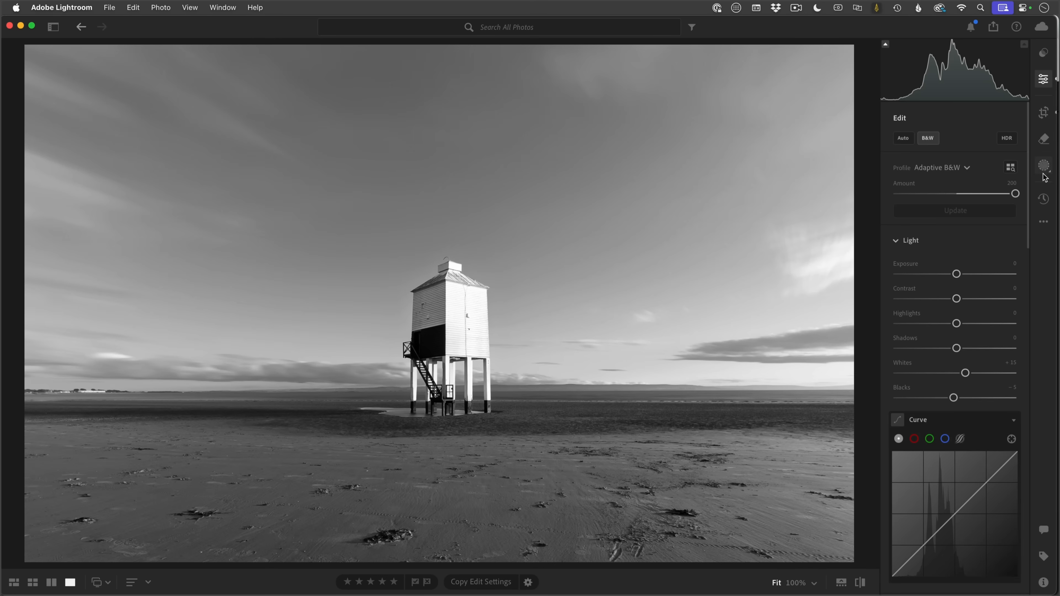
# Create an automatic Sky mask (Mask 1) and bring up its more-actions menu
pyautogui.click(1043, 165)
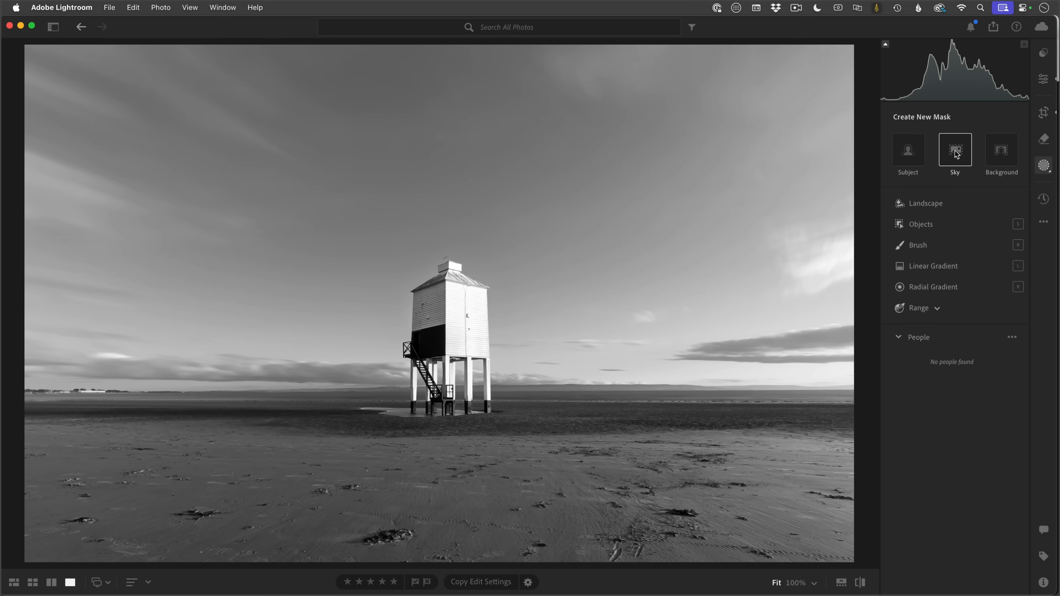
pyautogui.click(954, 149)
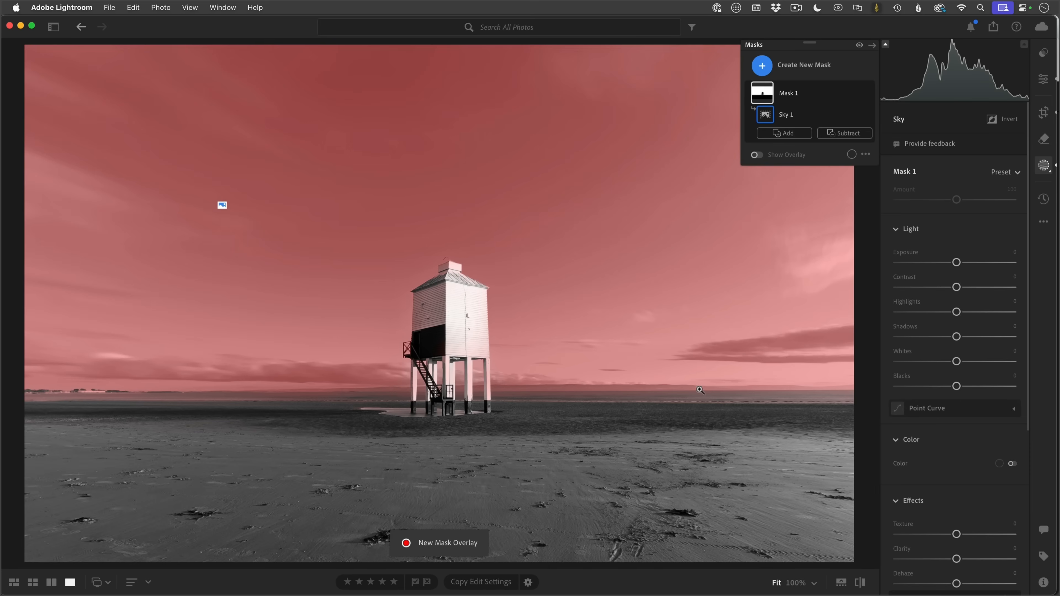
pyautogui.moveTo(621, 162)
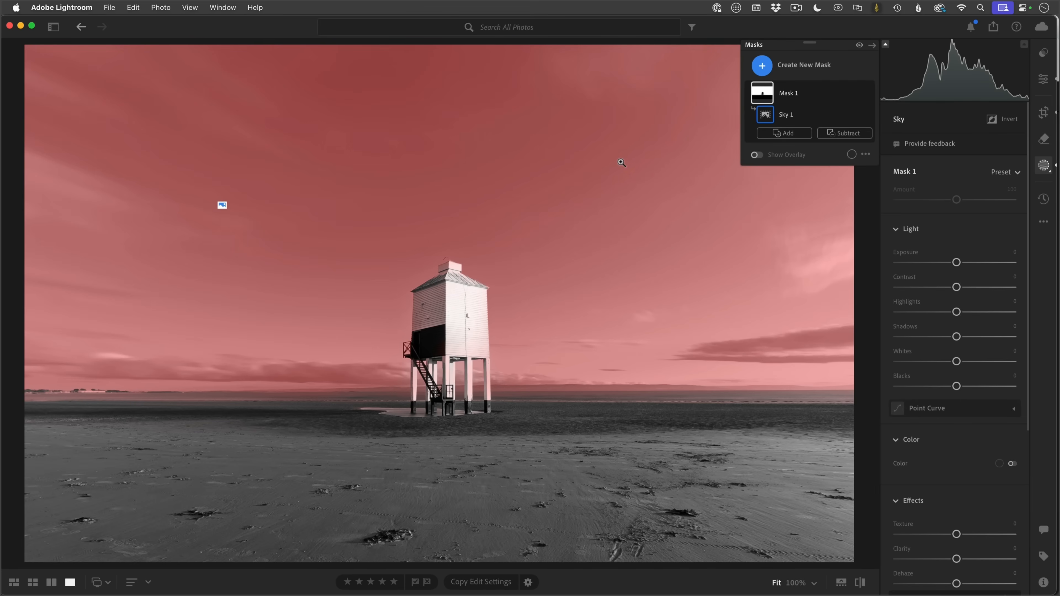
pyautogui.moveTo(725, 393)
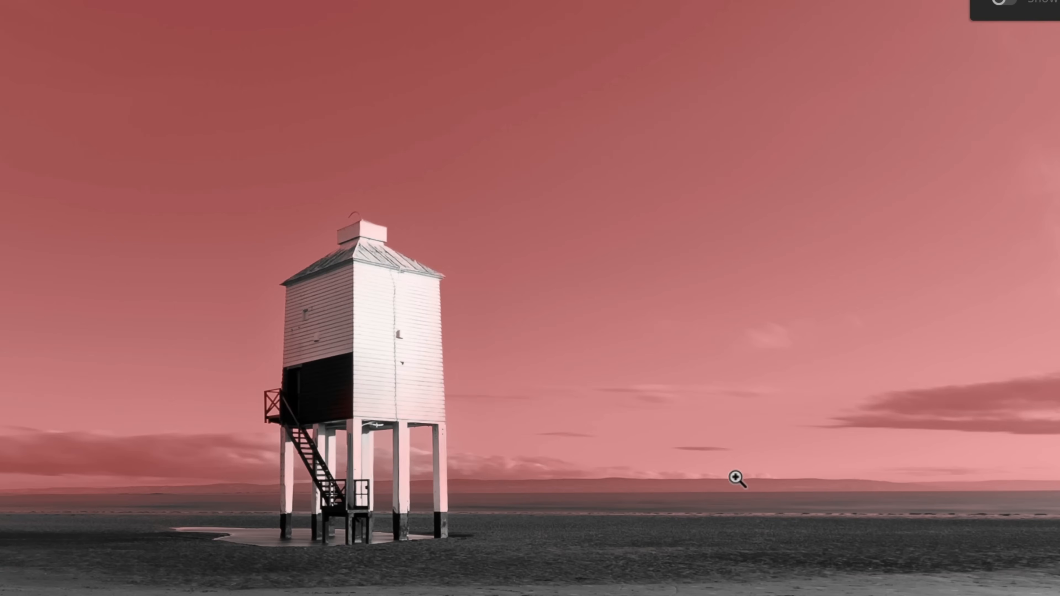
pyautogui.moveTo(739, 509)
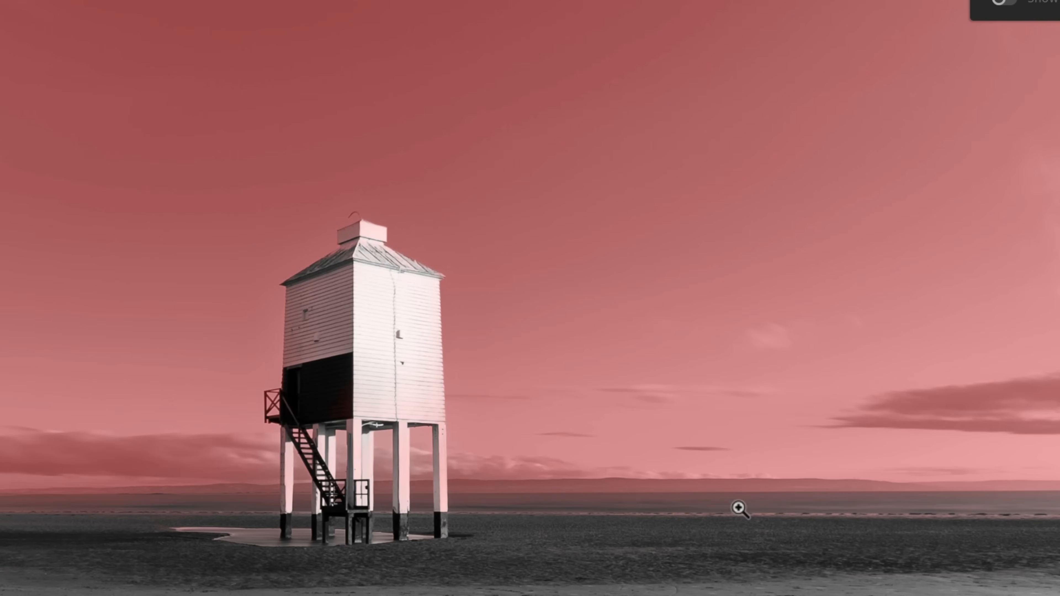
pyautogui.moveTo(909, 508)
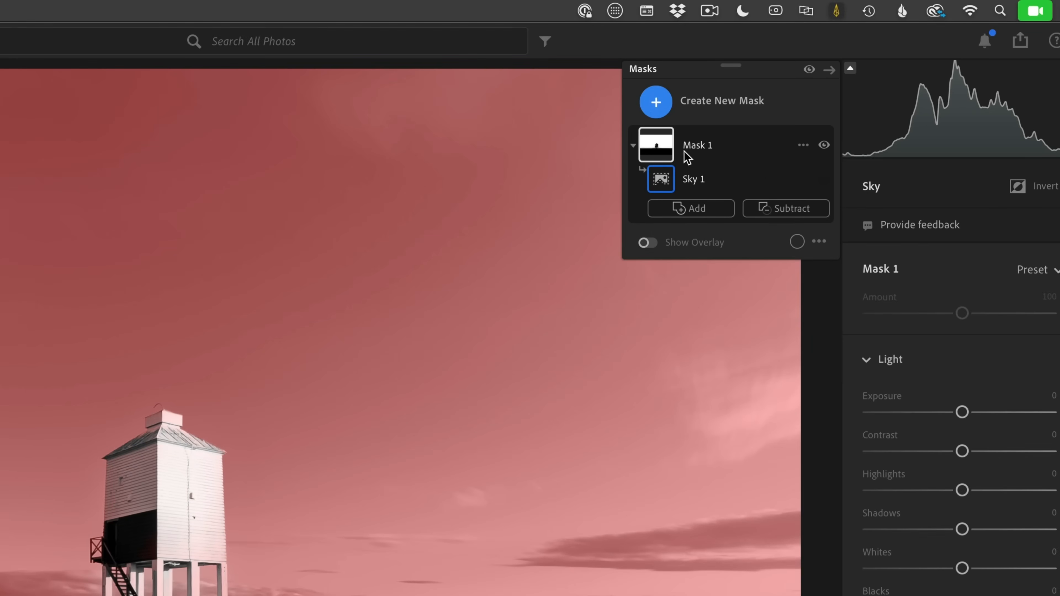
pyautogui.moveTo(783, 142)
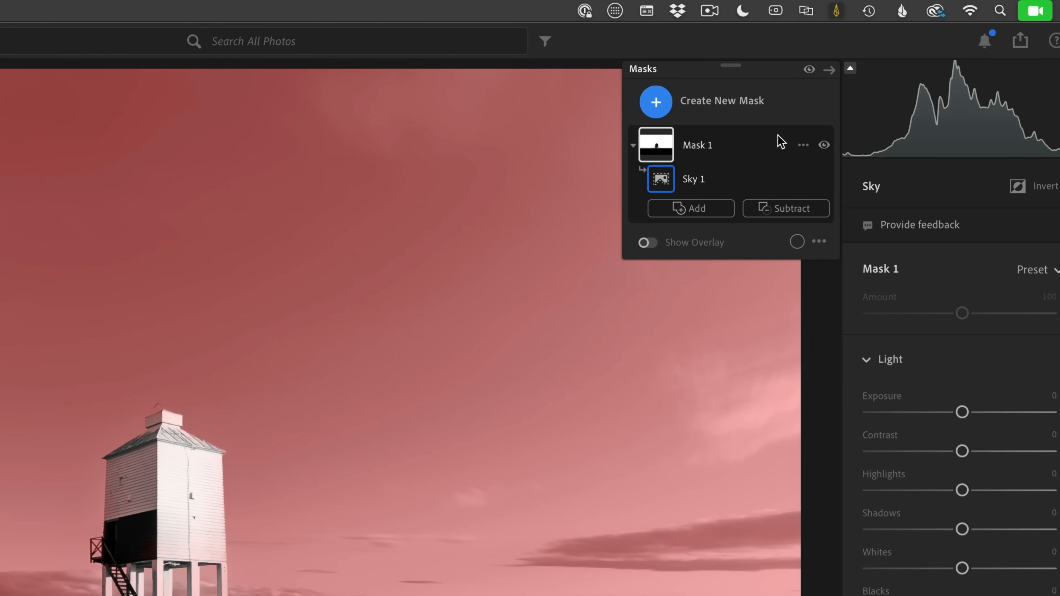
pyautogui.moveTo(809, 152)
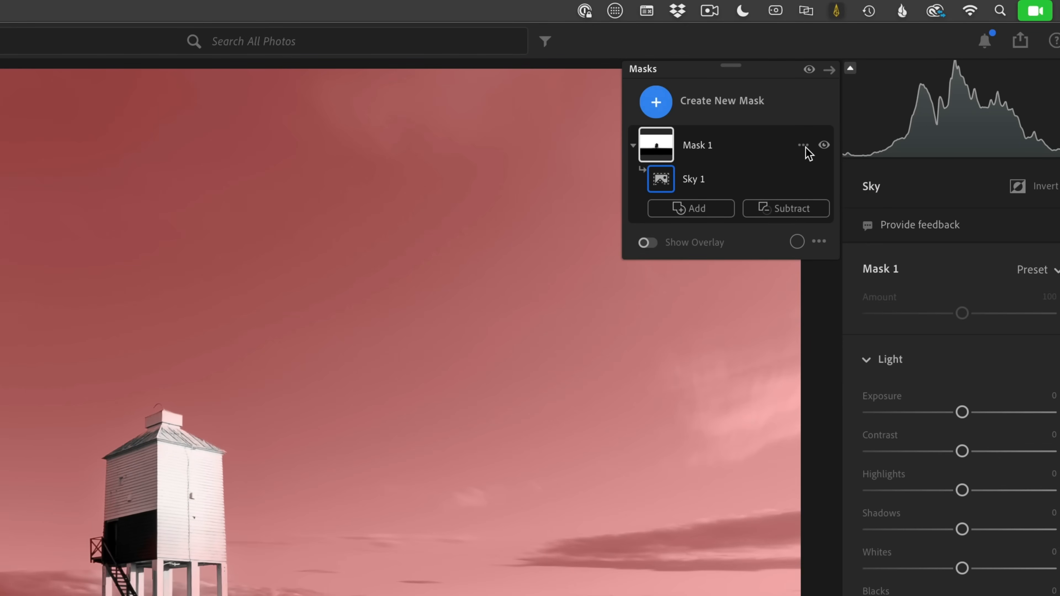
pyautogui.click(802, 145)
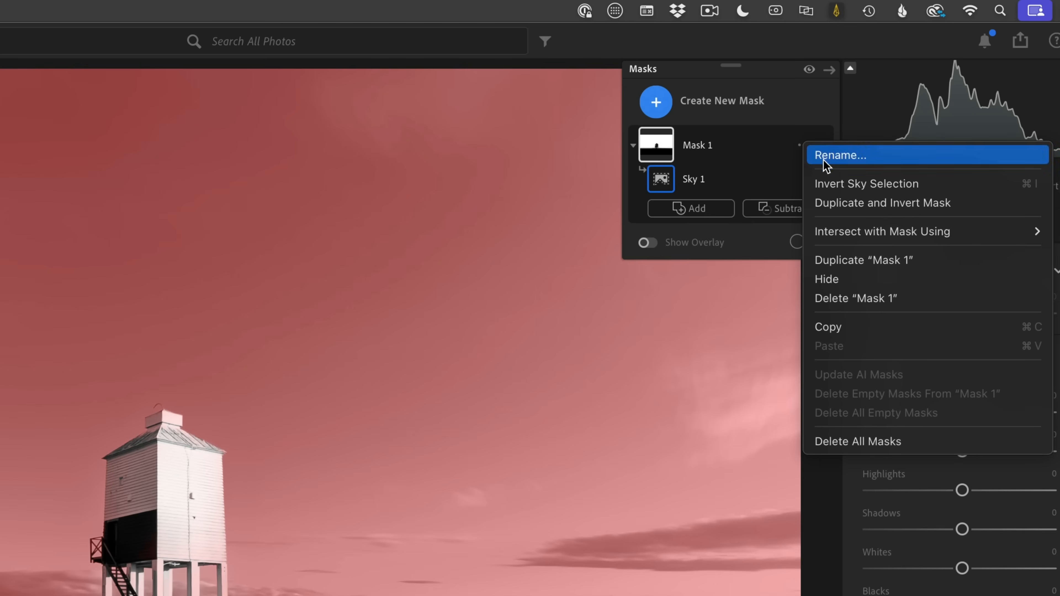
pyautogui.moveTo(882, 231)
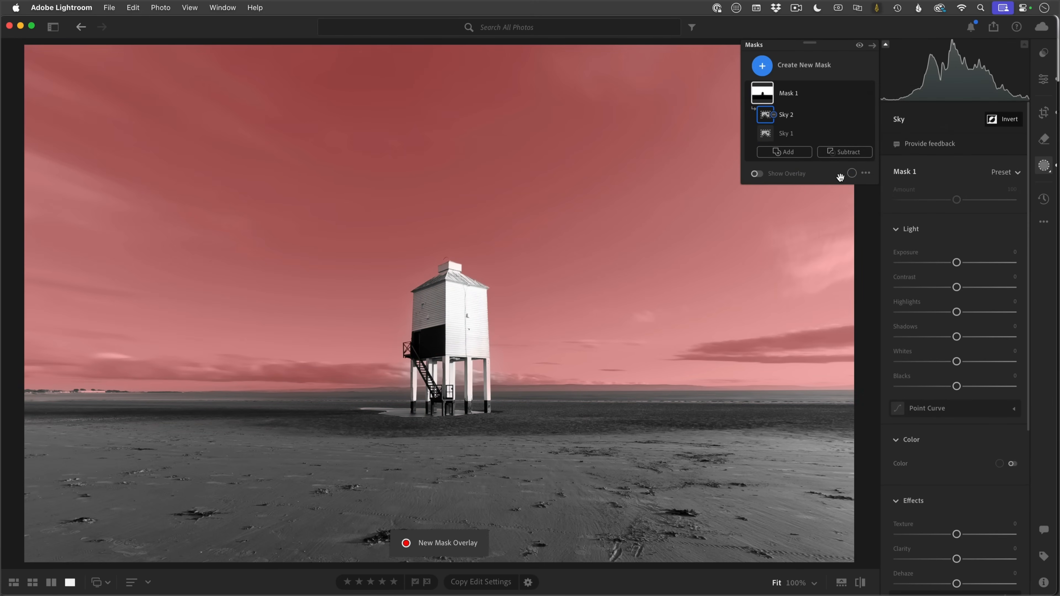
# Hide the red mask overlay and move down to the sky mask's Effects adjustments
pyautogui.click(757, 173)
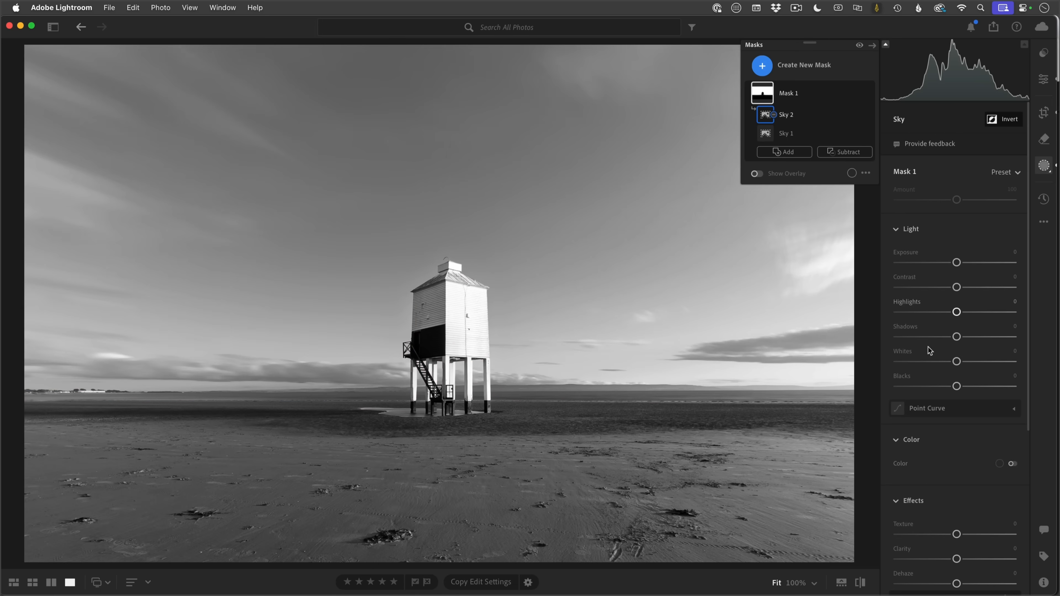
pyautogui.scroll(-3)
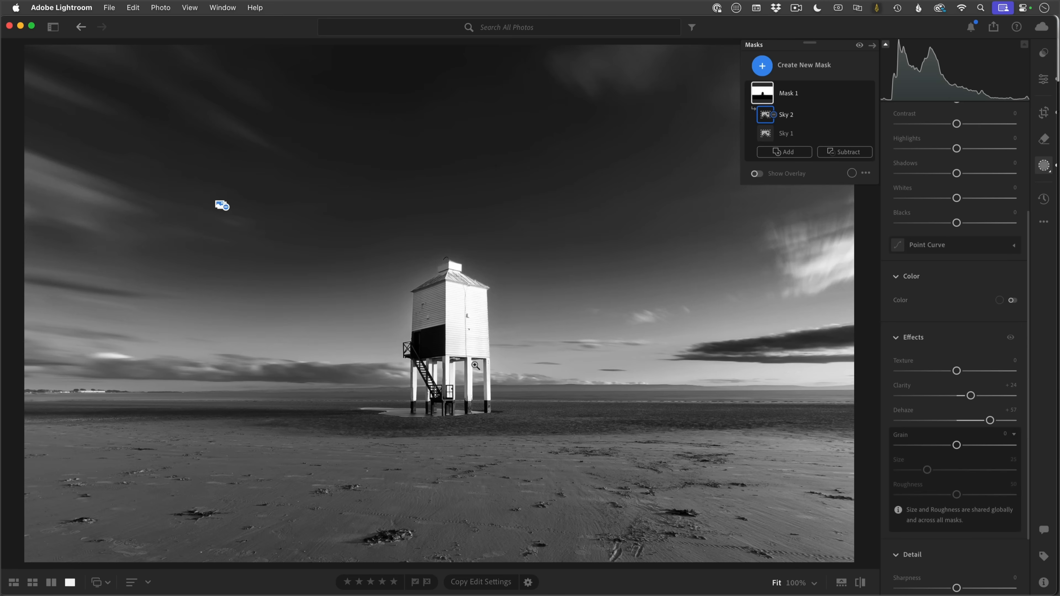
pyautogui.moveTo(505, 370)
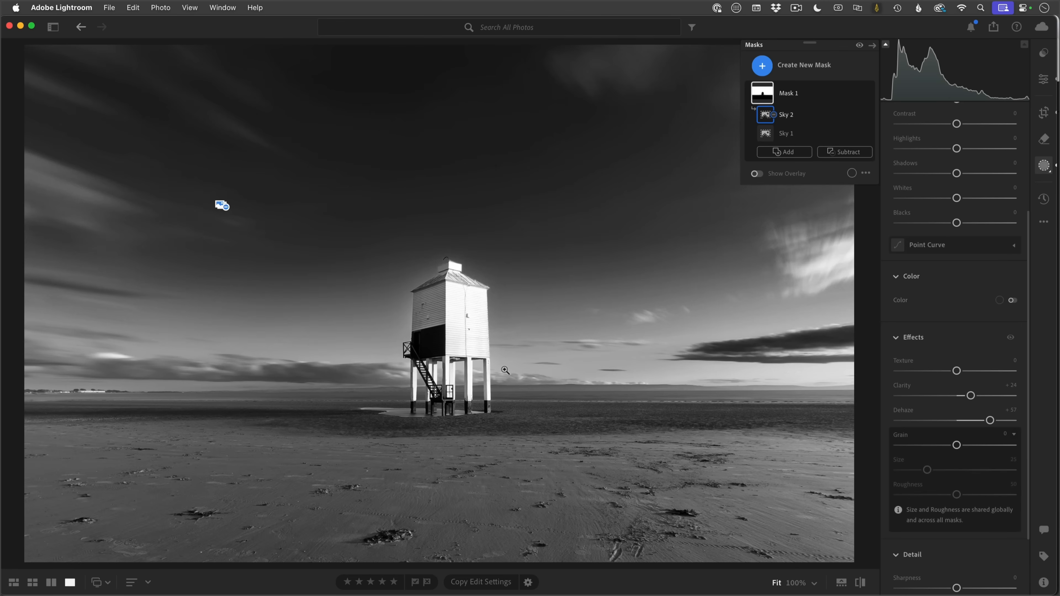
pyautogui.moveTo(424, 295)
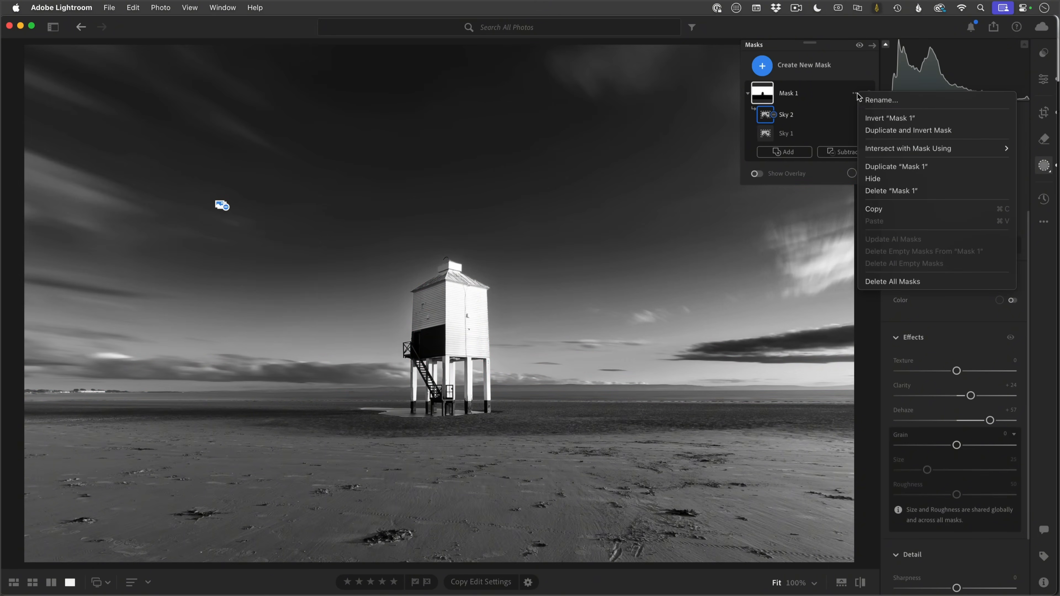
# Rename Mask 1 to 'sky' and collapse its component list
pyautogui.click(880, 99)
pyautogui.write('sky')
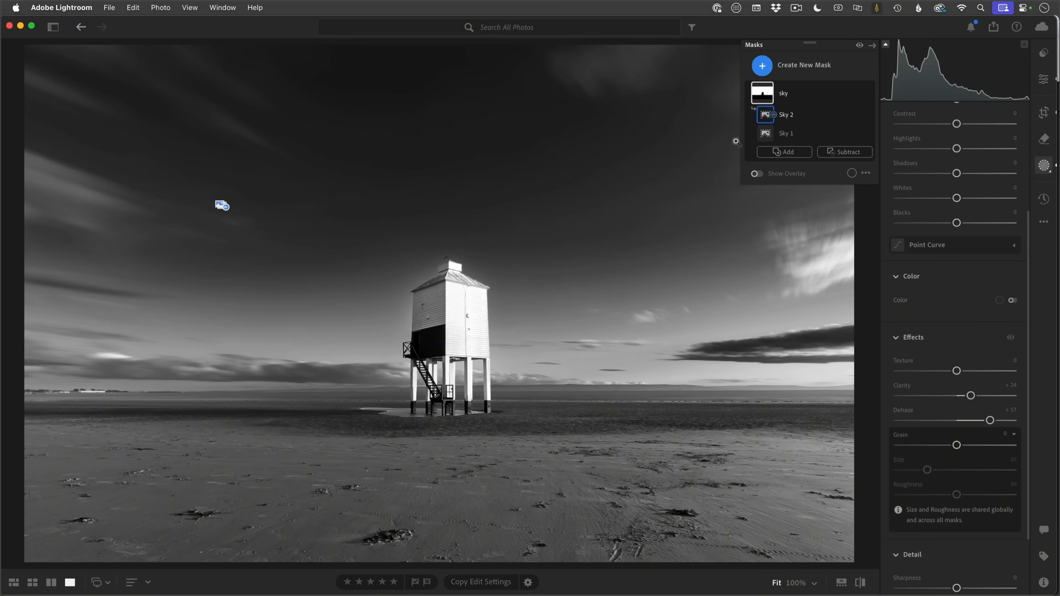
pyautogui.click(783, 92)
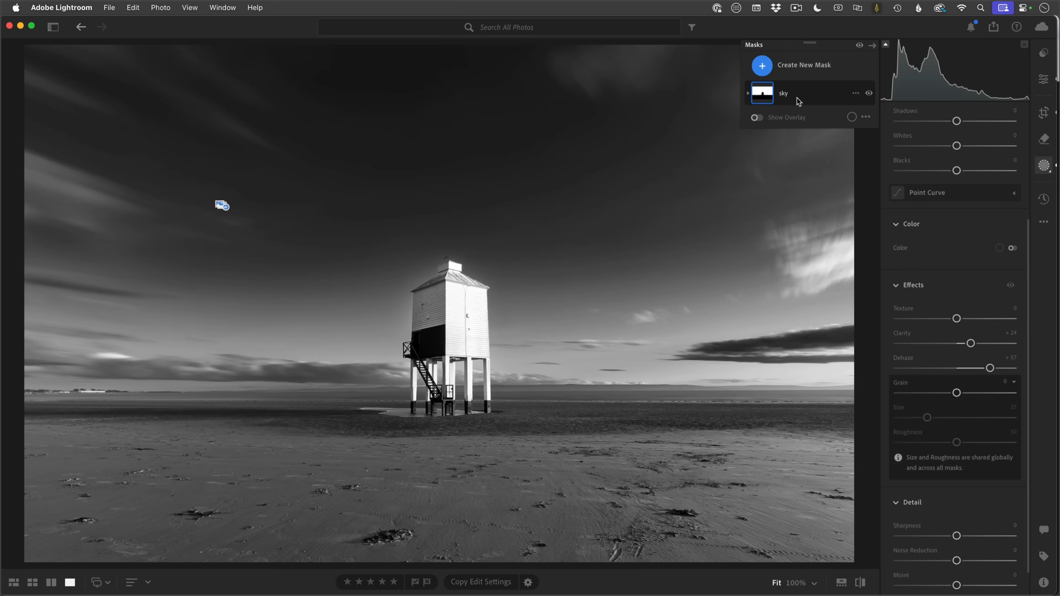
pyautogui.moveTo(813, 84)
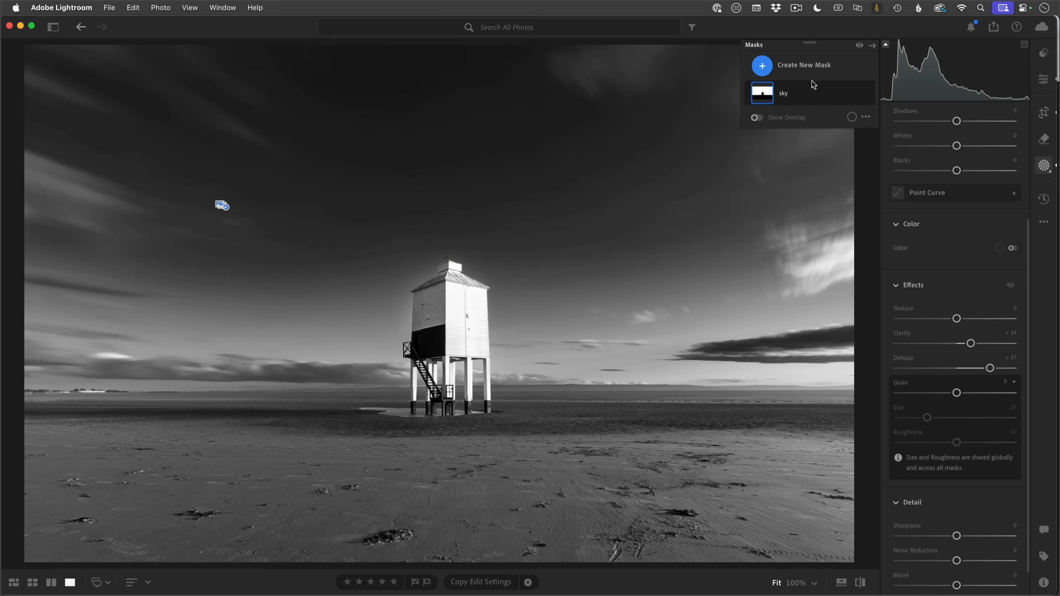
# Bring up the Create New Mask choices alongside the existing sky mask
pyautogui.click(762, 65)
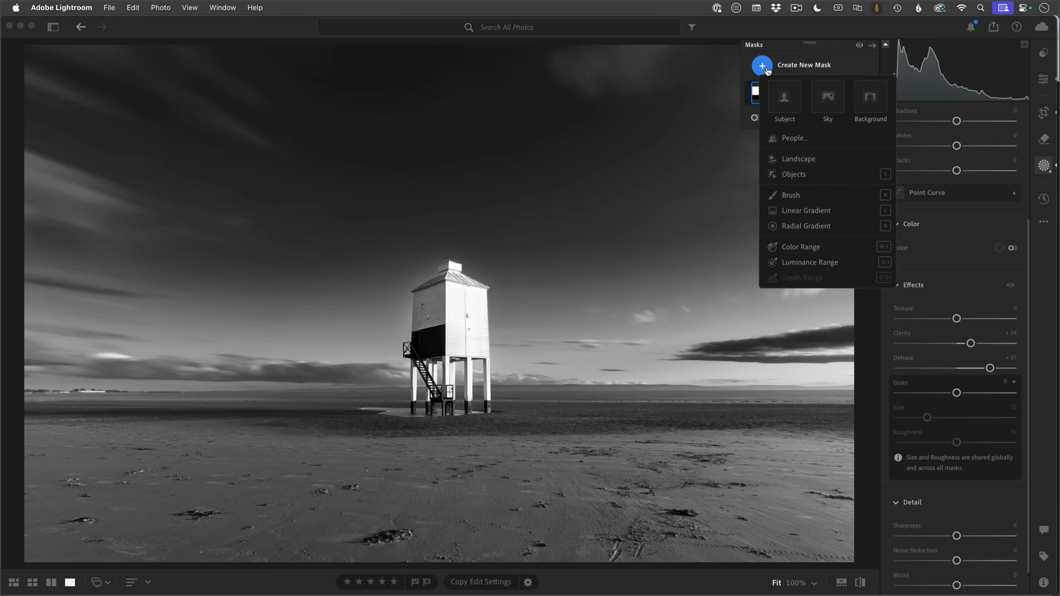
pyautogui.moveTo(769, 76)
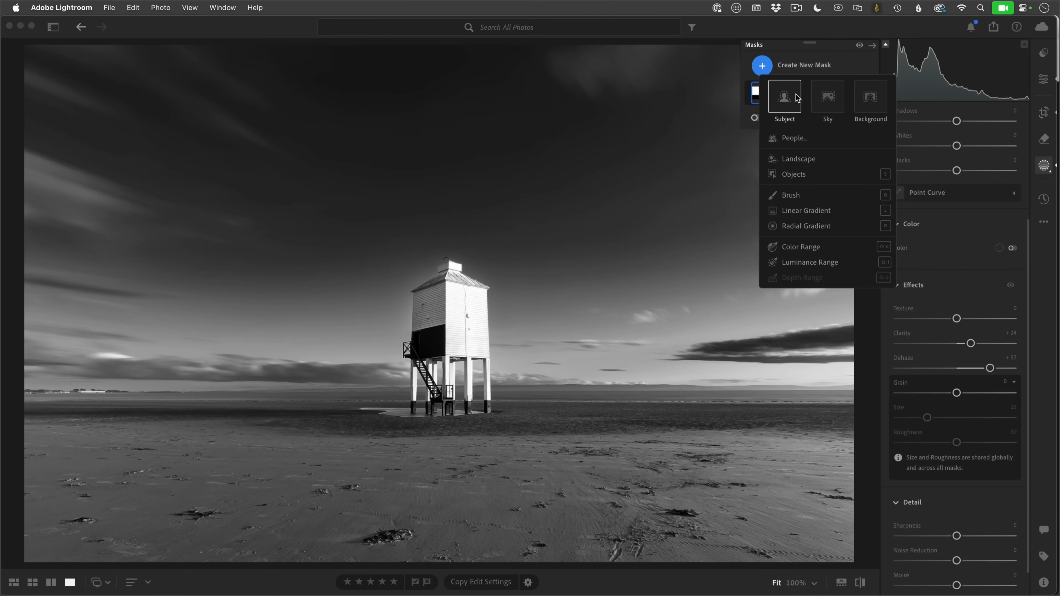
pyautogui.click(828, 97)
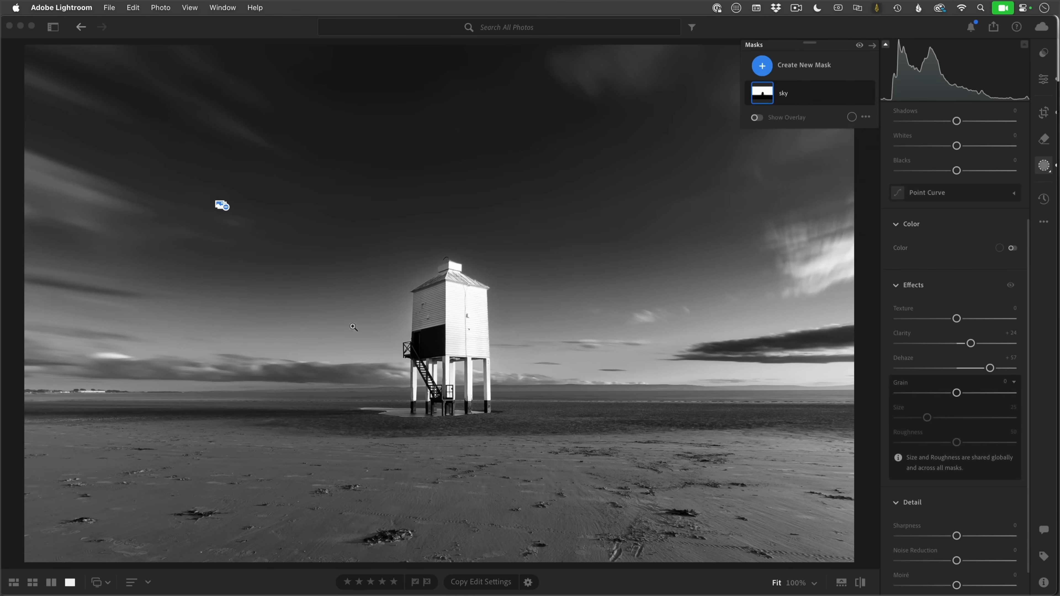
pyautogui.moveTo(599, 338)
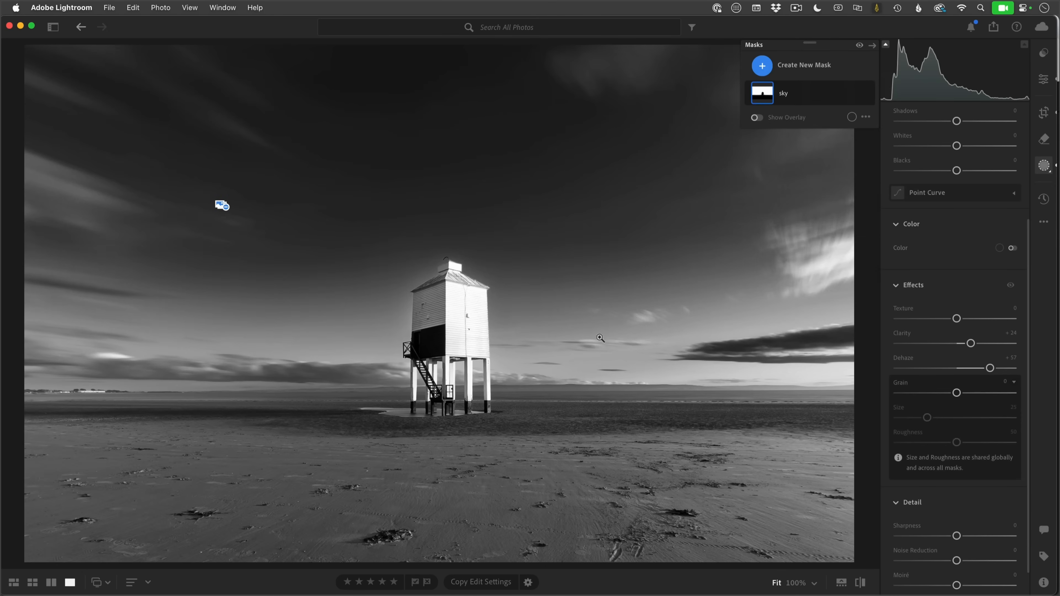
pyautogui.click(762, 65)
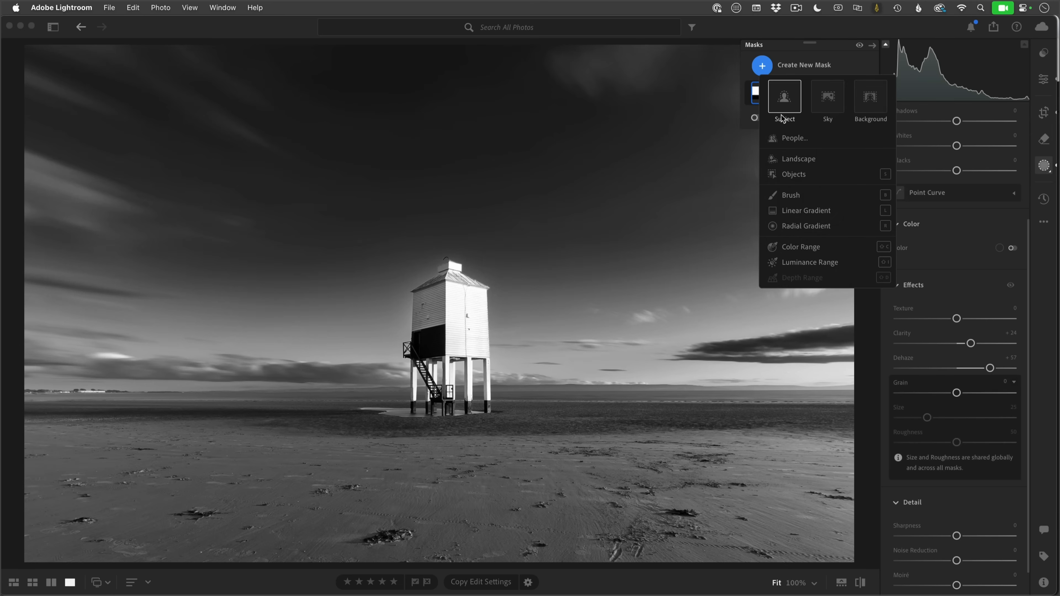
pyautogui.moveTo(783, 102)
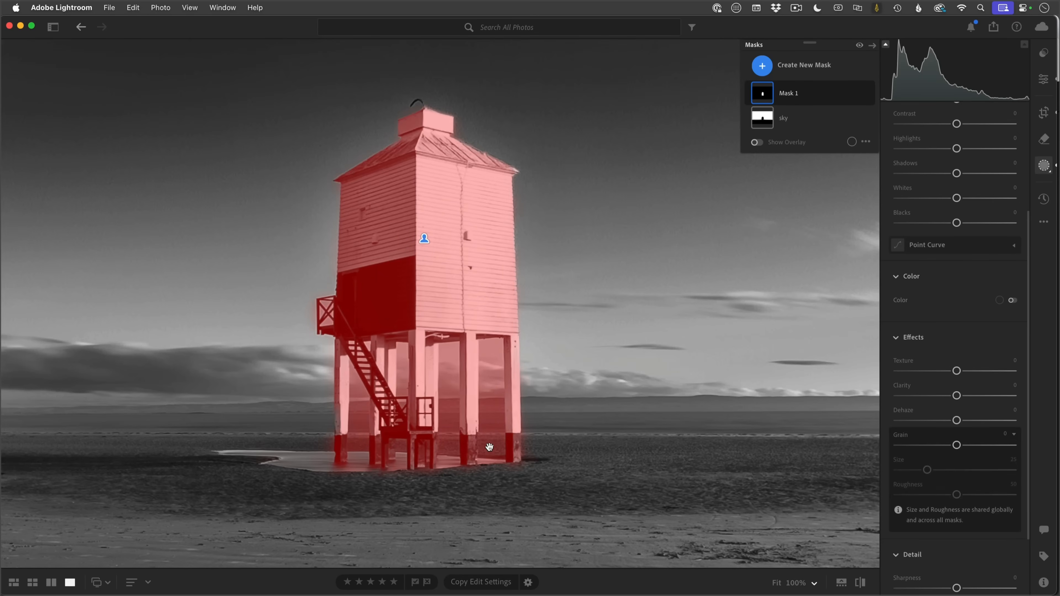
pyautogui.moveTo(440, 353)
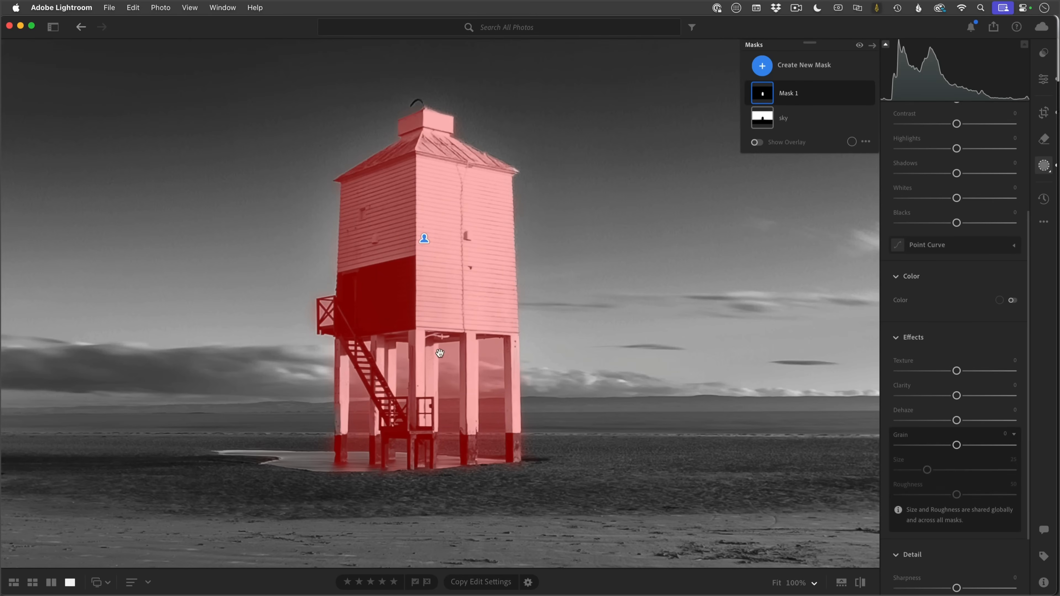
pyautogui.moveTo(319, 311)
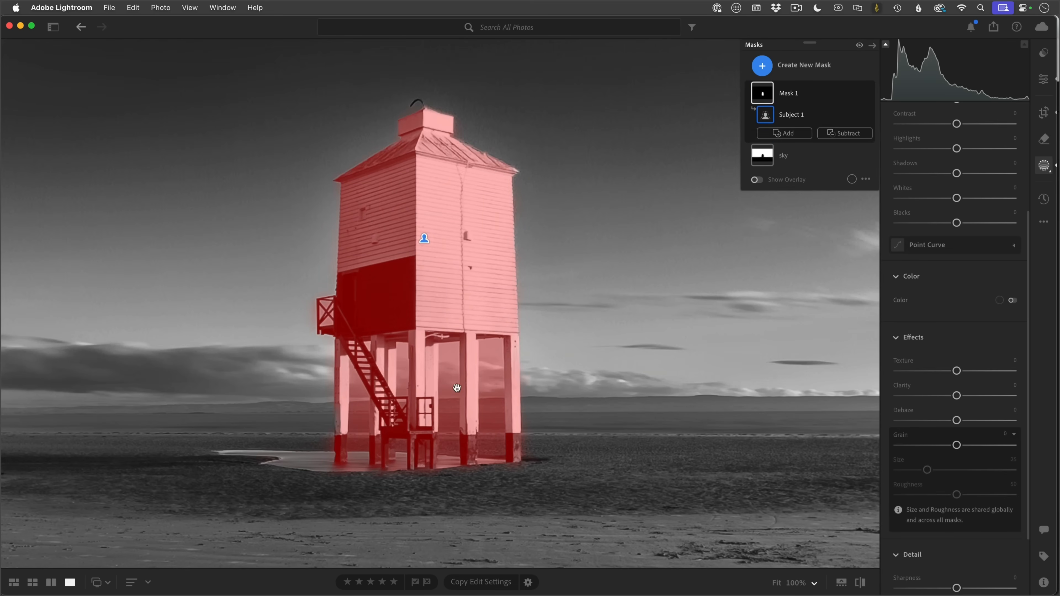
pyautogui.moveTo(564, 412)
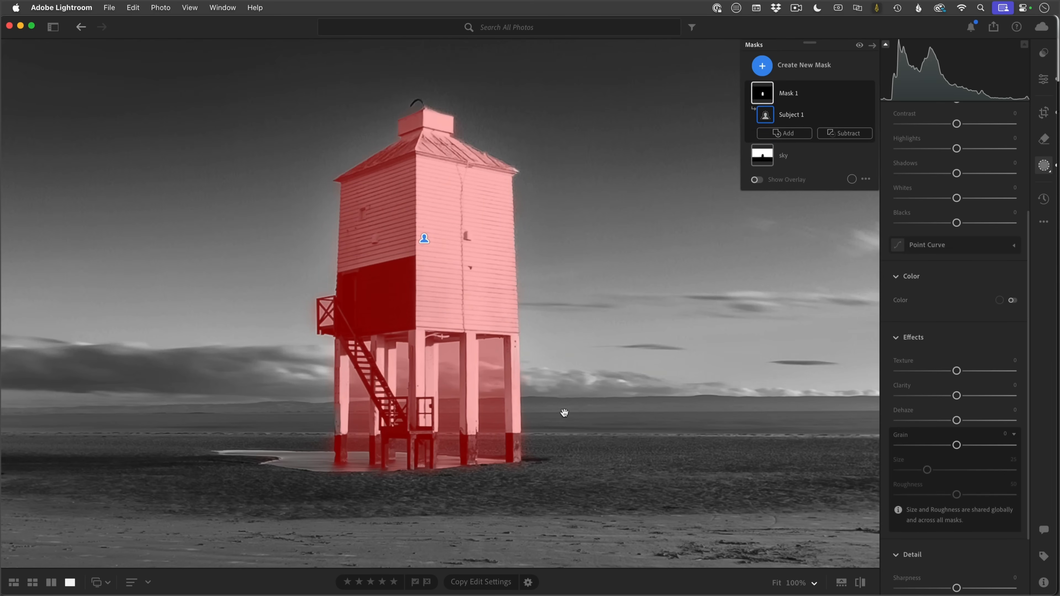
pyautogui.moveTo(570, 419)
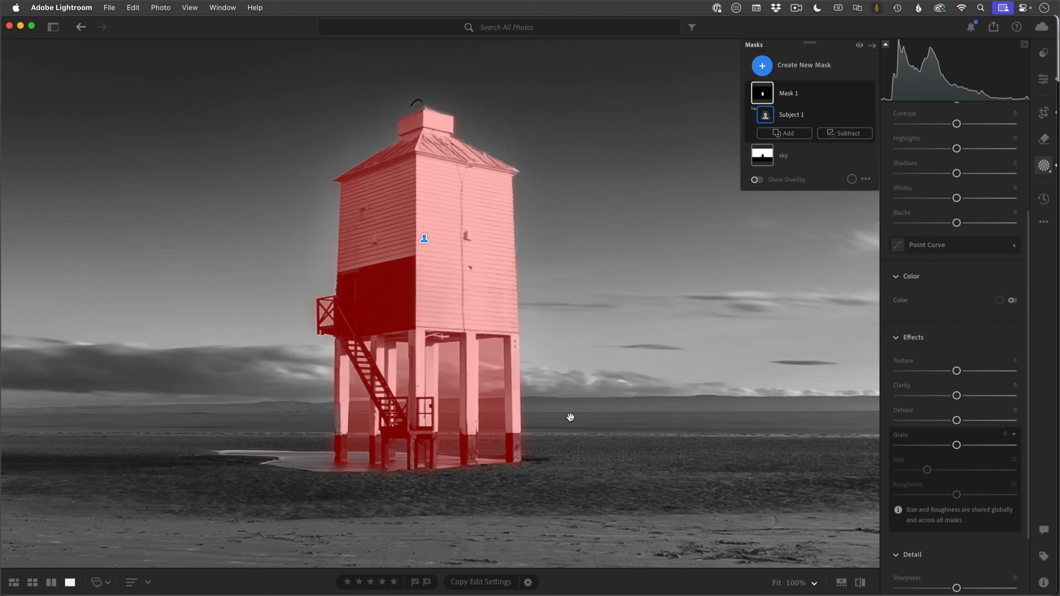
pyautogui.moveTo(574, 420)
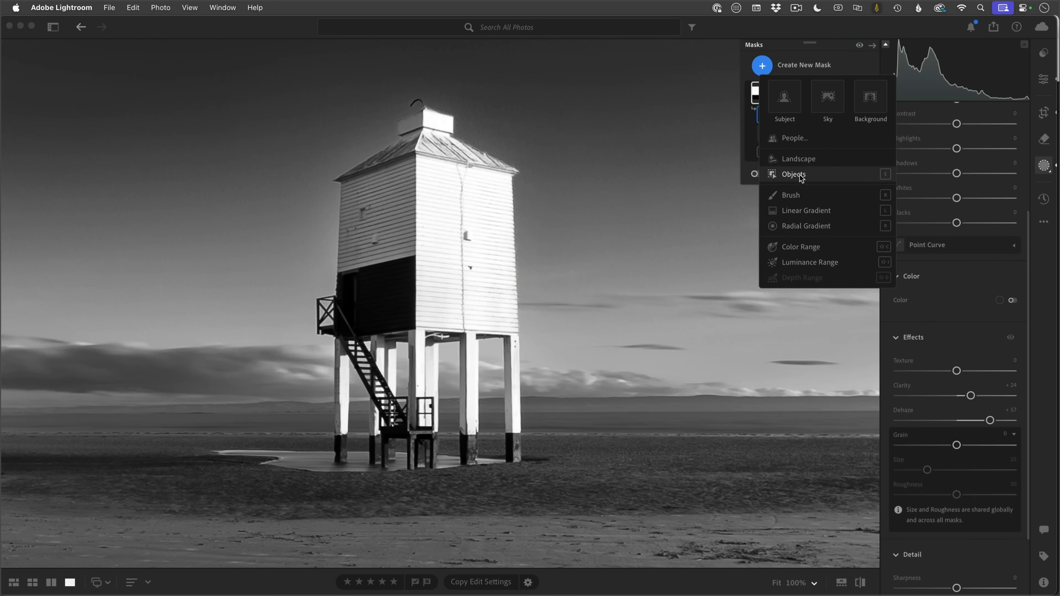
# Start a Select Objects mask component
pyautogui.click(793, 174)
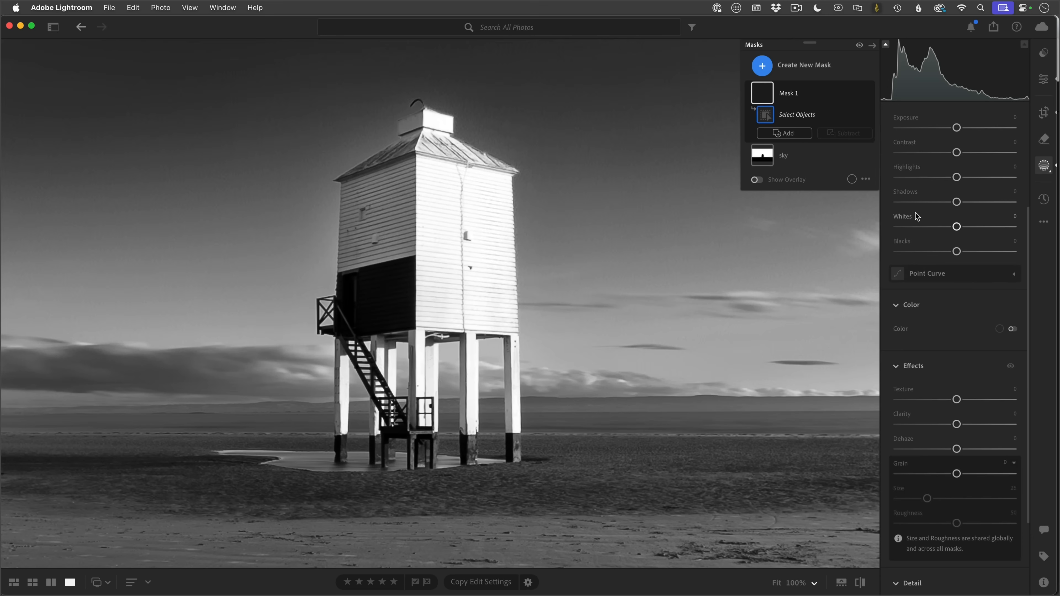
pyautogui.moveTo(923, 229)
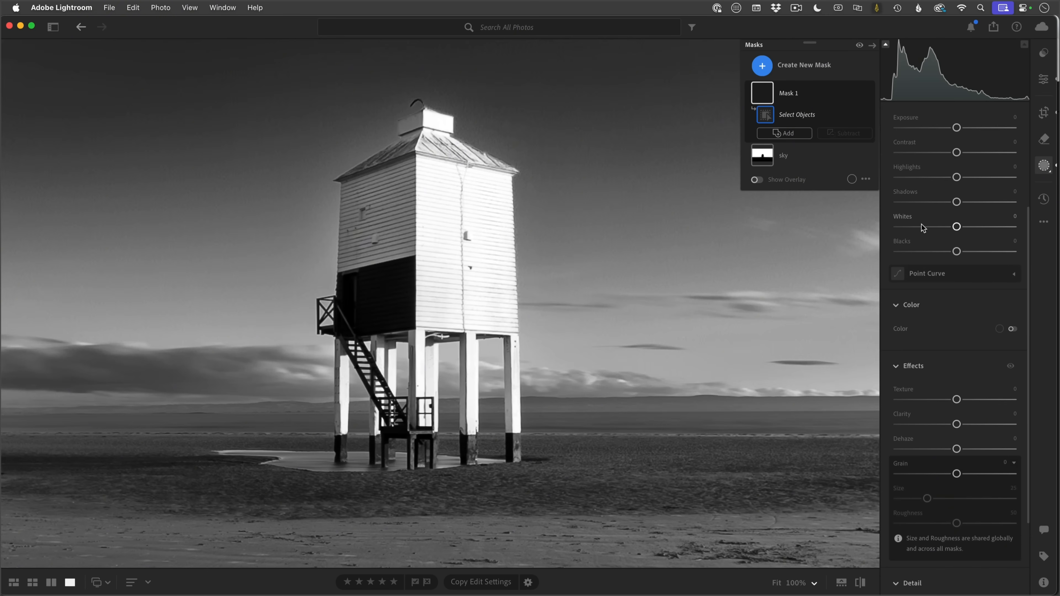
pyautogui.moveTo(927, 234)
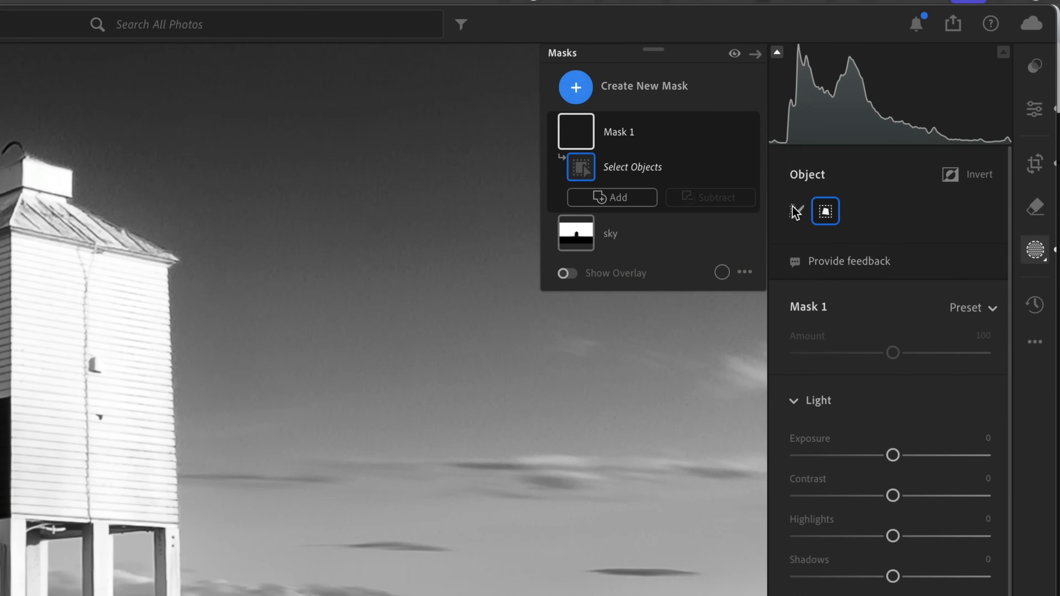
pyautogui.moveTo(801, 241)
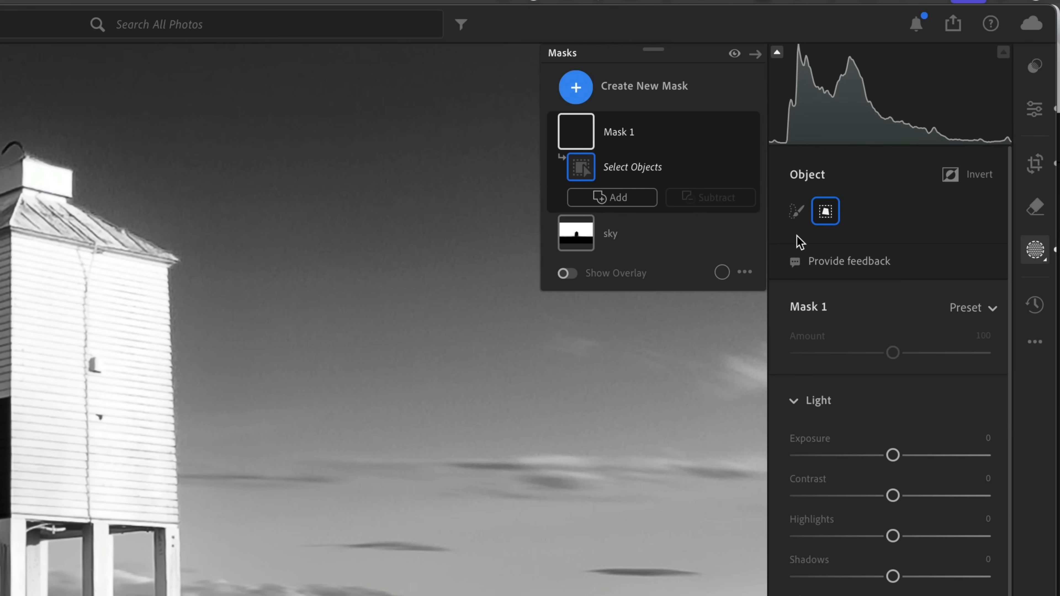
pyautogui.moveTo(798, 233)
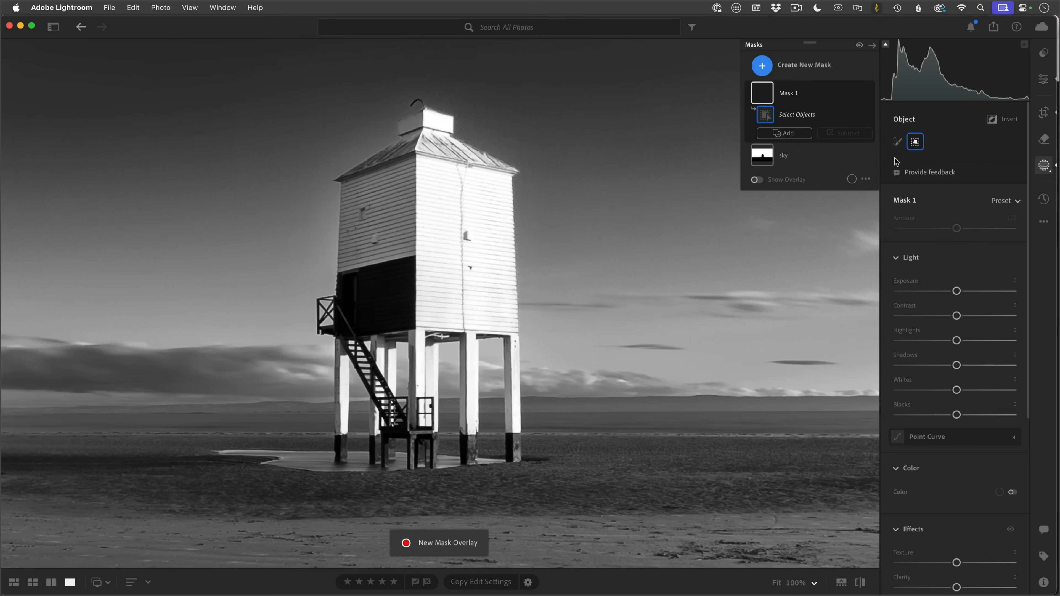
pyautogui.moveTo(905, 132)
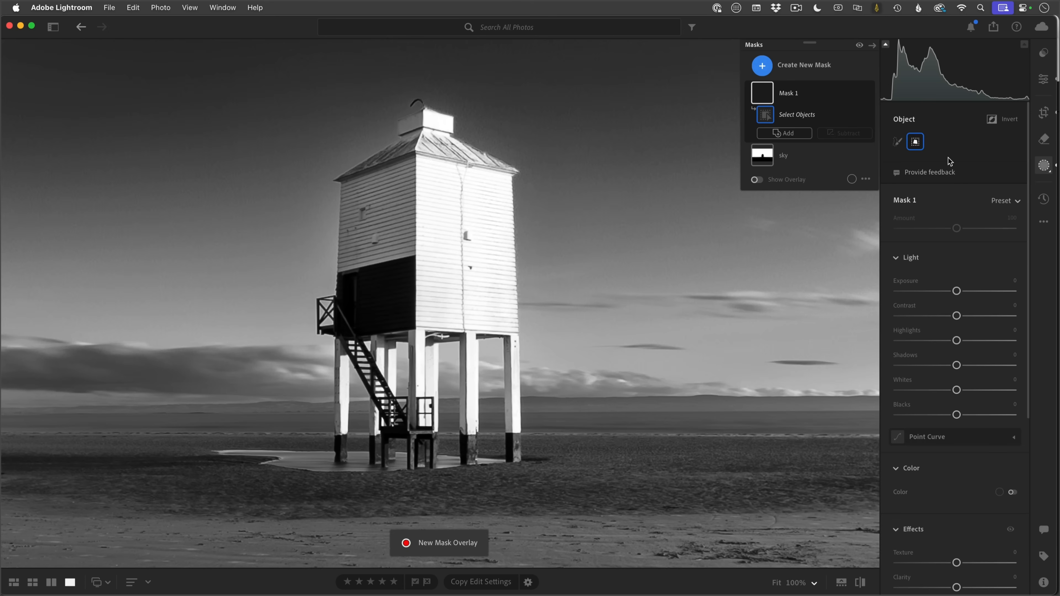
pyautogui.moveTo(958, 186)
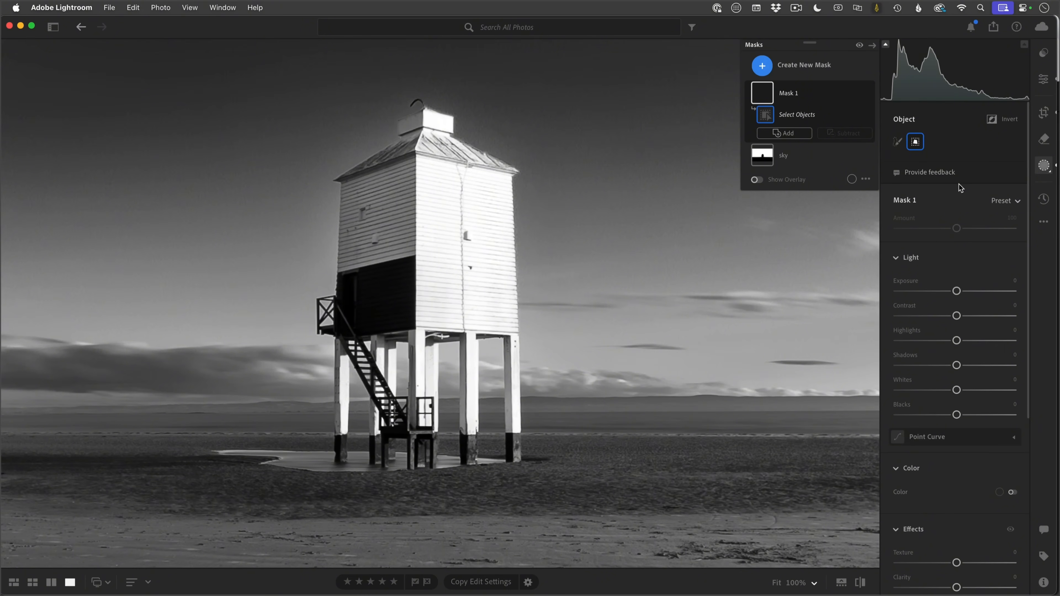
pyautogui.moveTo(964, 163)
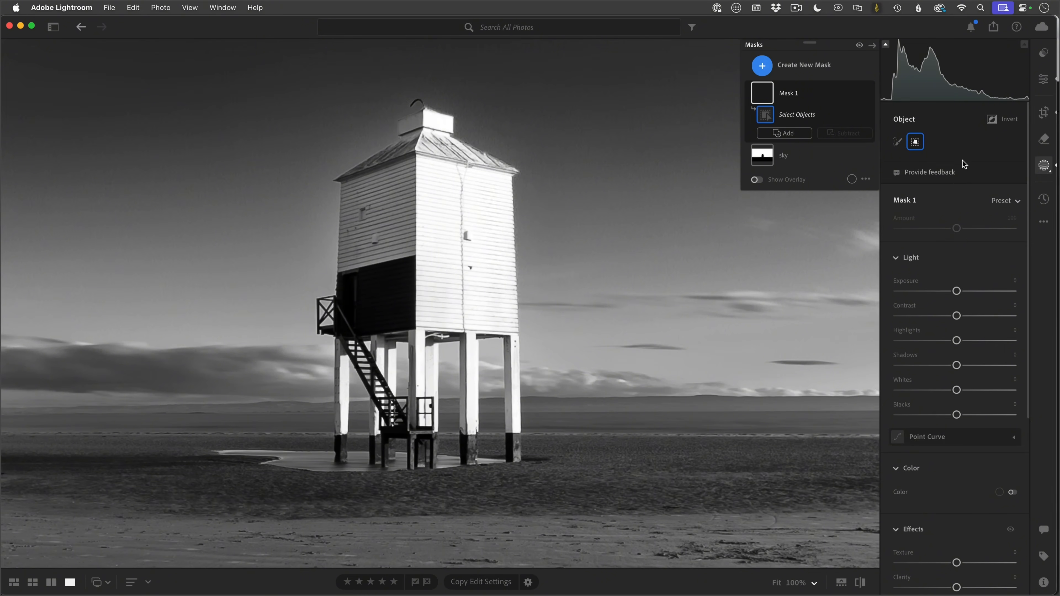
pyautogui.moveTo(319, 123)
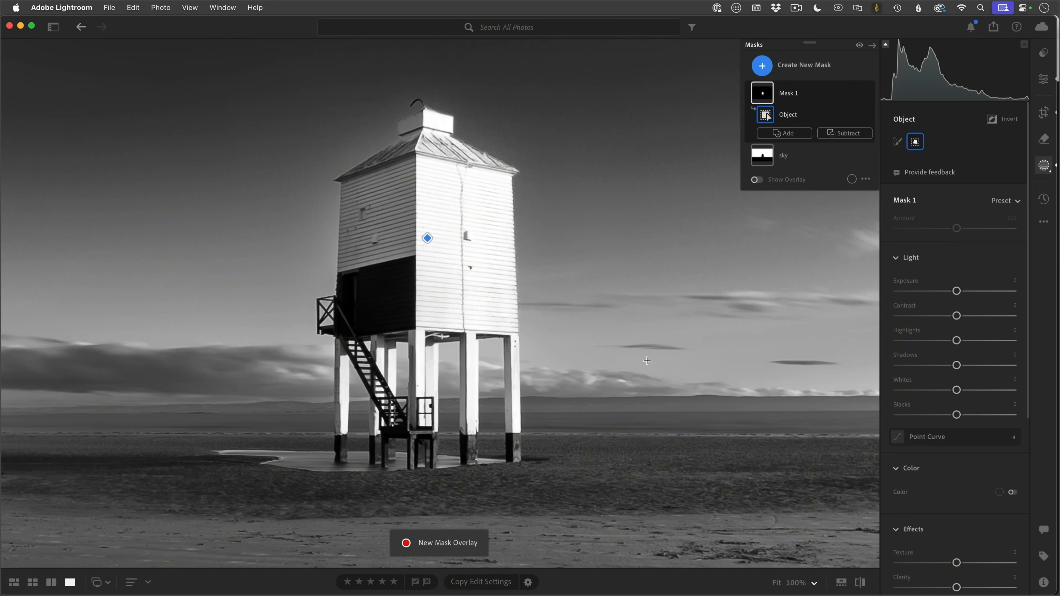
# Pick the lighthouse so the object mask covers its body, roof and upper legs
pyautogui.click(757, 179)
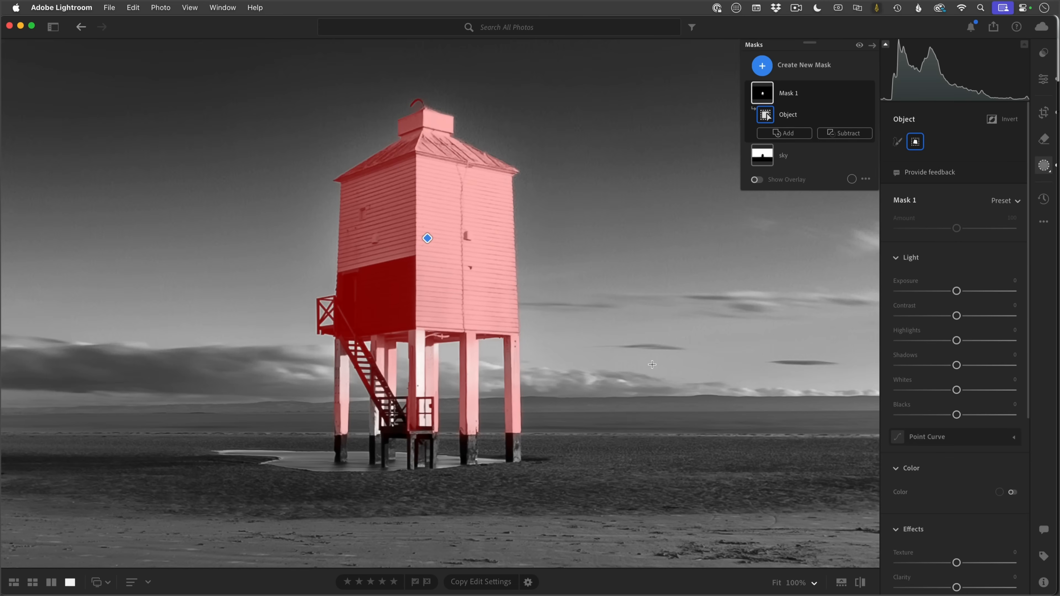
pyautogui.moveTo(504, 358)
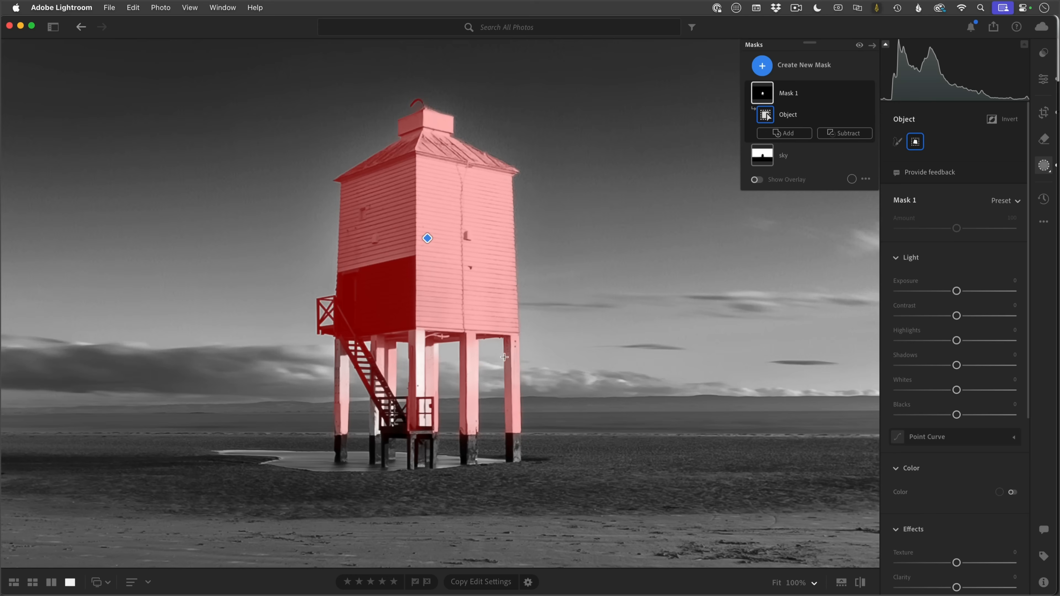
pyautogui.moveTo(471, 443)
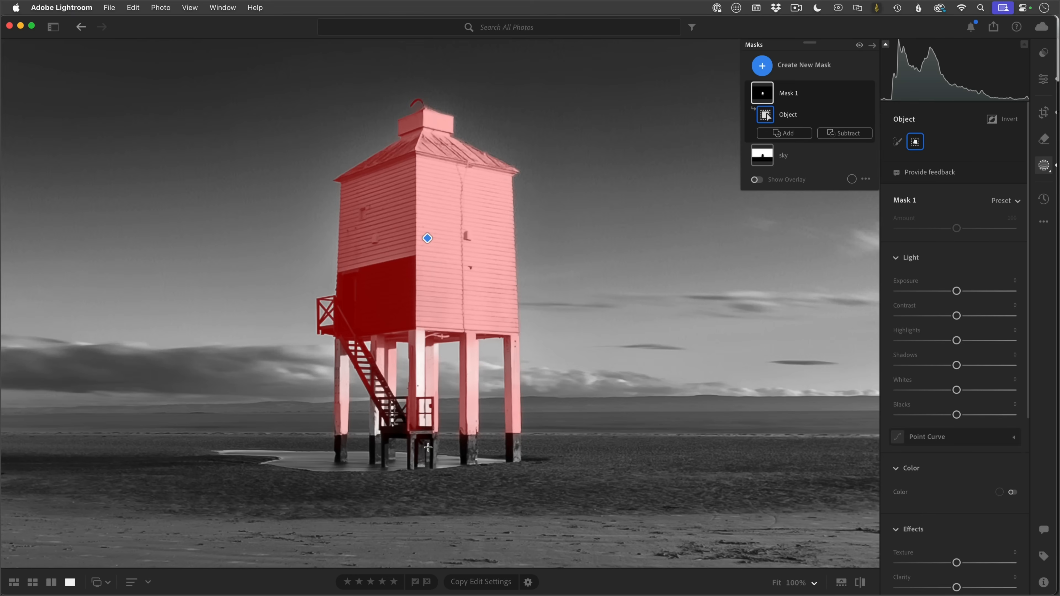
pyautogui.moveTo(521, 317)
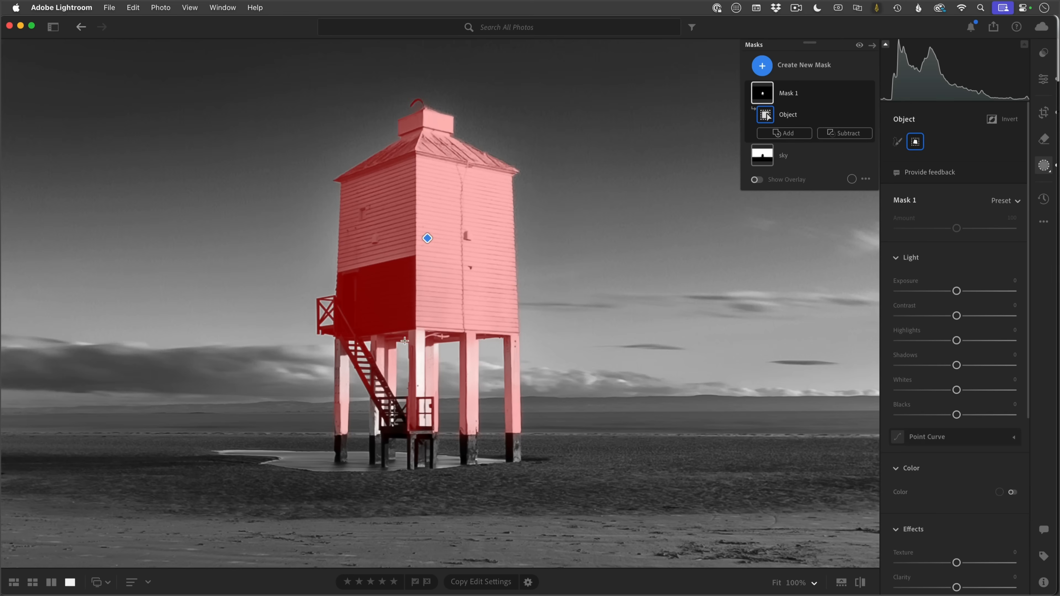
pyautogui.moveTo(583, 326)
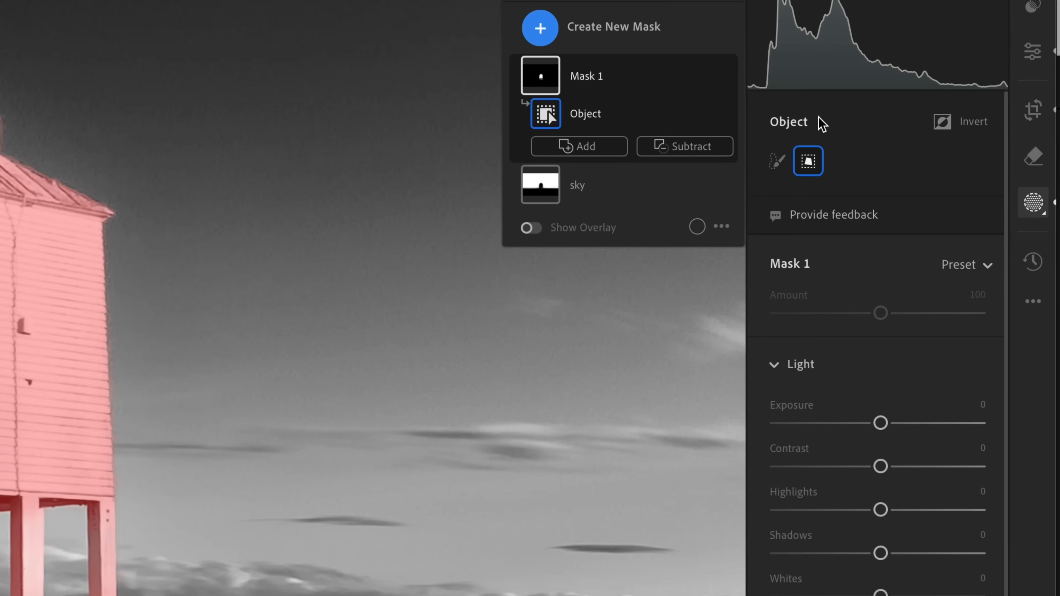
pyautogui.moveTo(796, 175)
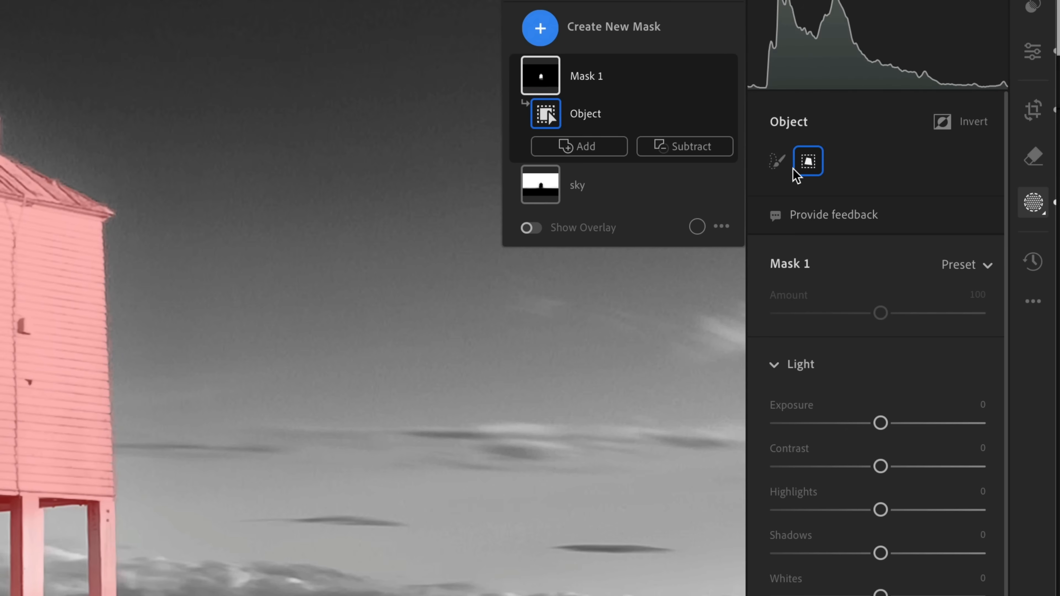
pyautogui.moveTo(815, 153)
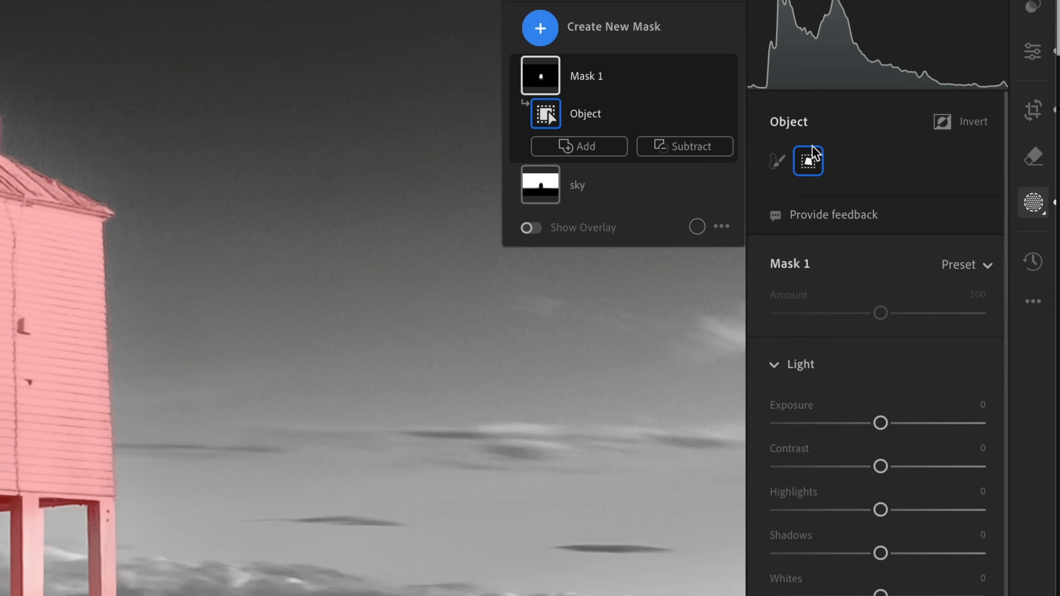
pyautogui.moveTo(804, 189)
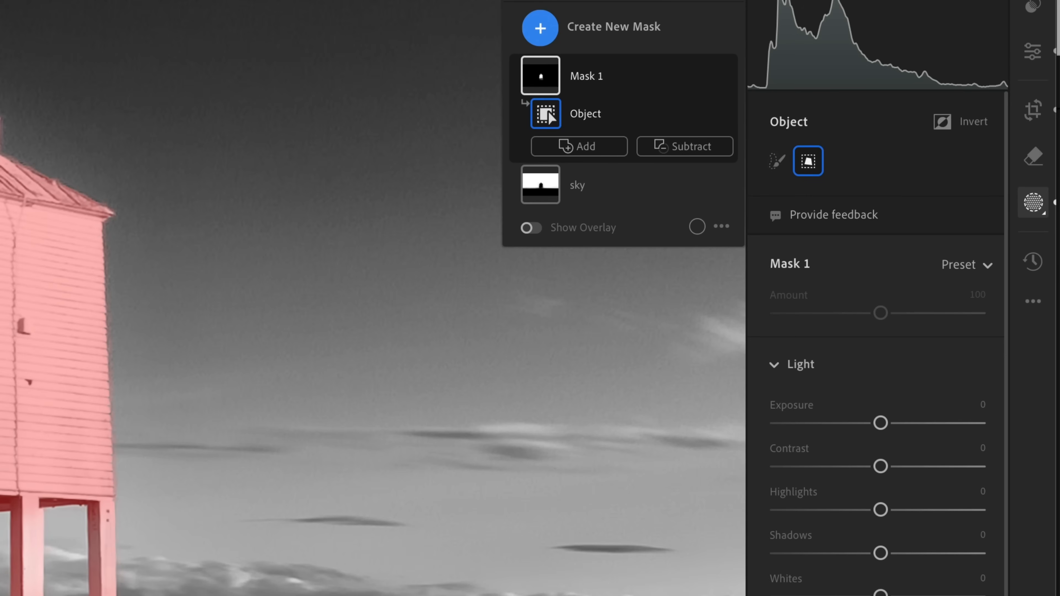
pyautogui.moveTo(777, 172)
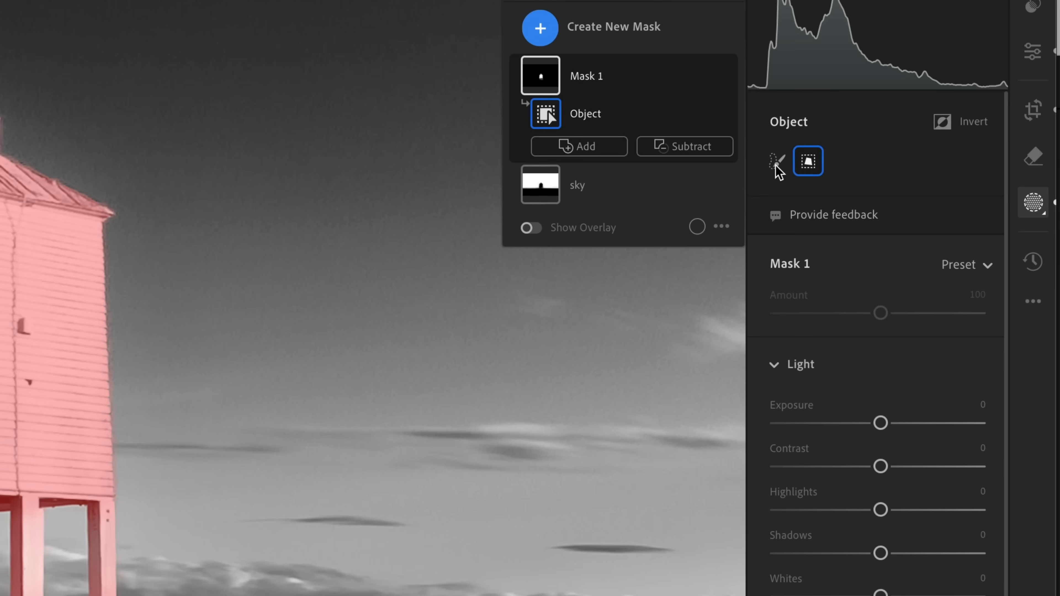
# Paint over the lighthouse's legs and stairs to add them as object selections to Mask 1
pyautogui.click(777, 161)
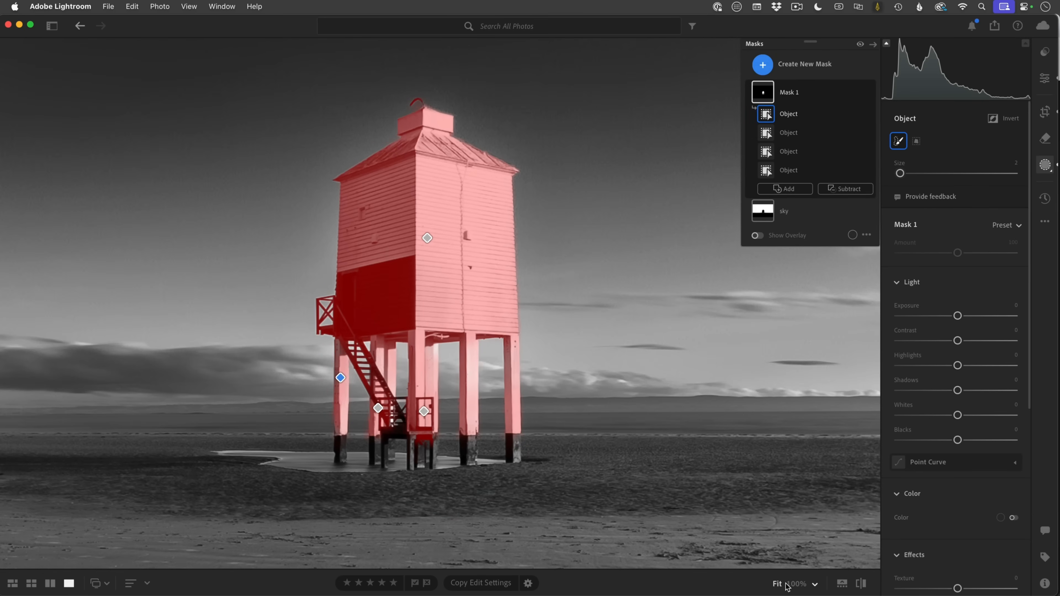
# Fit the whole photo in view and raise Texture, Clarity and a little Dehaze on the lighthouse mask
pyautogui.click(757, 235)
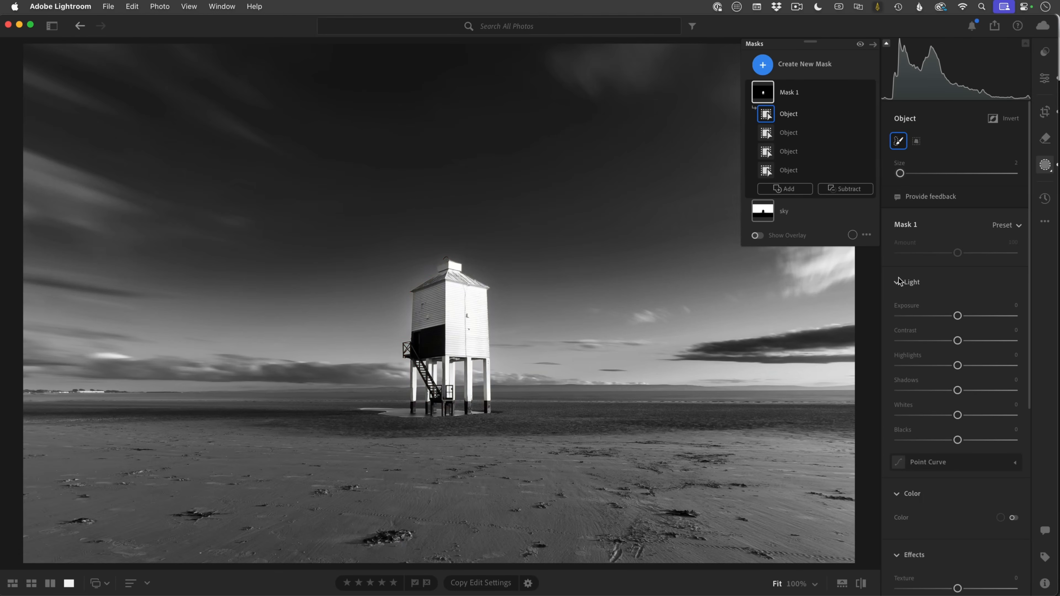
pyautogui.scroll(-3)
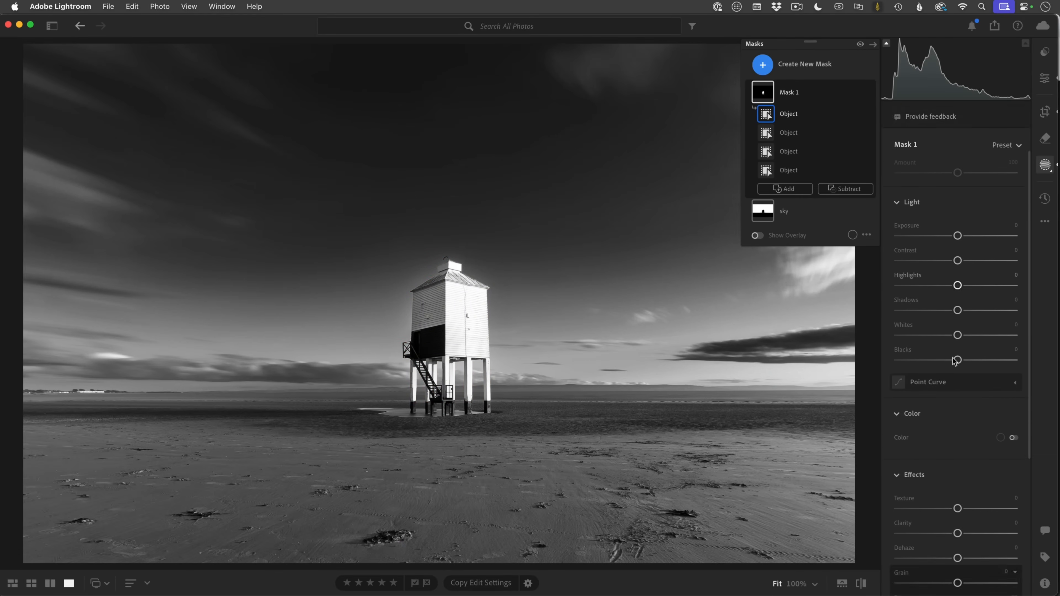
pyautogui.scroll(-3)
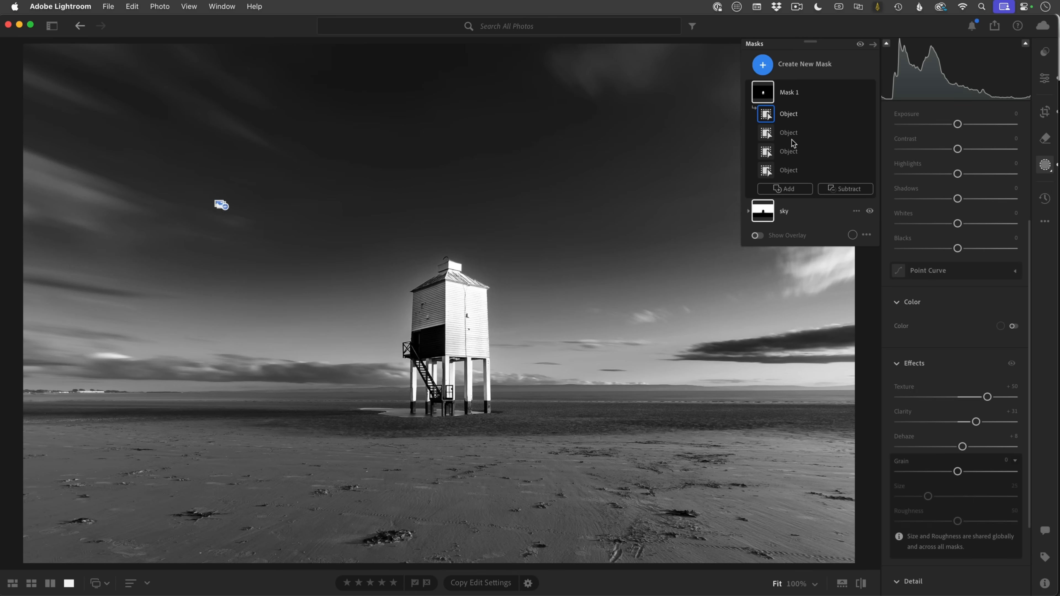
# Rename Mask 1 to 'lighthouse'
pyautogui.rightClick(787, 92)
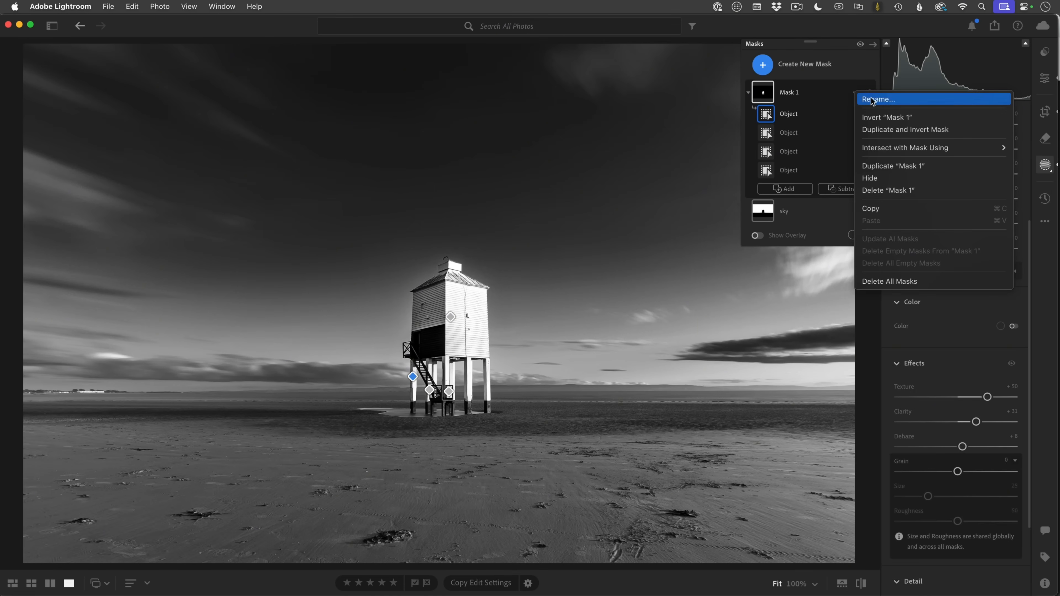
pyautogui.click(877, 99)
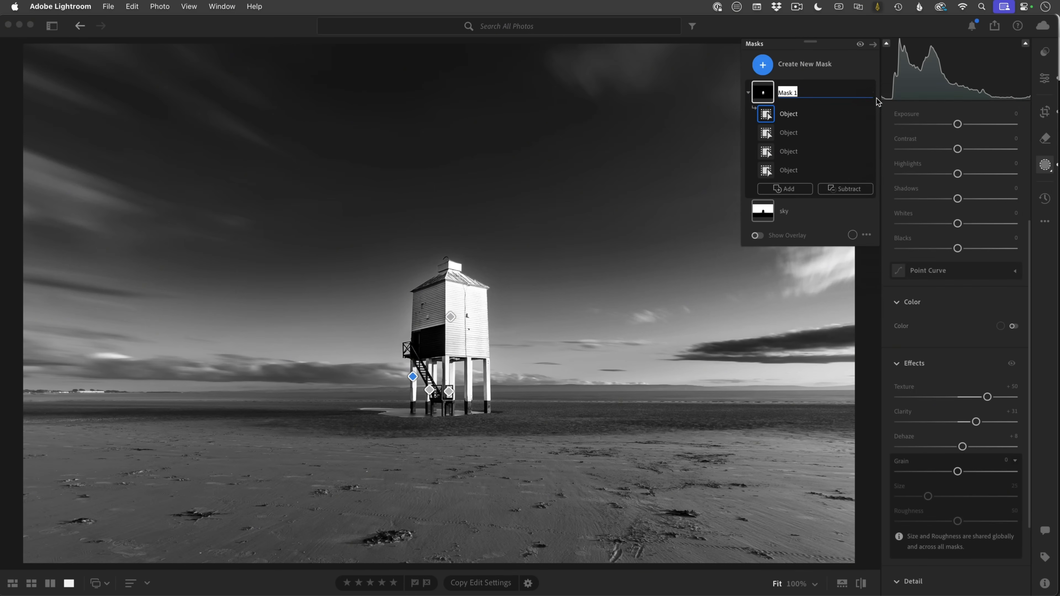
pyautogui.write('lighthouse')
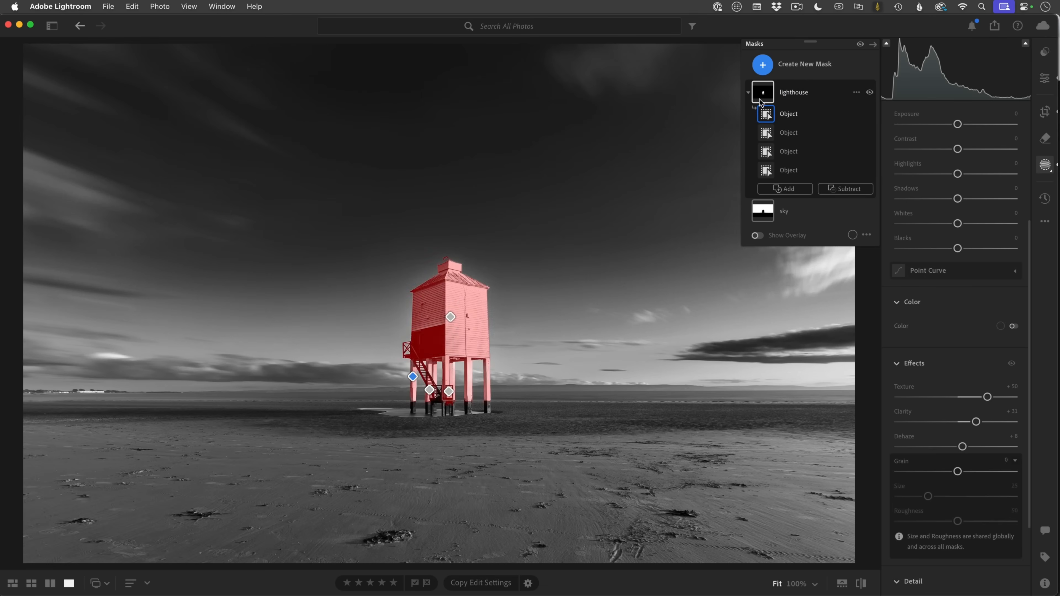
pyautogui.click(747, 92)
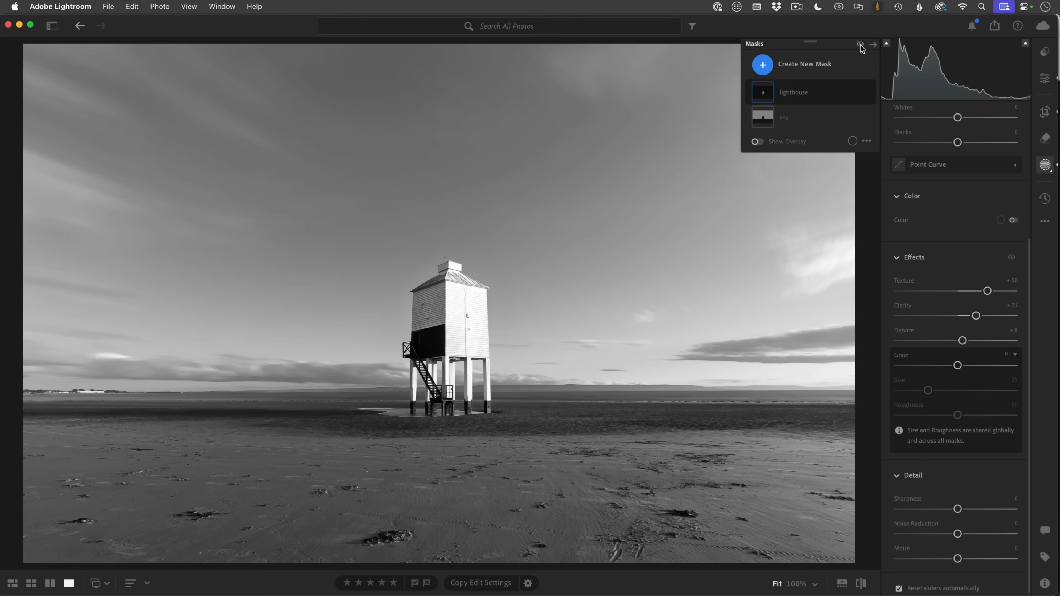
# Switch the sky and lighthouse mask adjustments back on
pyautogui.click(794, 92)
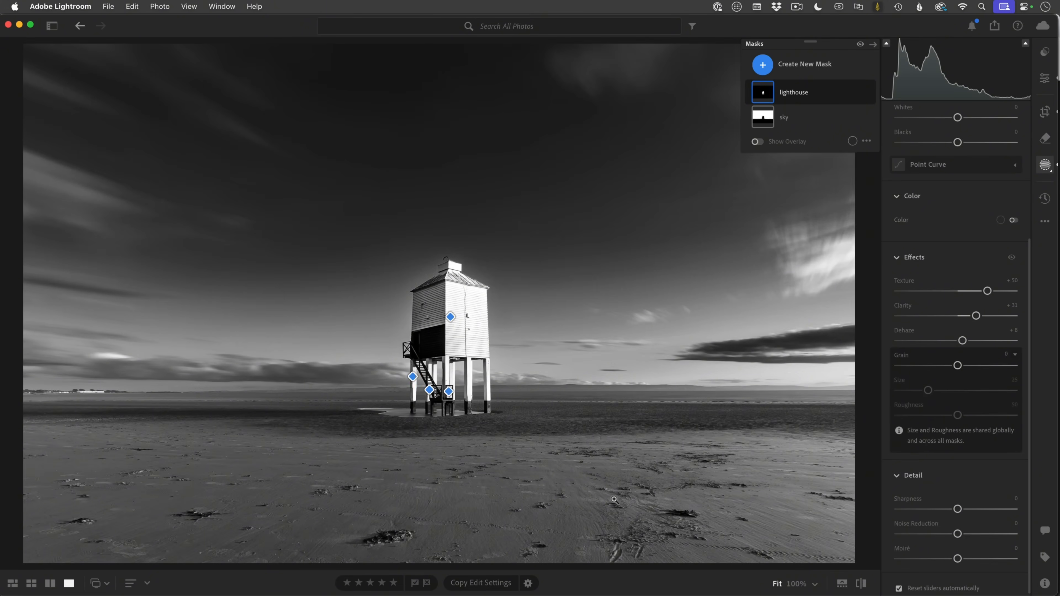
pyautogui.moveTo(407, 479)
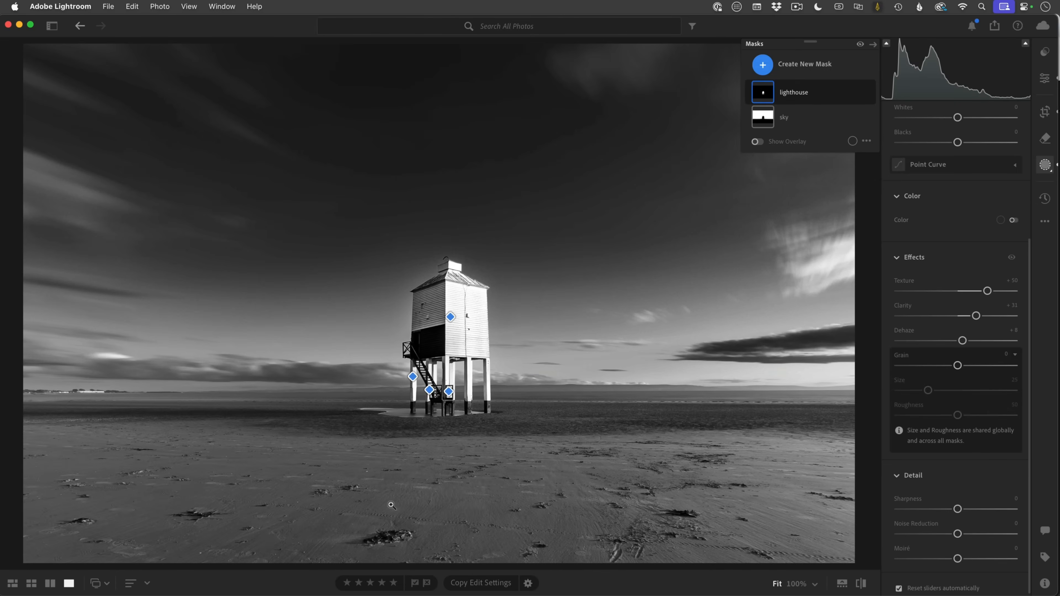
pyautogui.moveTo(405, 550)
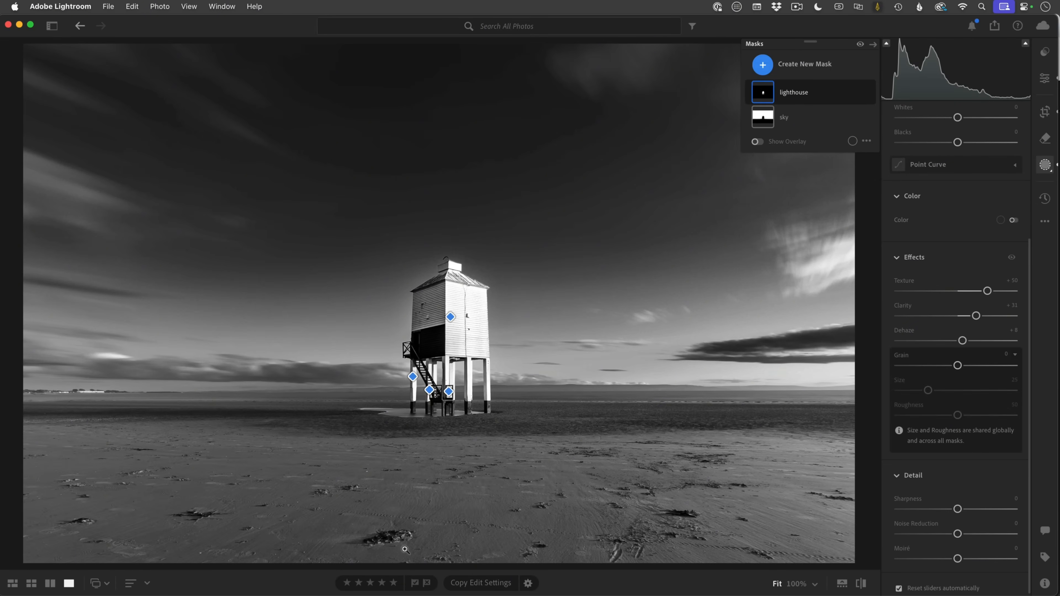
pyautogui.moveTo(701, 491)
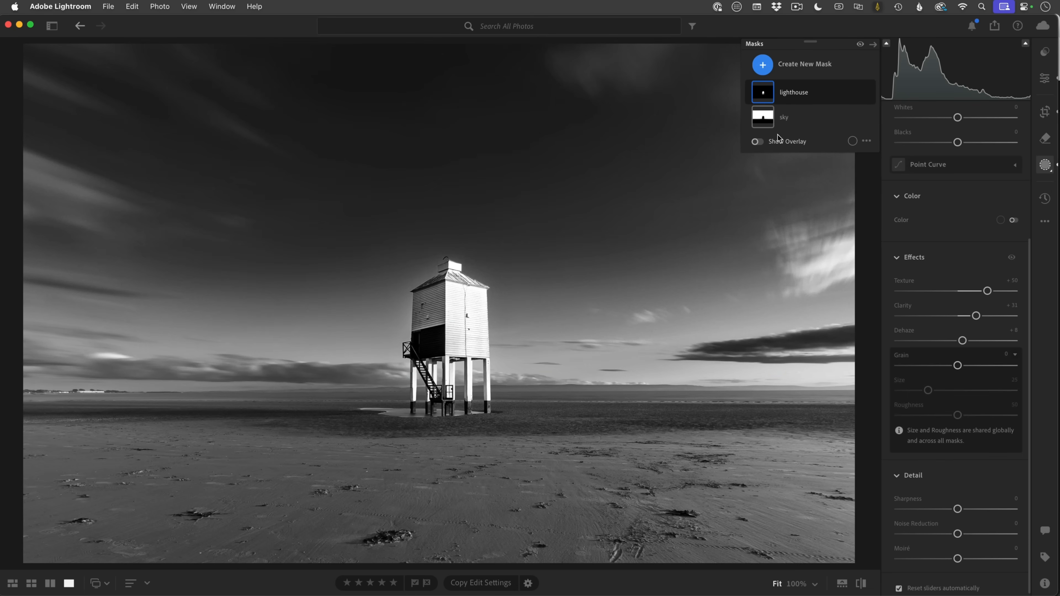
# Return to the All Photos grid and open the second black-and-white lighthouse version
pyautogui.click(13, 583)
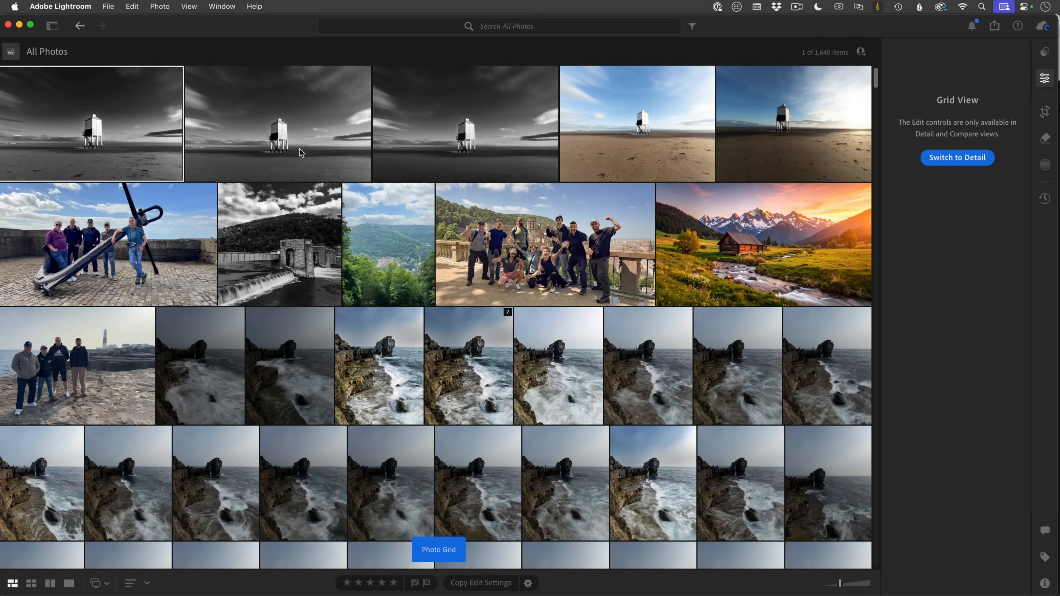
pyautogui.click(956, 157)
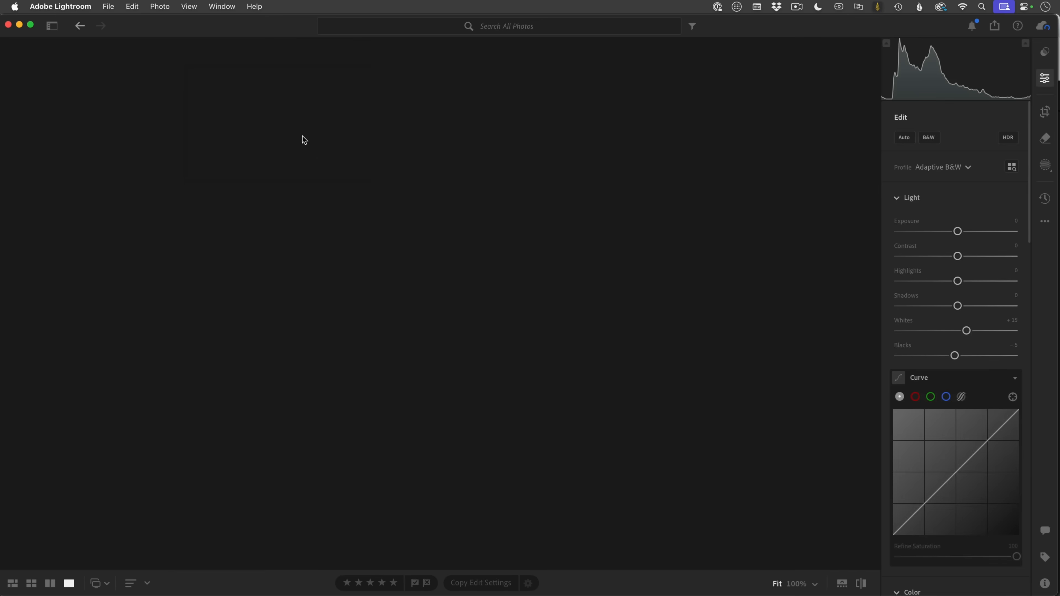
pyautogui.click(928, 137)
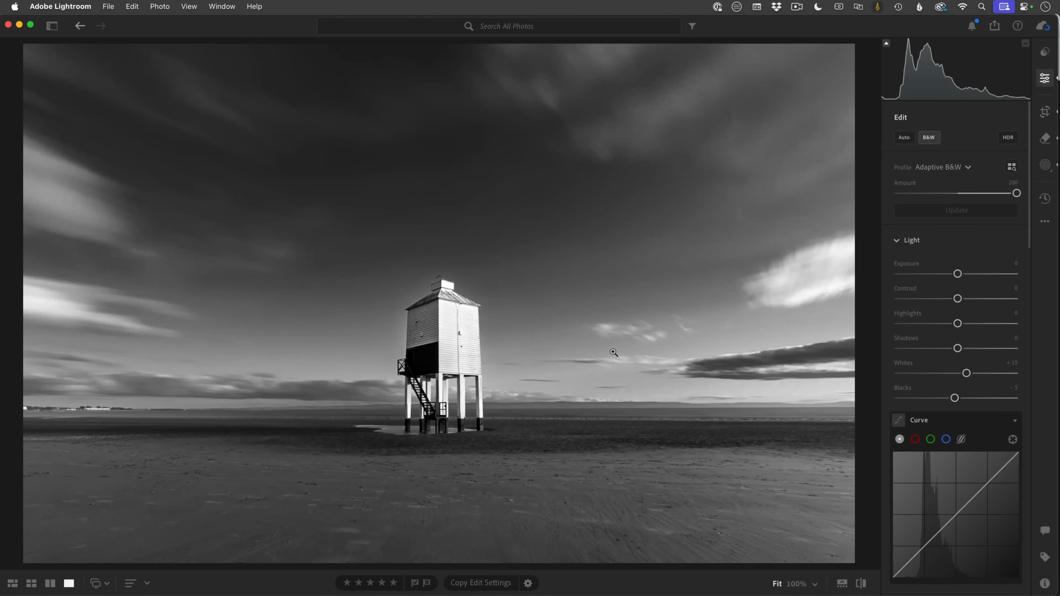
pyautogui.moveTo(632, 485)
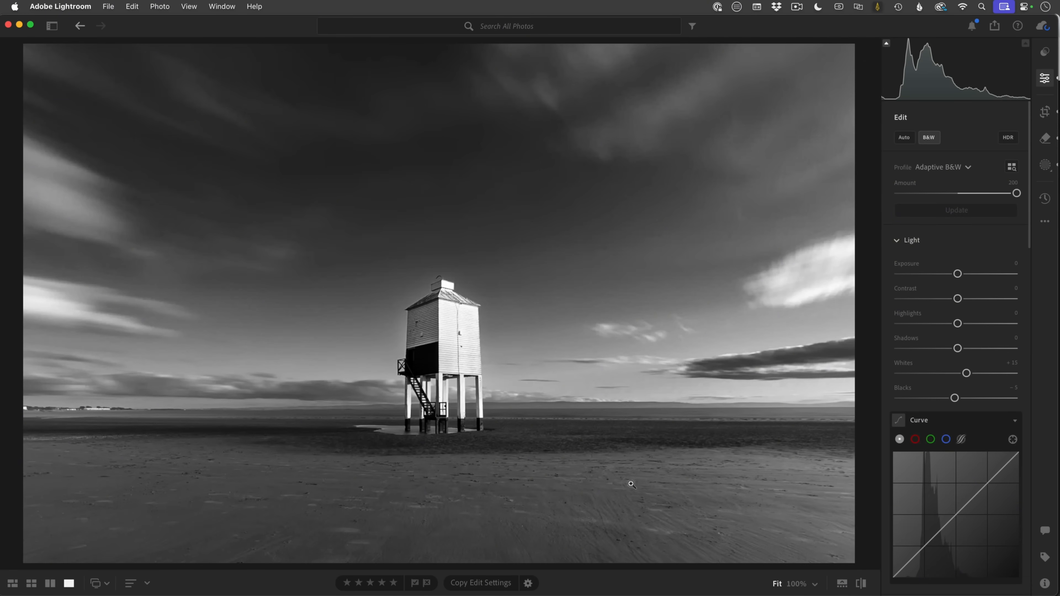
pyautogui.moveTo(487, 543)
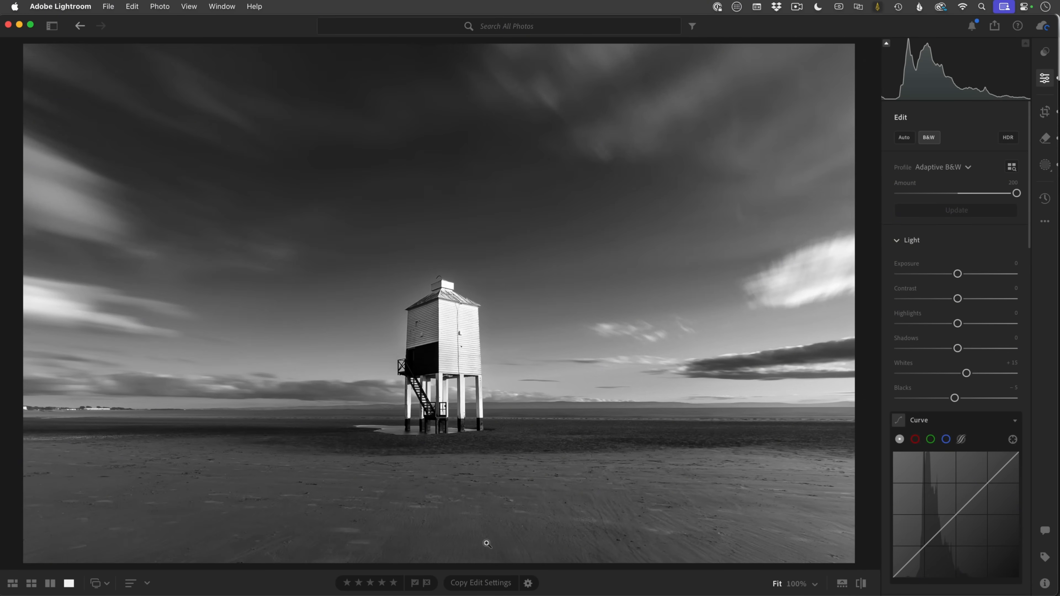
# Look over the Remove tool on that version, then go back to the All Photos grid
pyautogui.click(1044, 138)
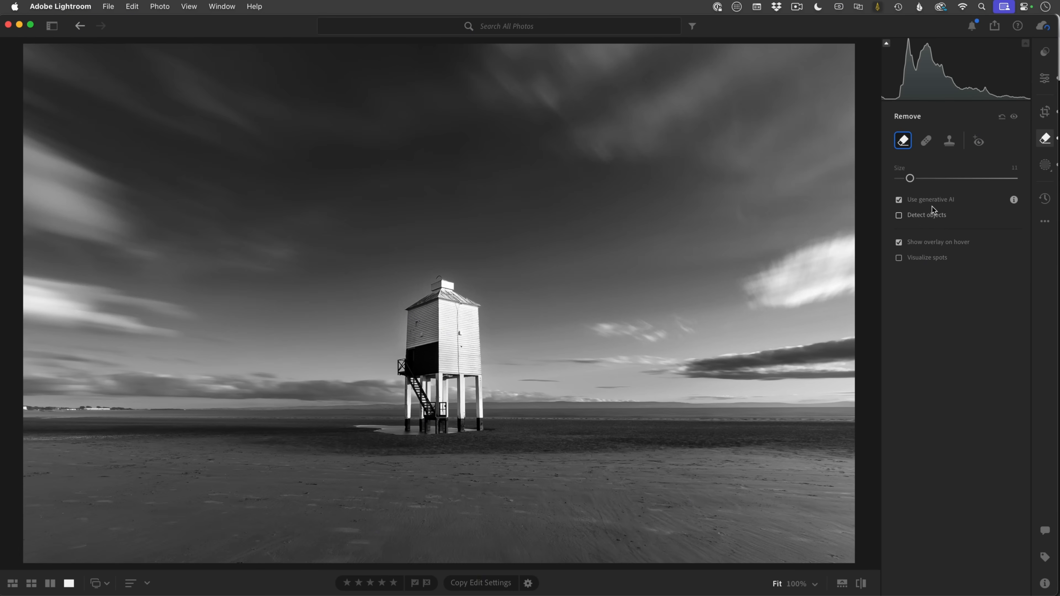
pyautogui.moveTo(946, 219)
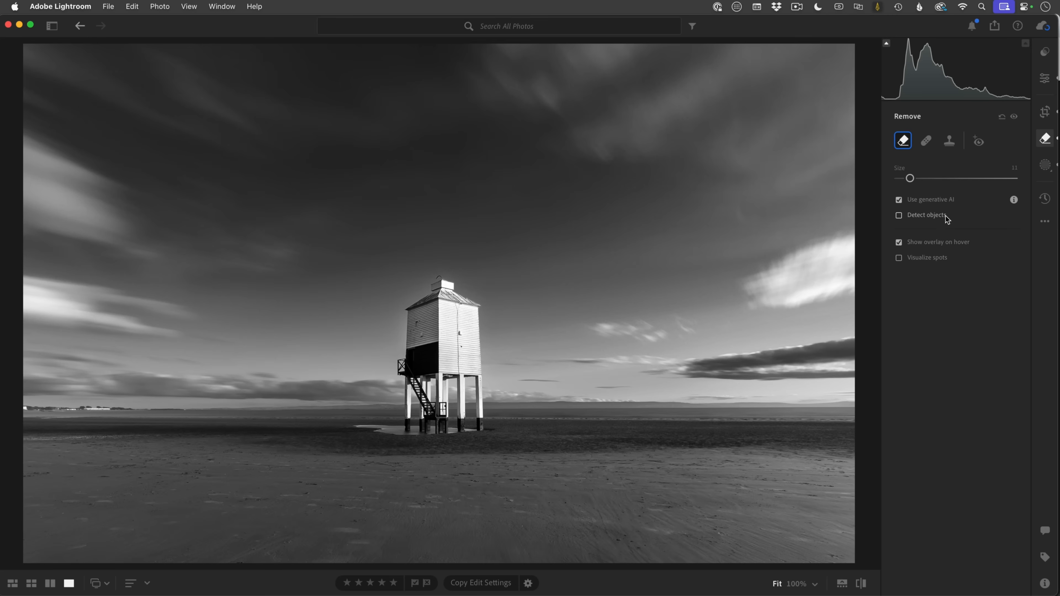
pyautogui.click(900, 215)
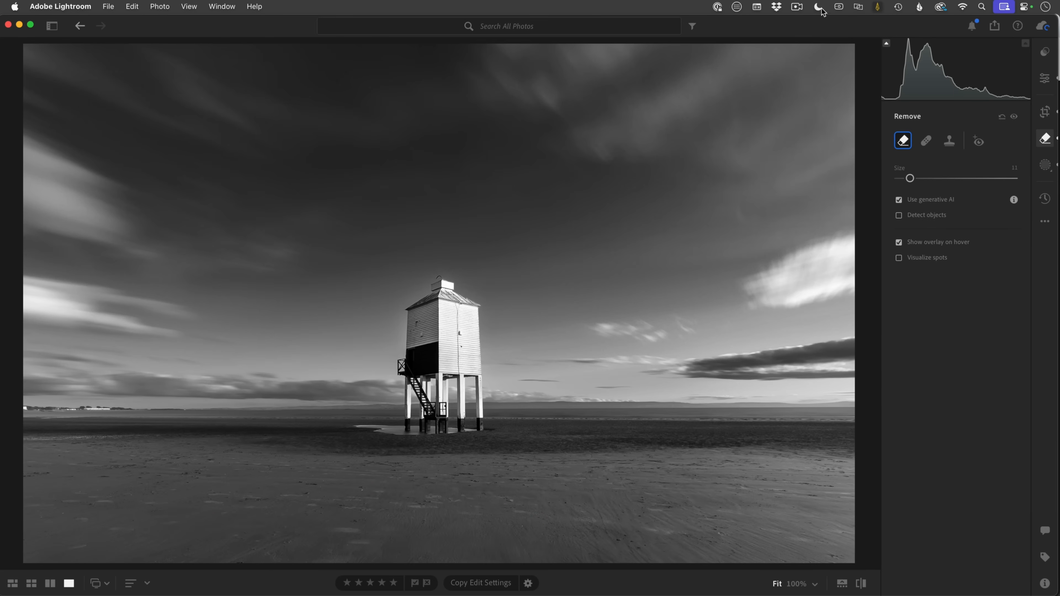
pyautogui.click(30, 583)
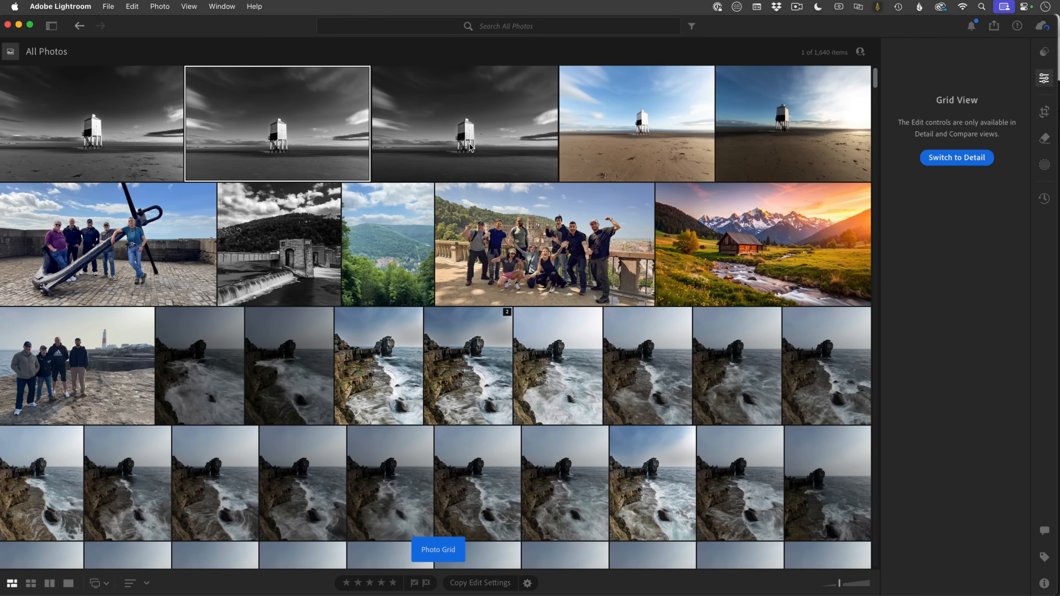
# Open the finished black-and-white lighthouse version with the seagulls in Detail view
pyautogui.click(956, 157)
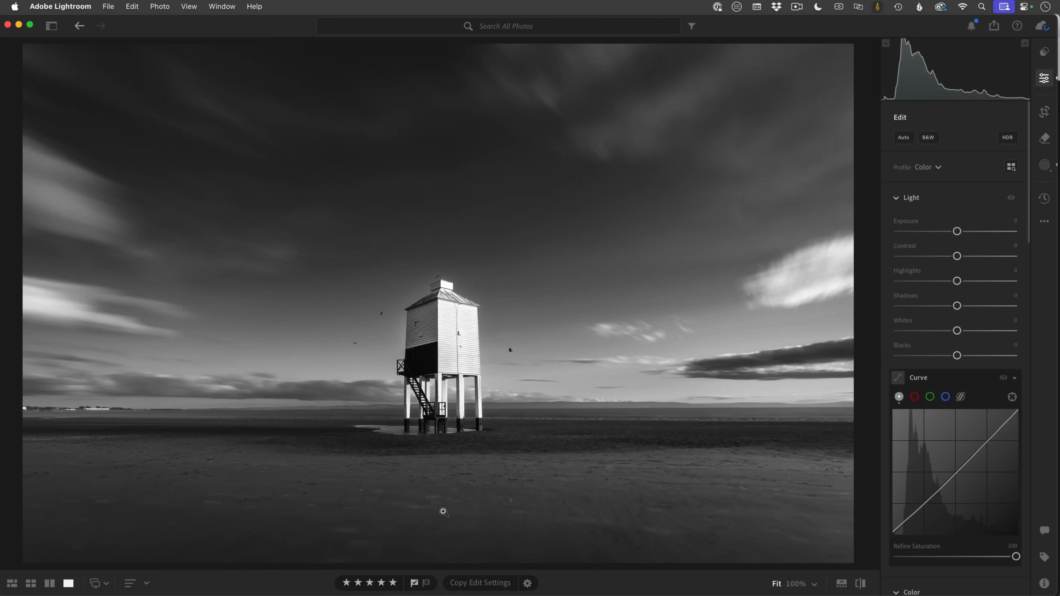
pyautogui.moveTo(443, 341)
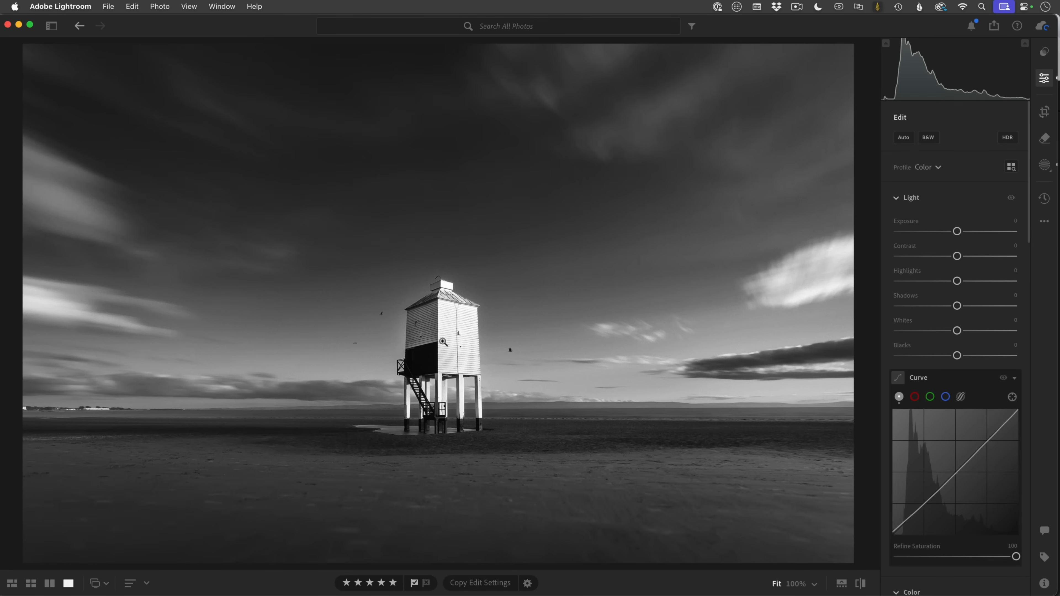
pyautogui.moveTo(391, 311)
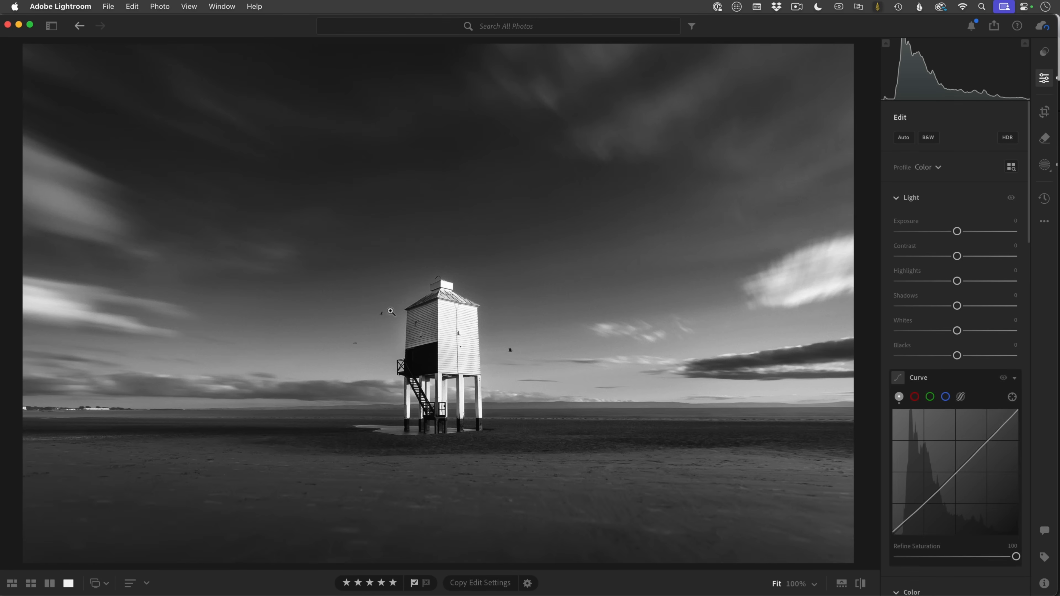
pyautogui.moveTo(508, 348)
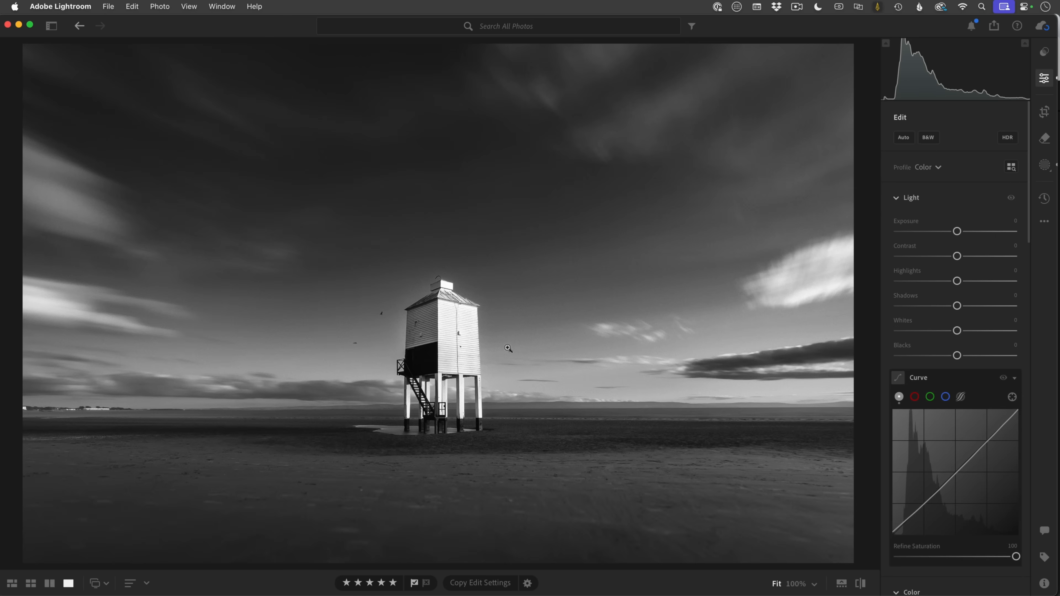
pyautogui.moveTo(501, 336)
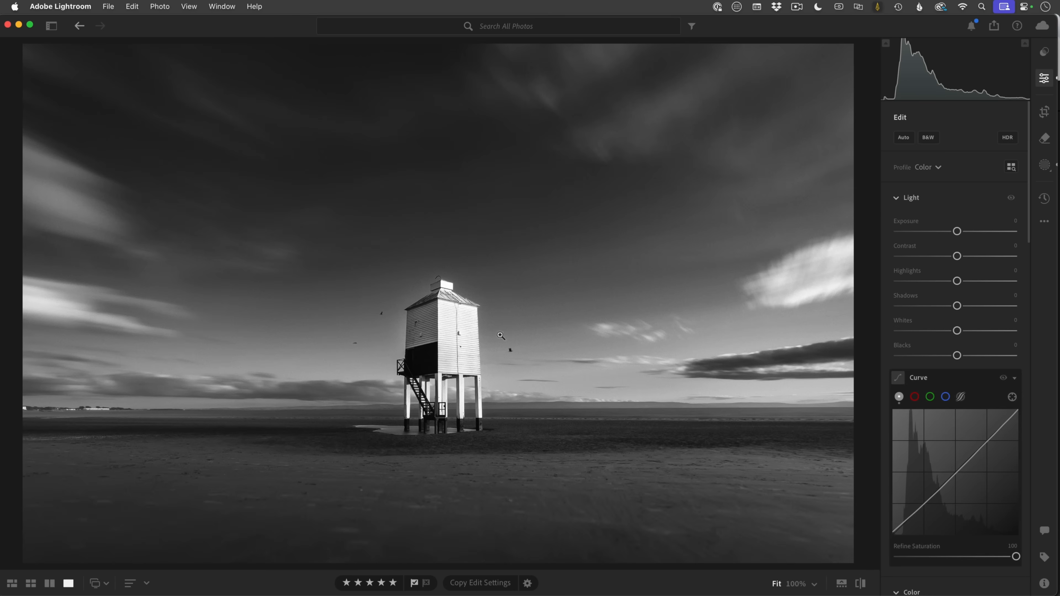
pyautogui.moveTo(466, 334)
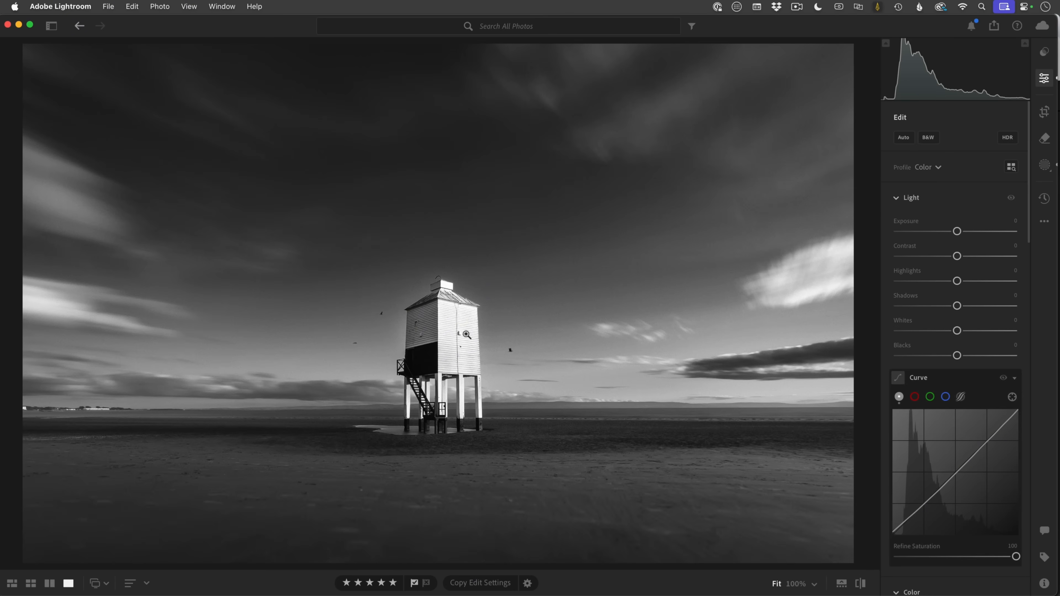
pyautogui.moveTo(444, 305)
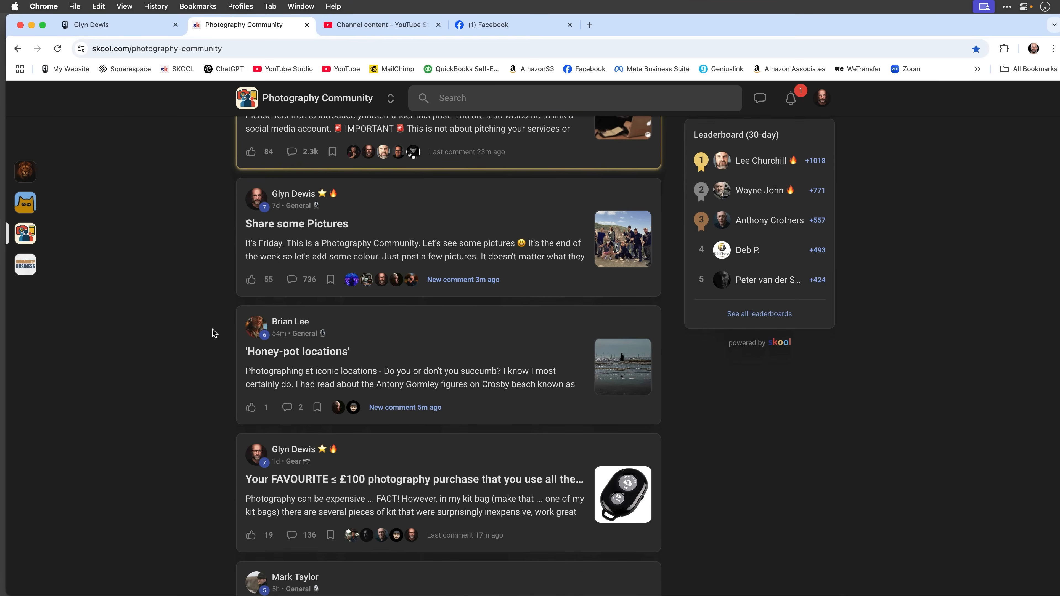
pyautogui.scroll(-3)
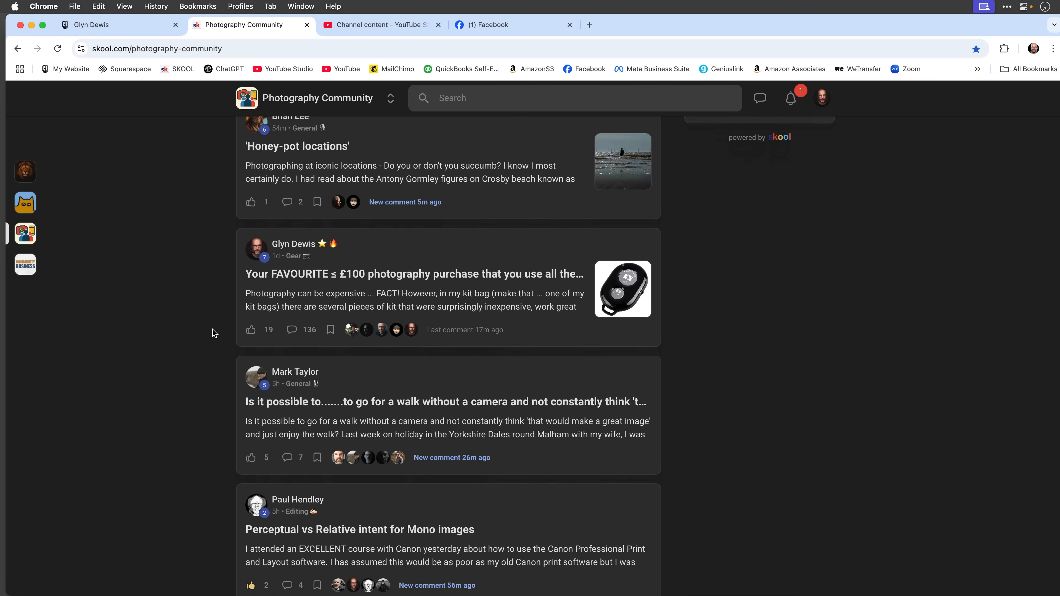
pyautogui.click(476, 127)
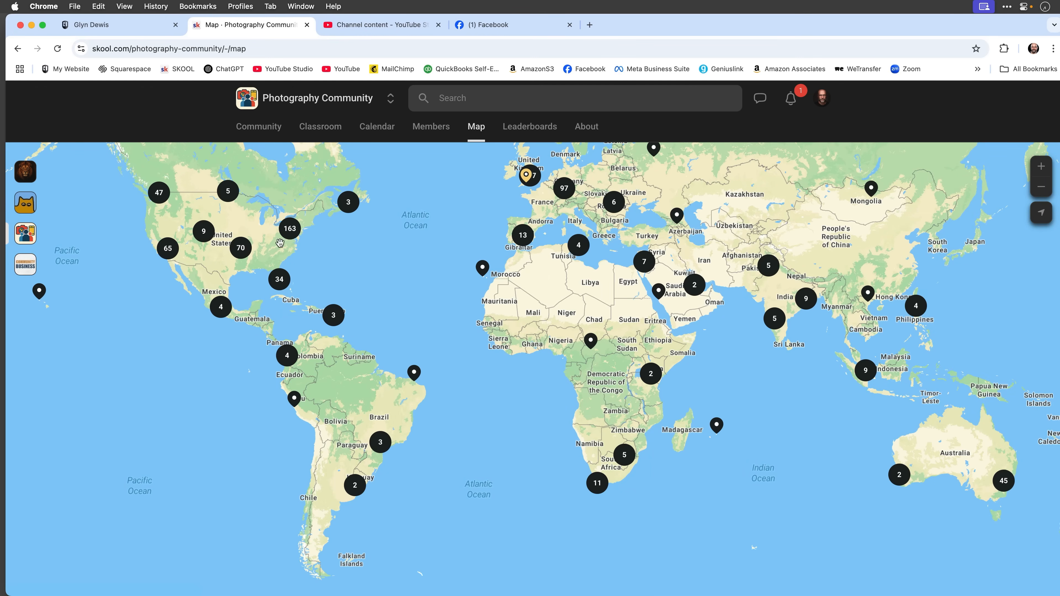
pyautogui.click(319, 127)
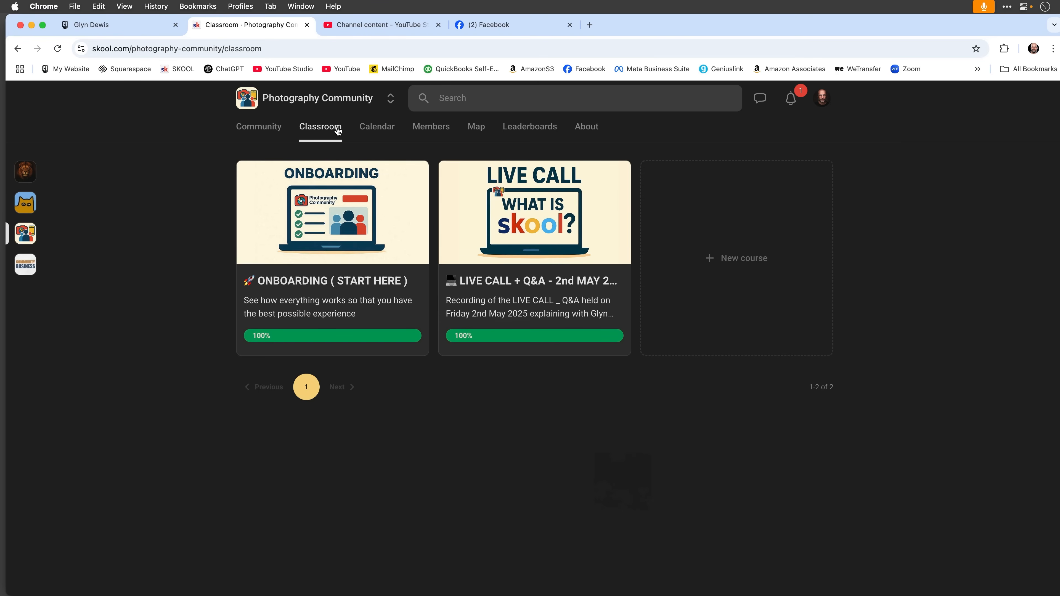
pyautogui.click(530, 127)
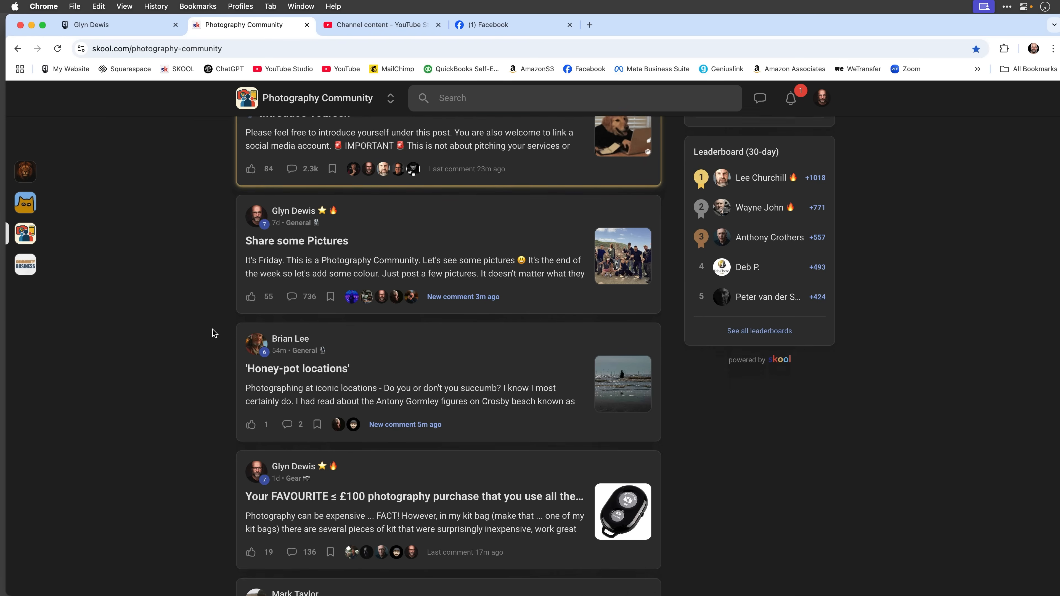
pyautogui.scroll(-3)
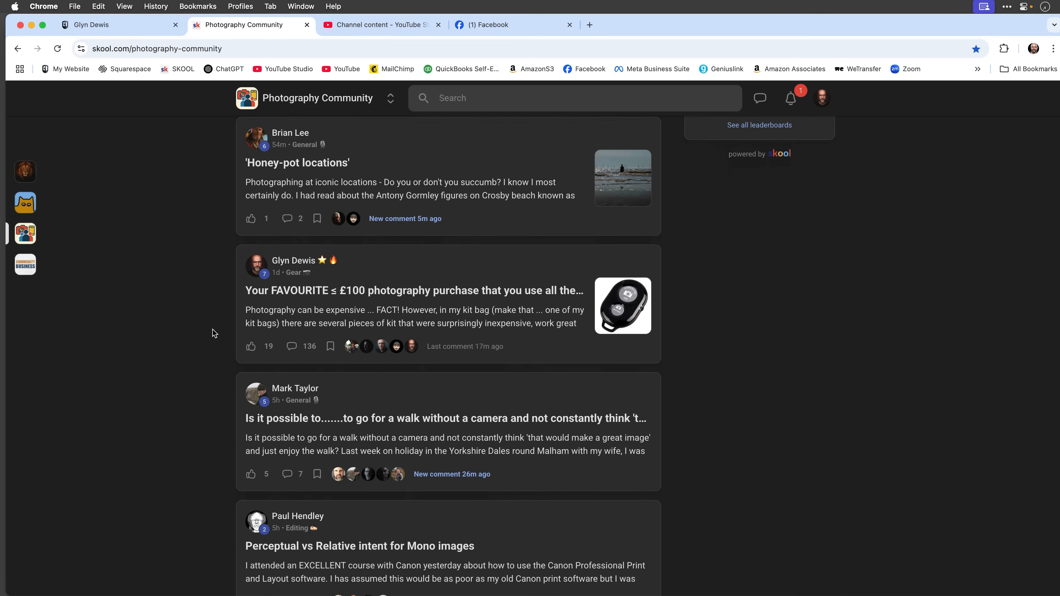